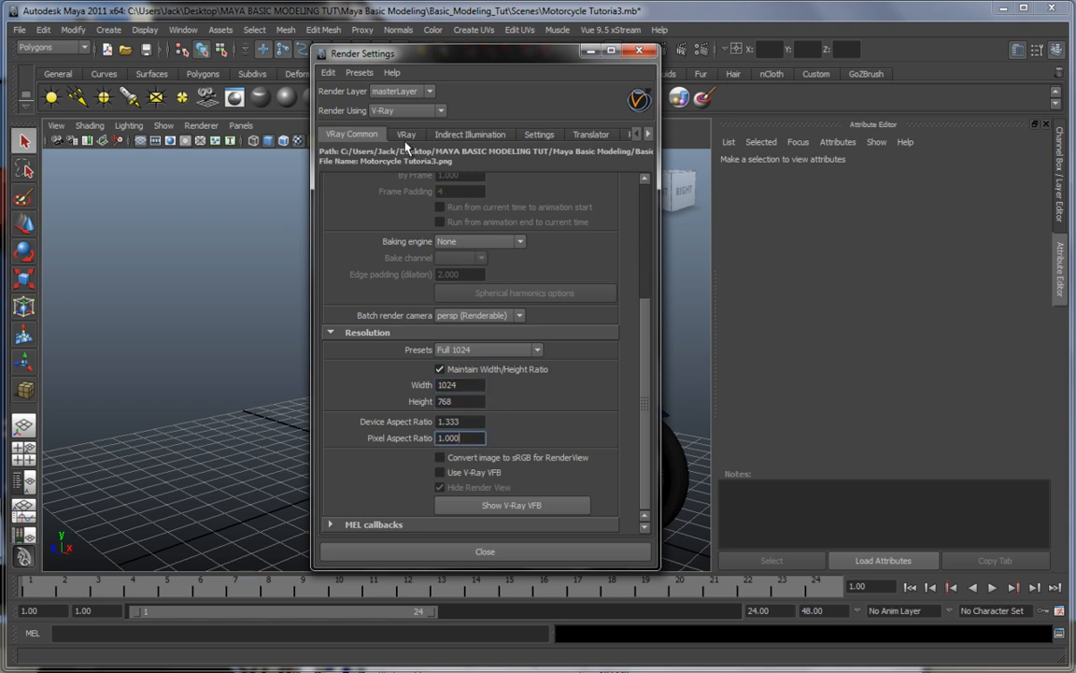
Show the VRay tab of Render Settings and scroll through its global options to Environment.
left_click(407, 133)
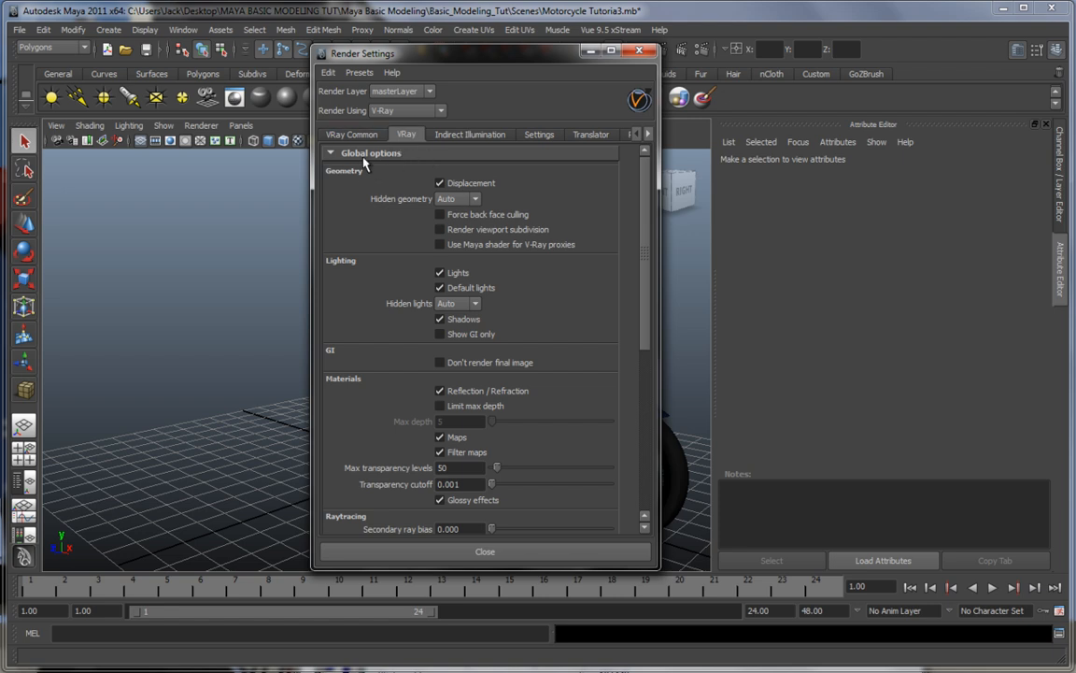
mouse_move(374, 173)
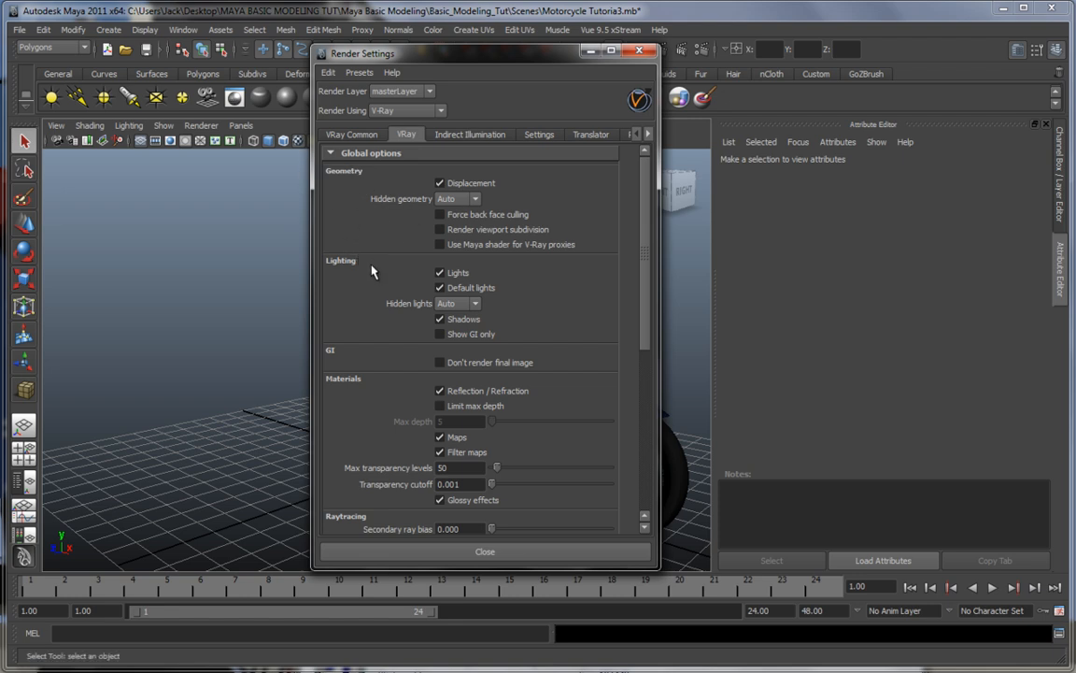
scroll("down", 3)
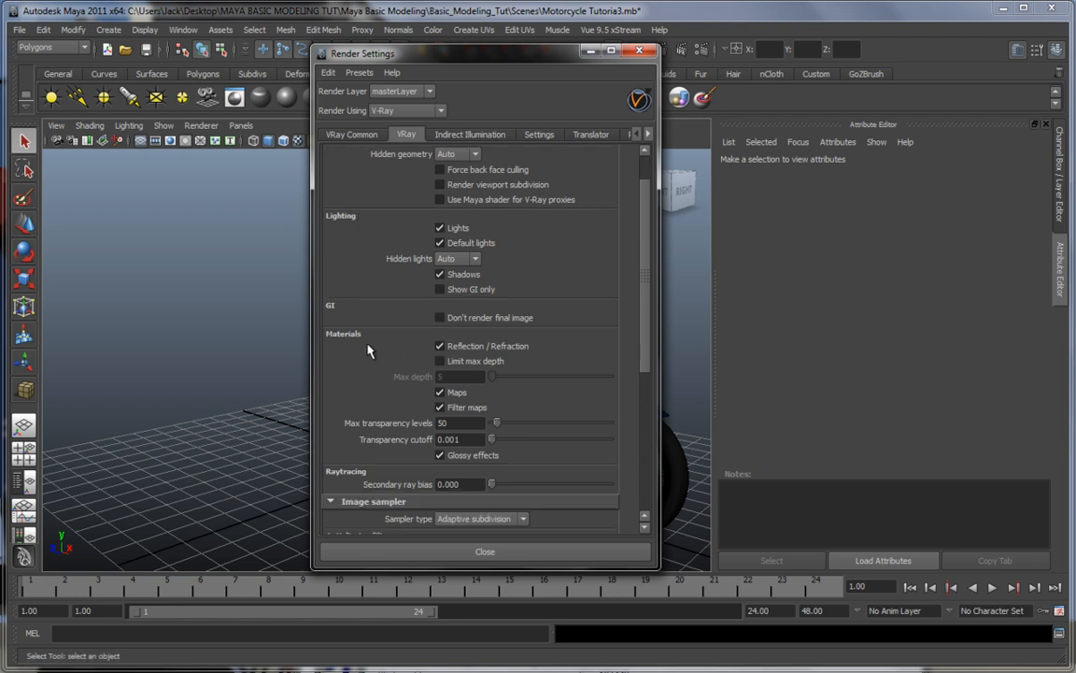
scroll("down", 3)
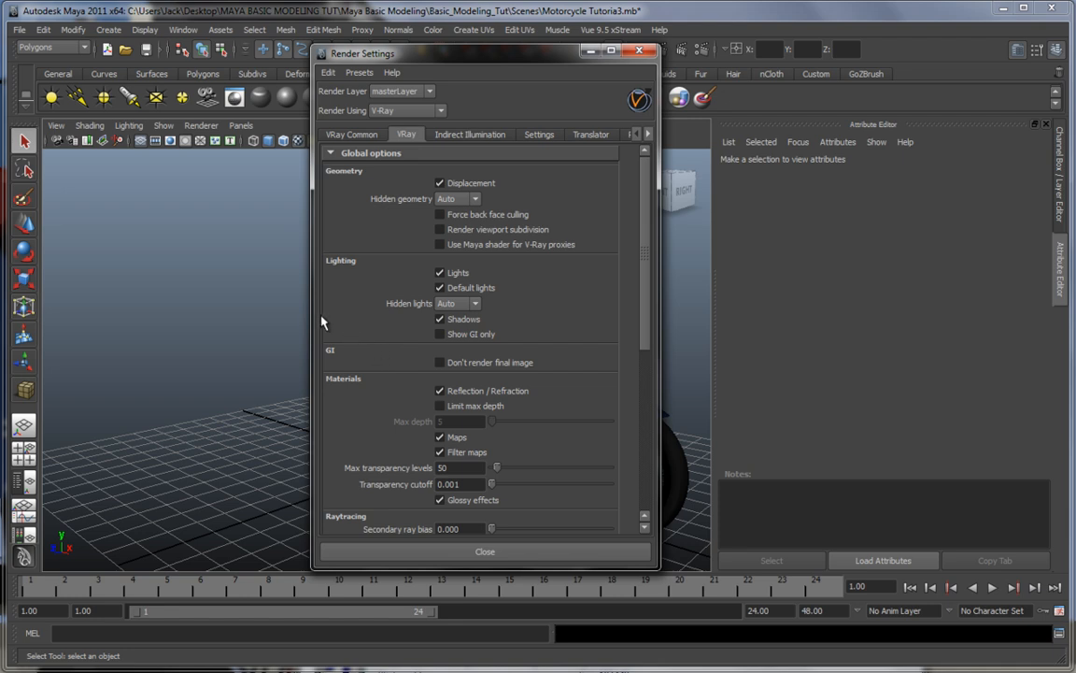
mouse_move(406, 309)
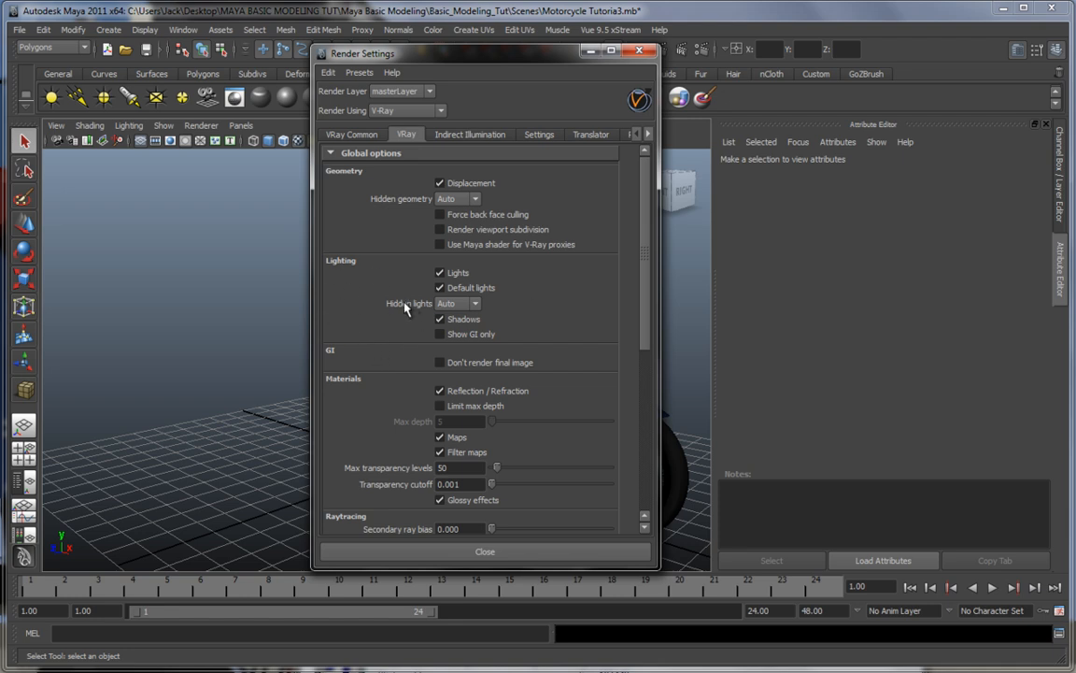
mouse_move(476, 311)
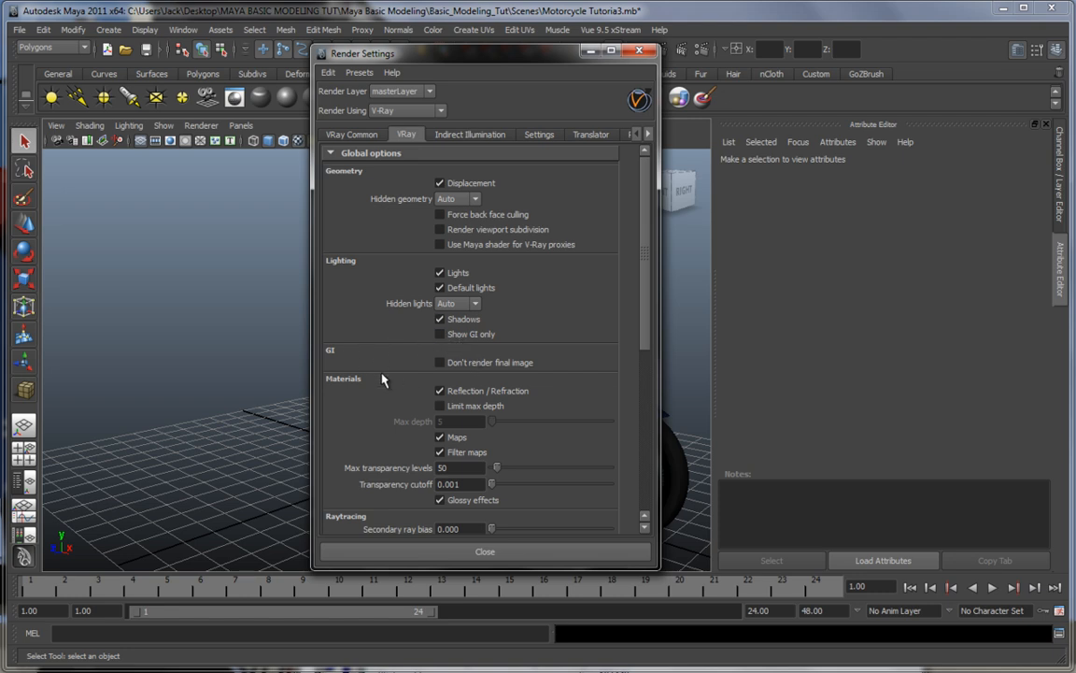
mouse_move(373, 376)
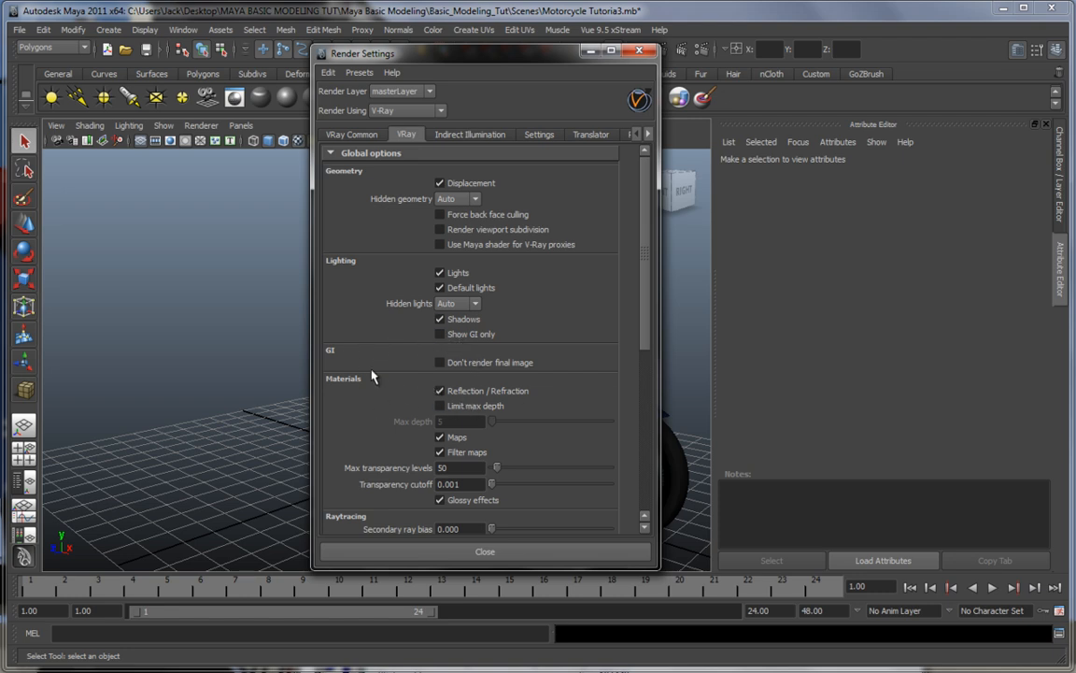
scroll("down", 3)
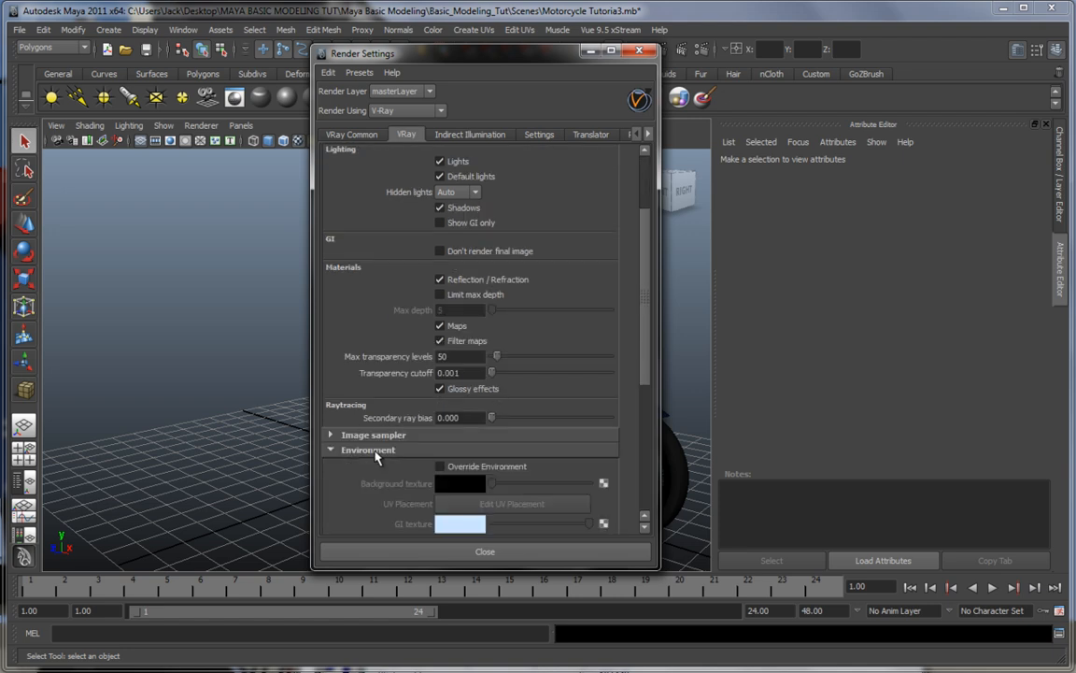
Enable Override Environment and connect a new File texture to the Background texture slot.
scroll("down", 3)
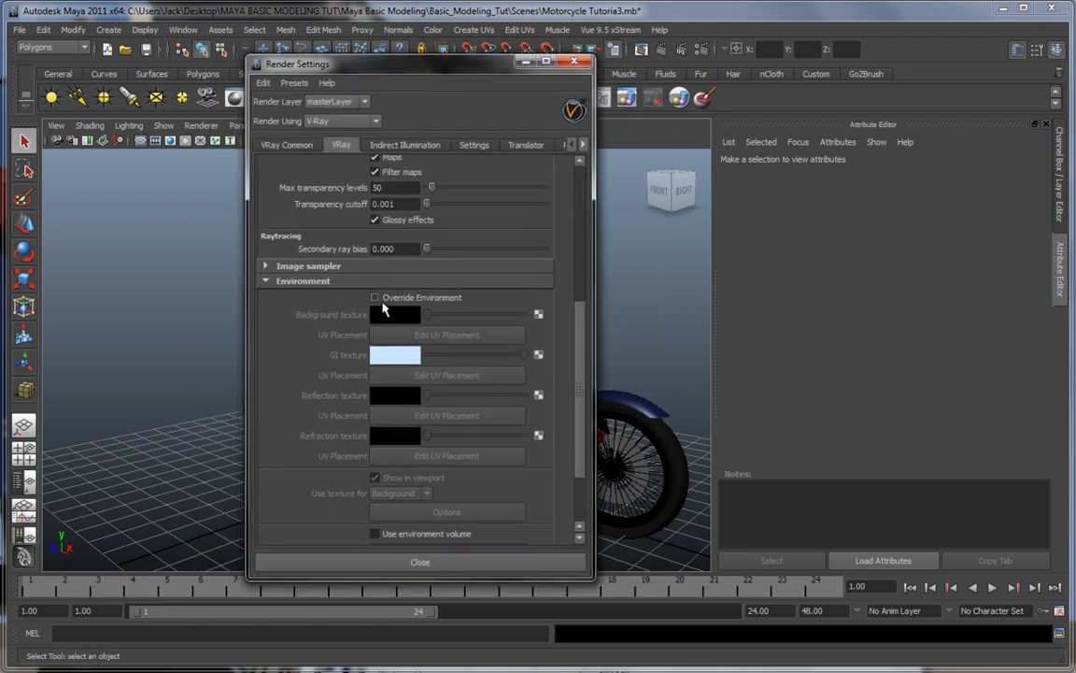
left_click(375, 297)
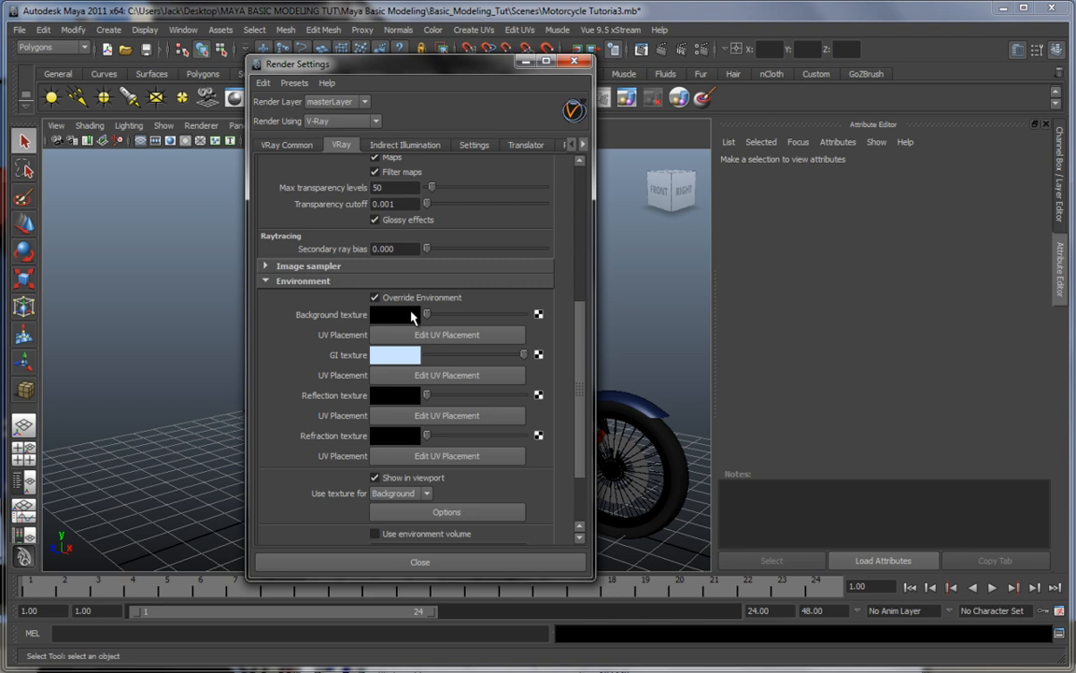
mouse_move(409, 316)
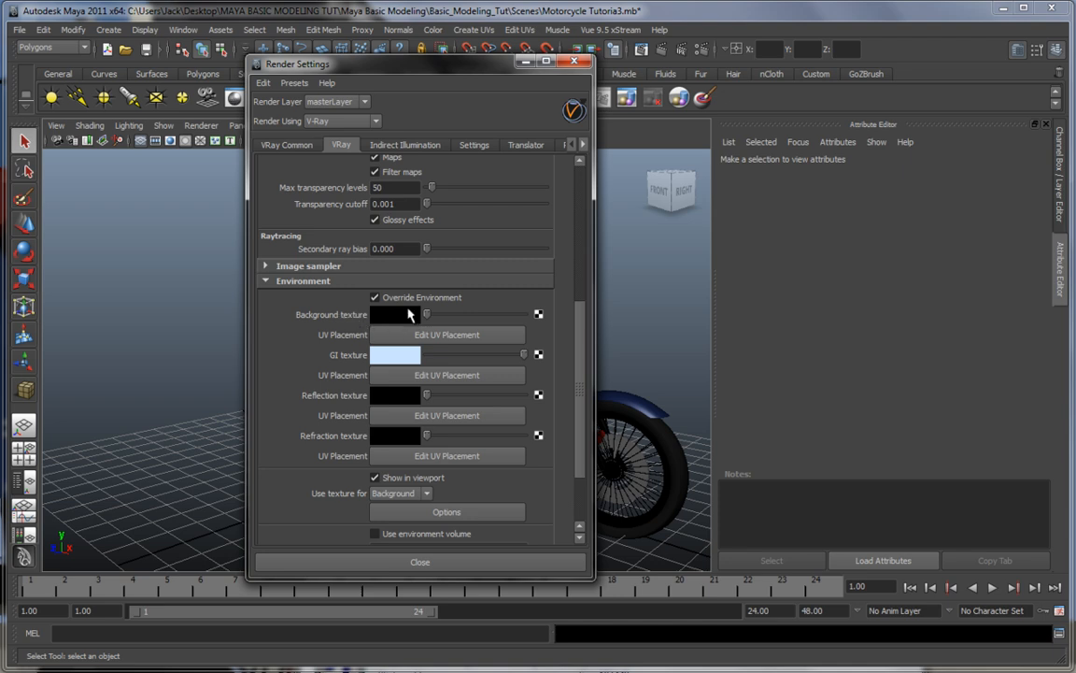
mouse_move(540, 318)
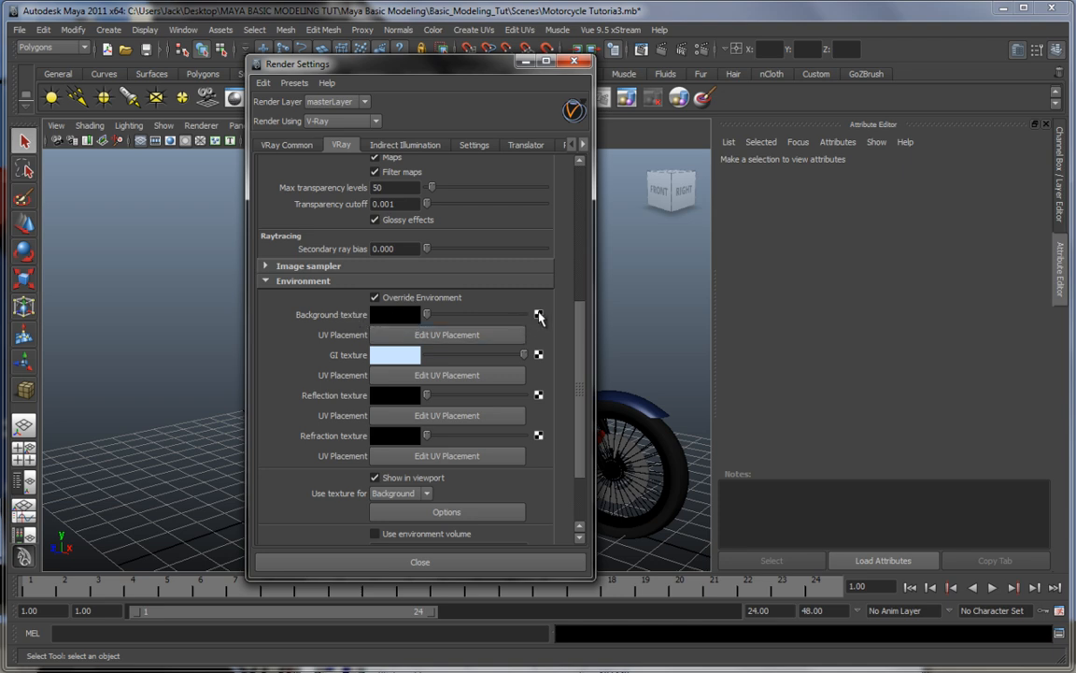
left_click(539, 314)
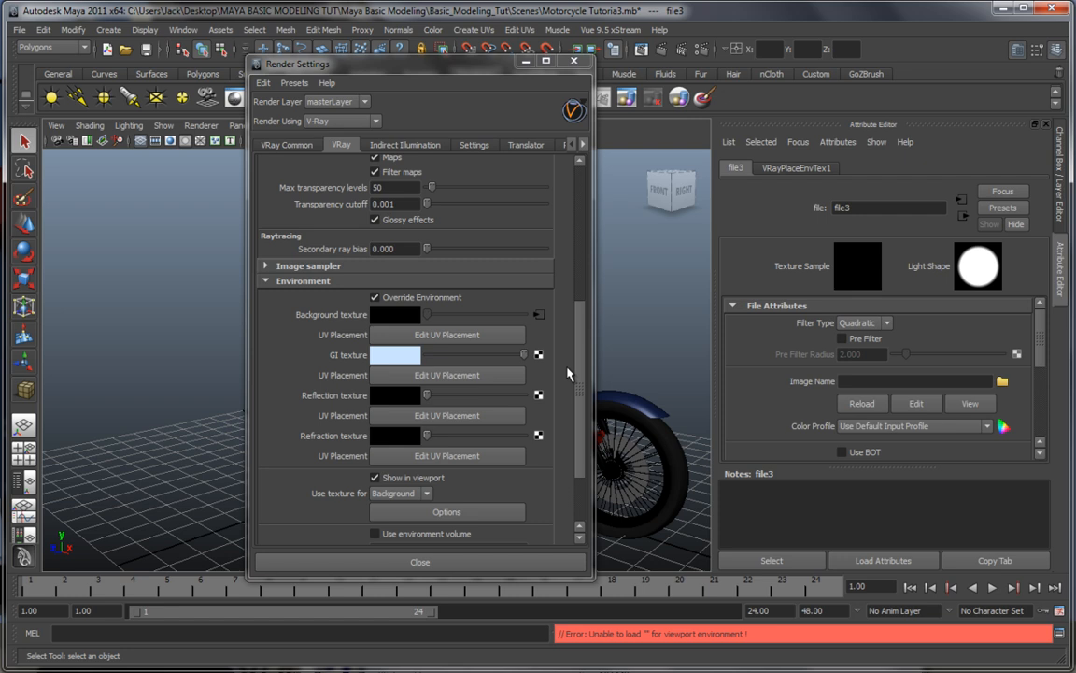
mouse_move(540, 317)
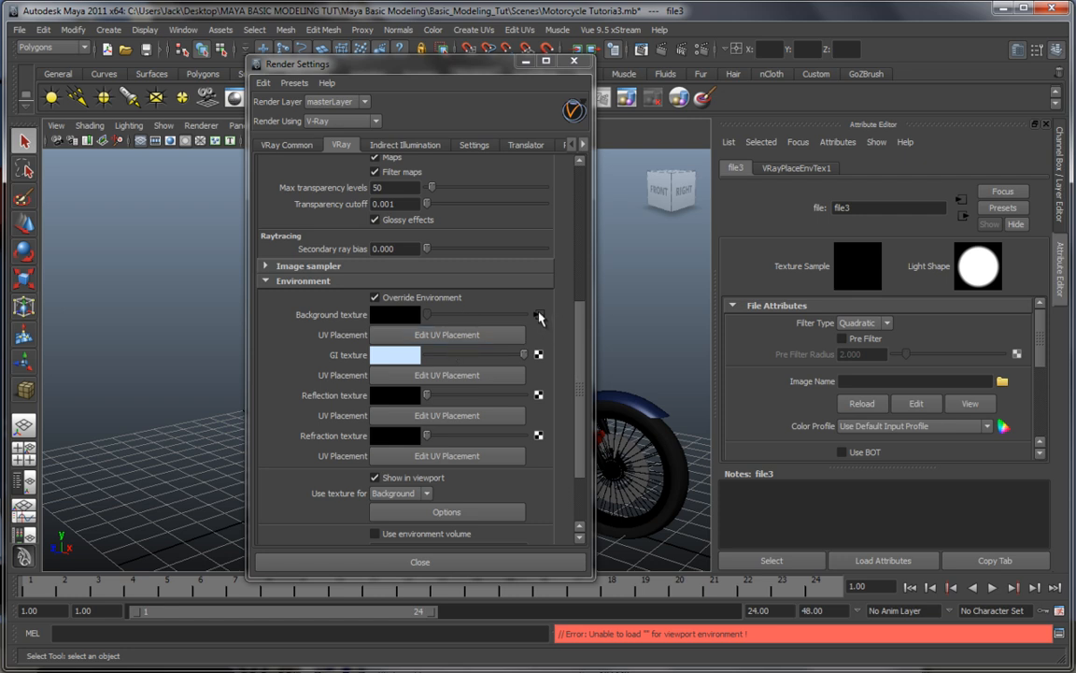
Set the file3 texture's Image Name to sky.jpg so the cloudy sky shows behind the scene.
left_click(916, 381)
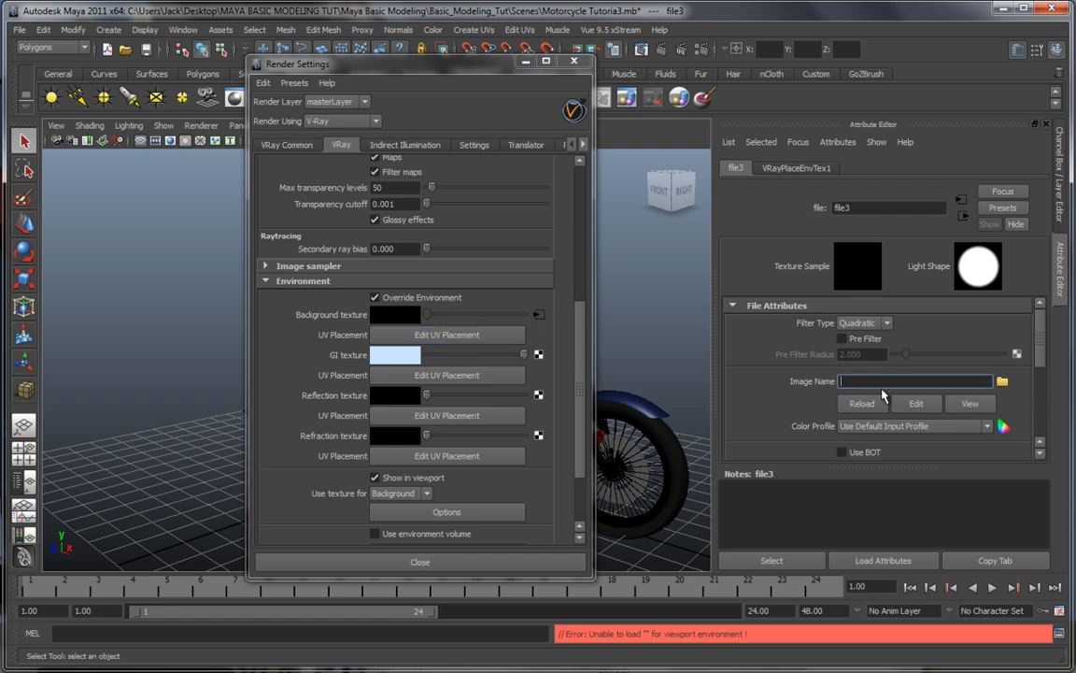
left_click(1001, 380)
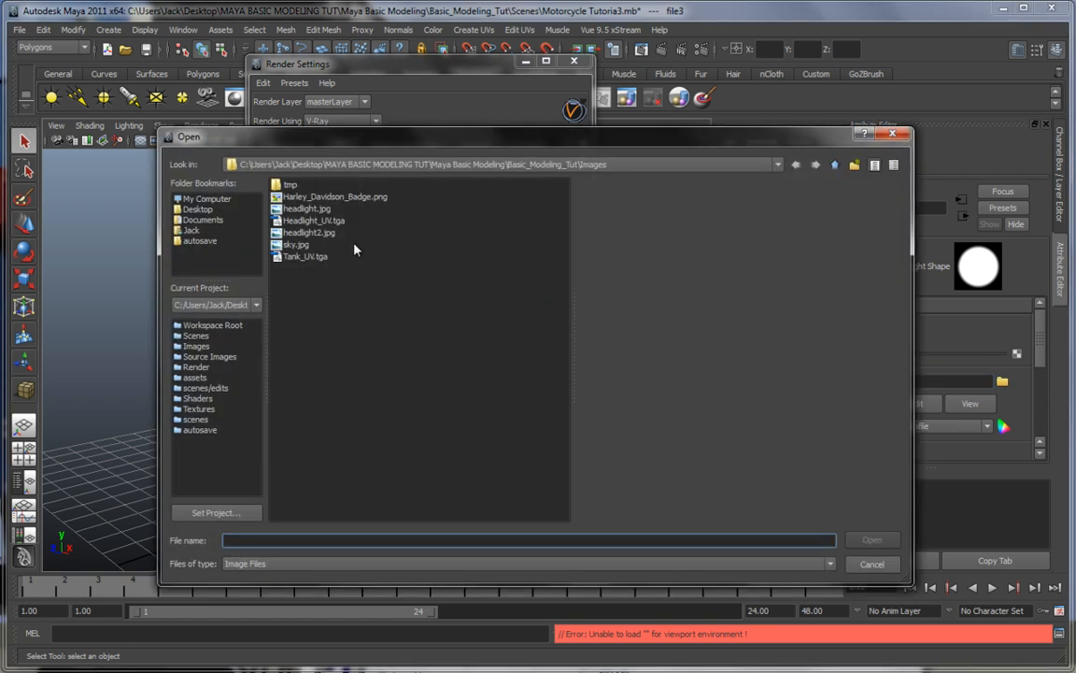
left_click(296, 244)
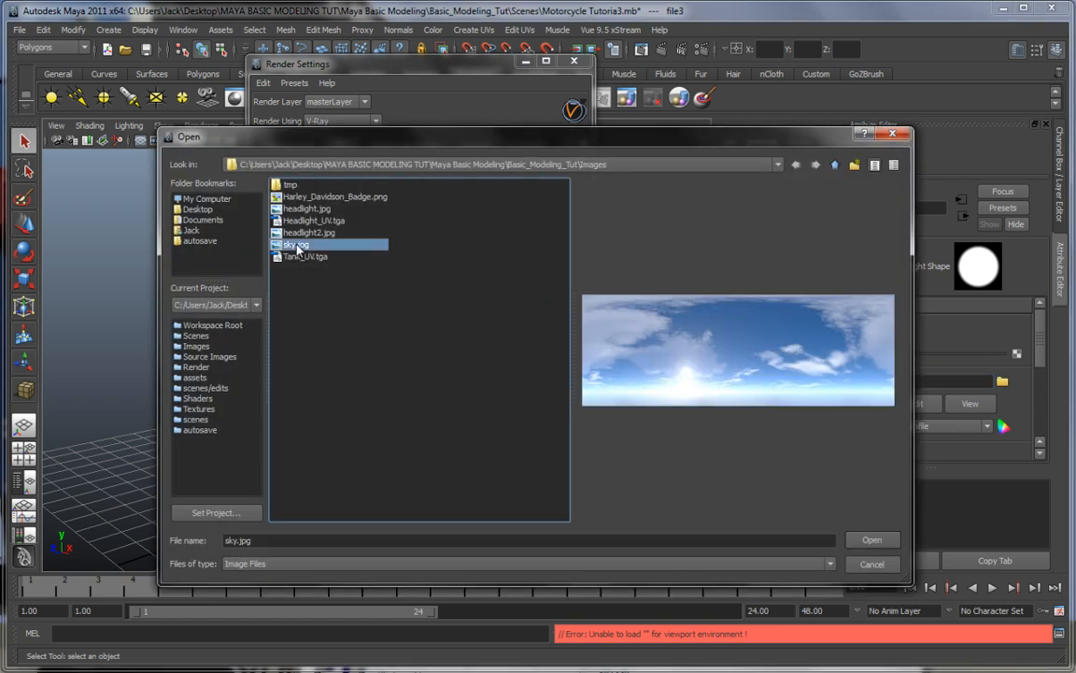
left_click(871, 539)
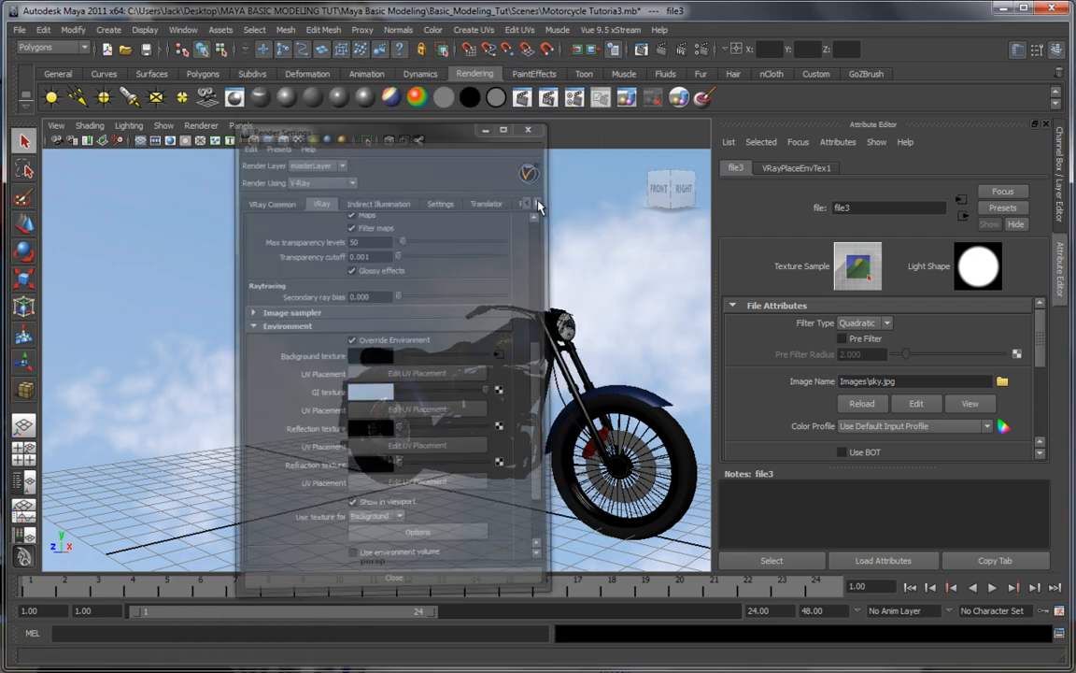
On VRayPlaceEnvTex1, try Cubic, Mirror Ball and other mapping types for the sky image.
left_click(529, 130)
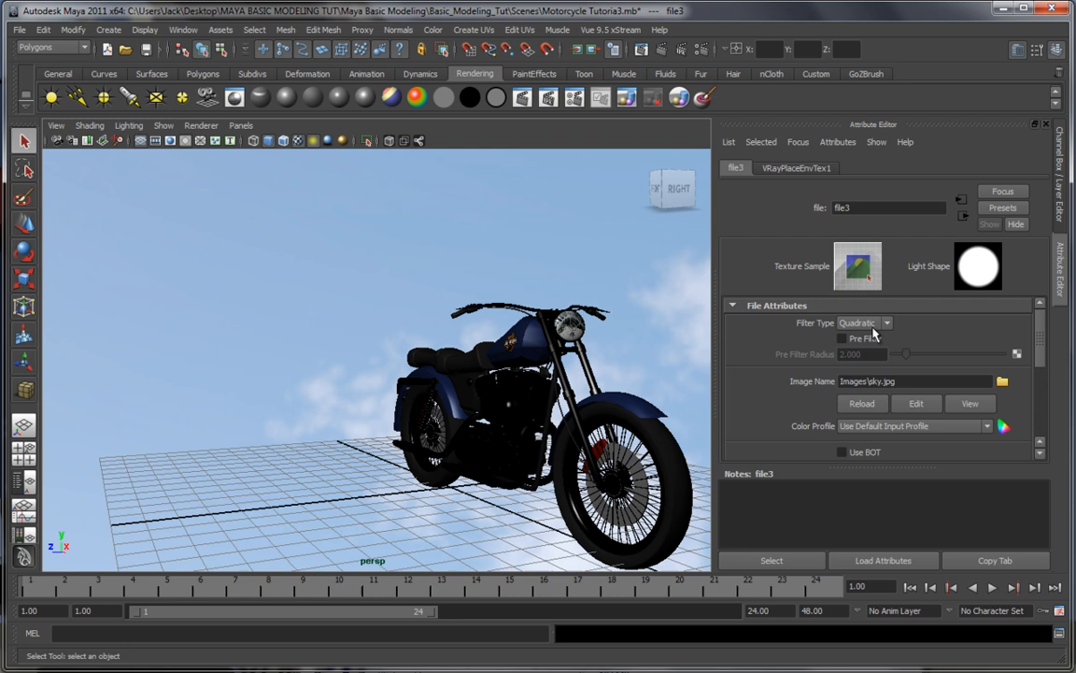
left_click(796, 167)
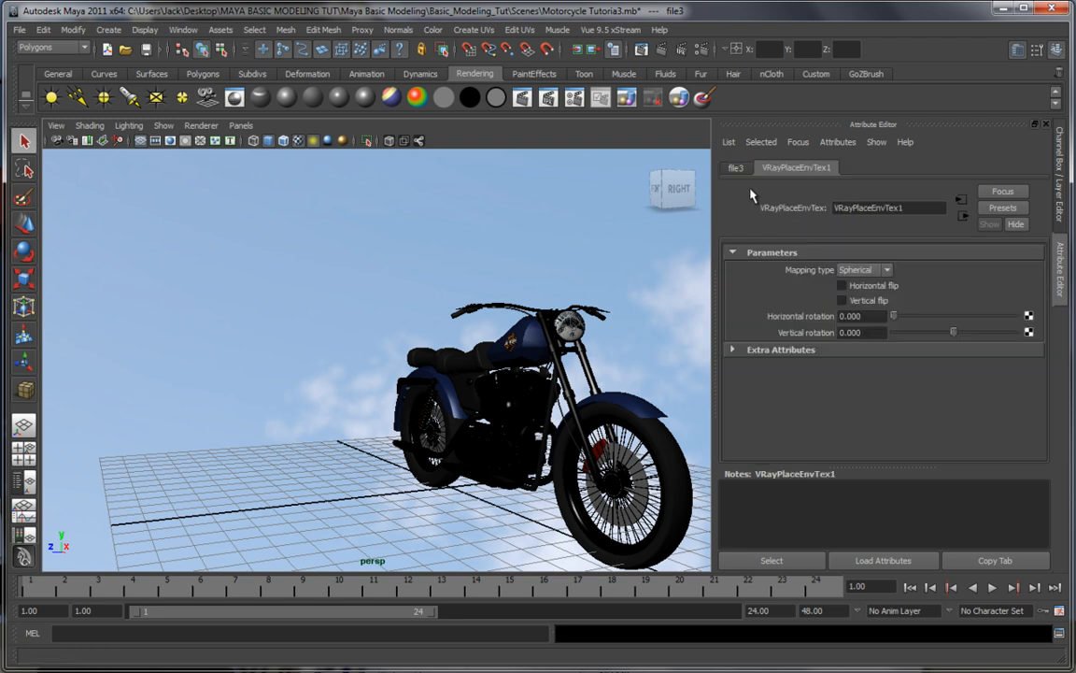
left_click(864, 269)
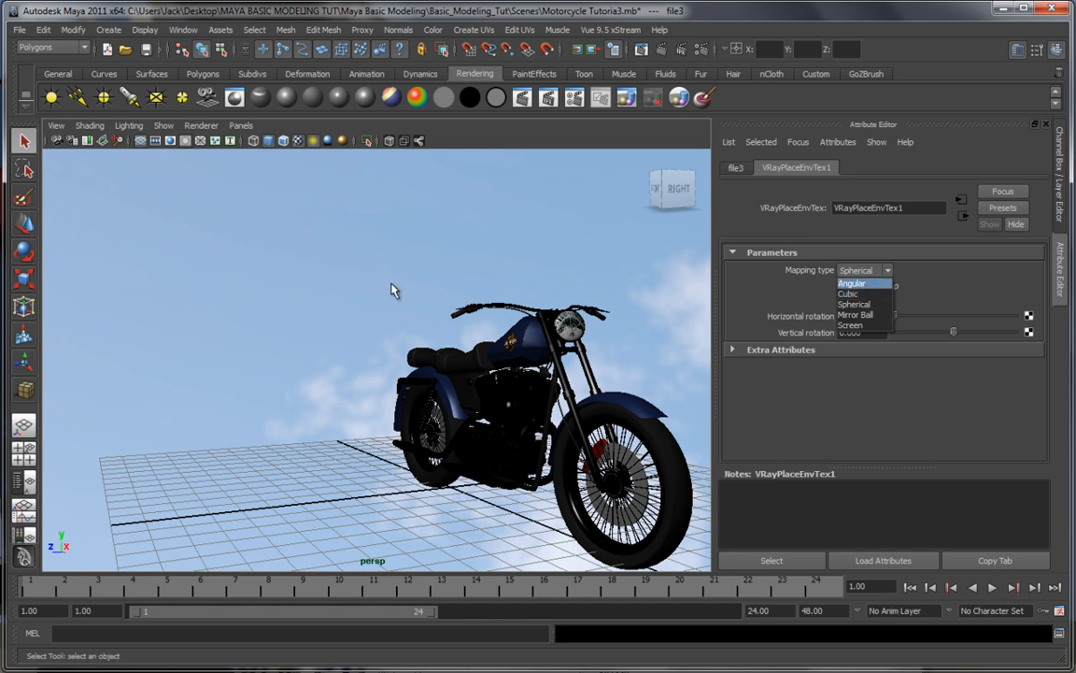
mouse_move(404, 377)
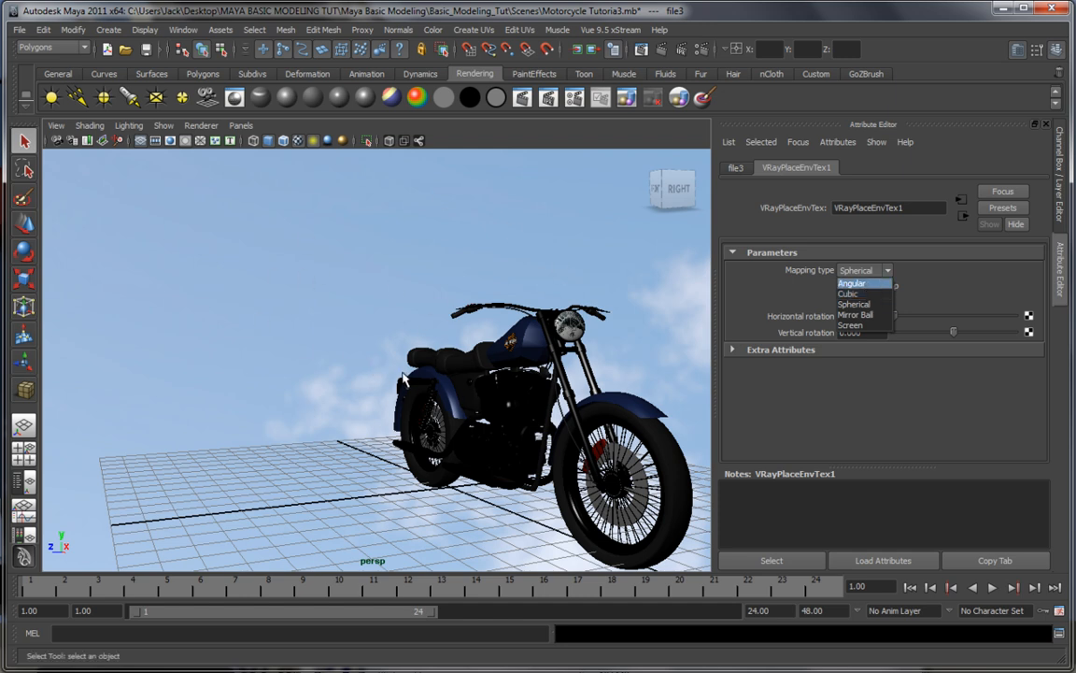
left_click(848, 293)
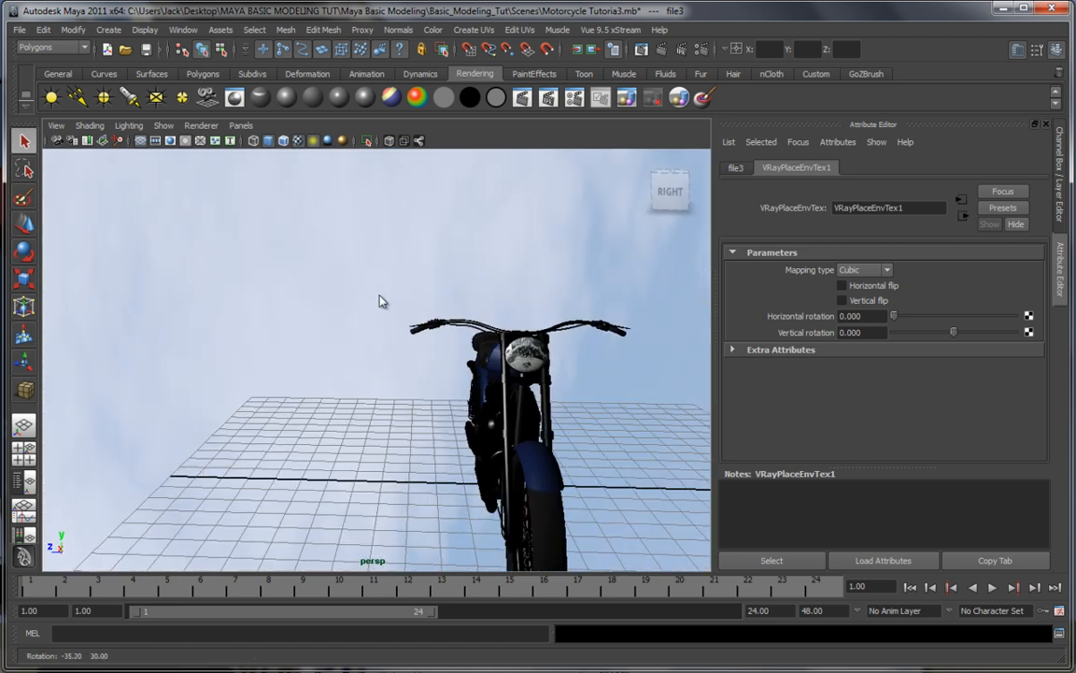
left_click(864, 270)
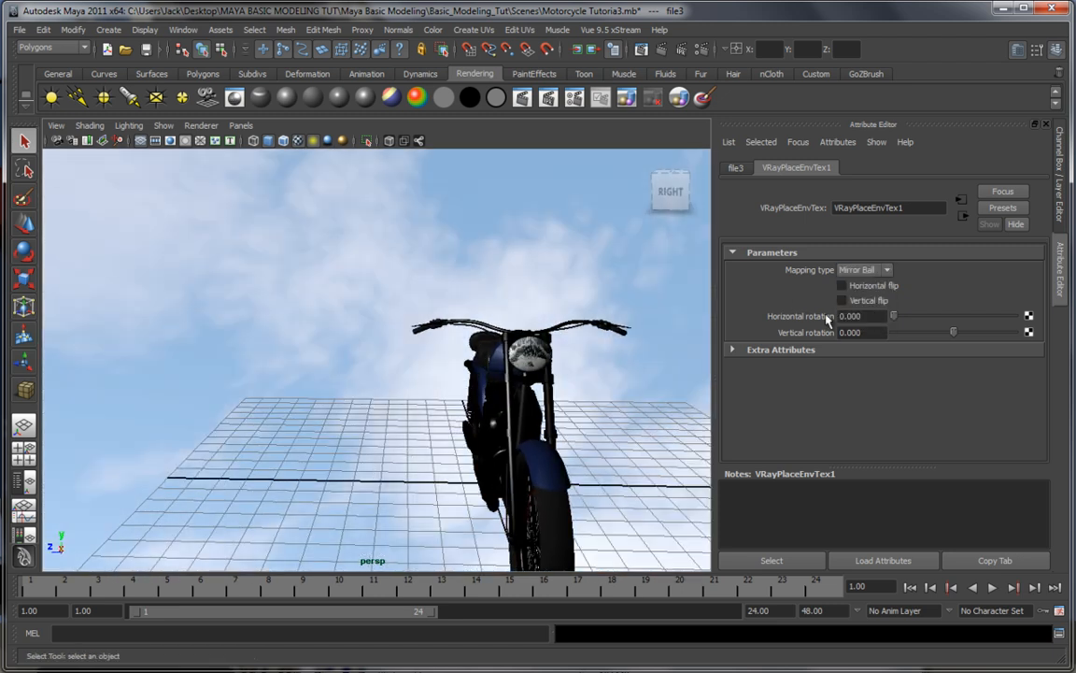
left_click(864, 269)
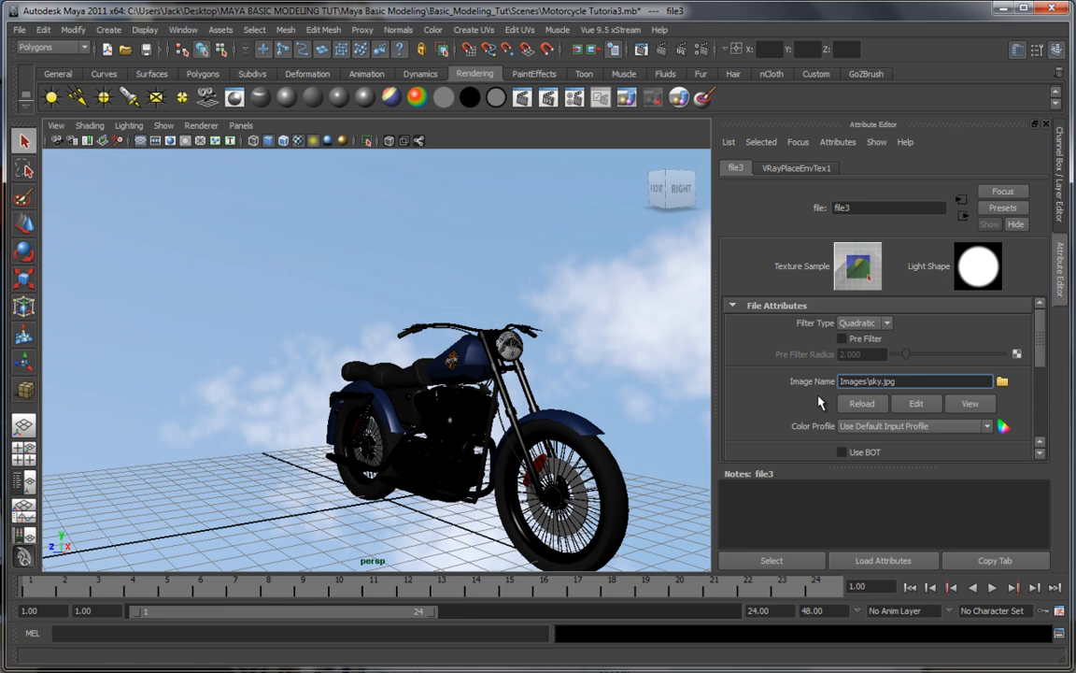
mouse_move(780, 400)
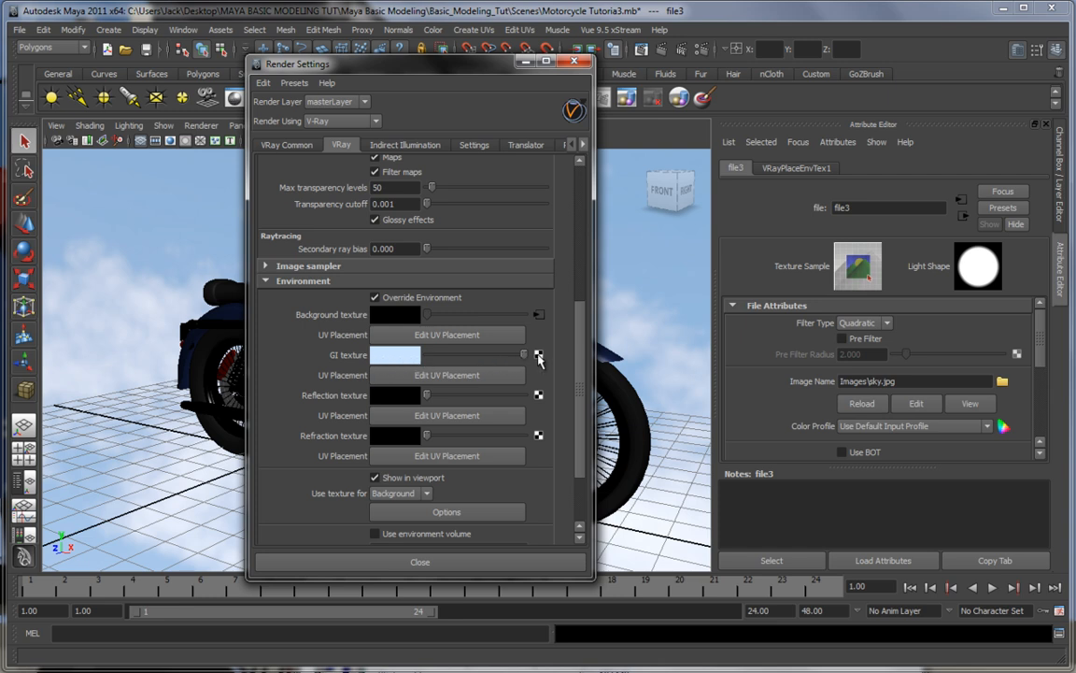
mouse_move(544, 366)
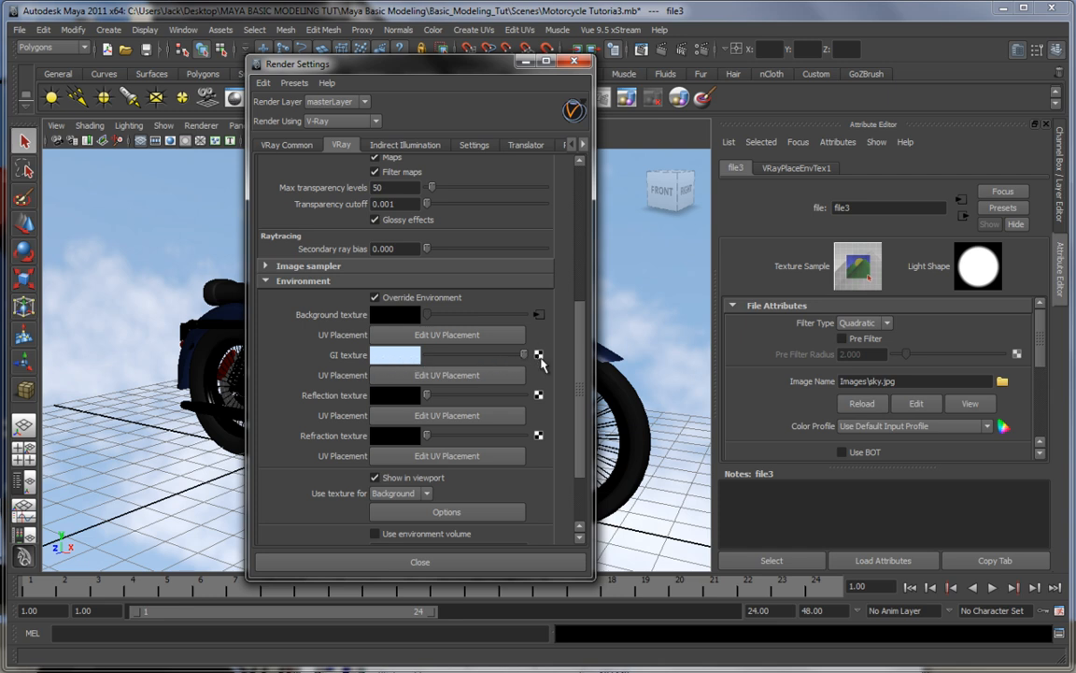
Pick a warm yellow-orange tint for the environment GI texture colour in place of pale blue.
left_click(395, 354)
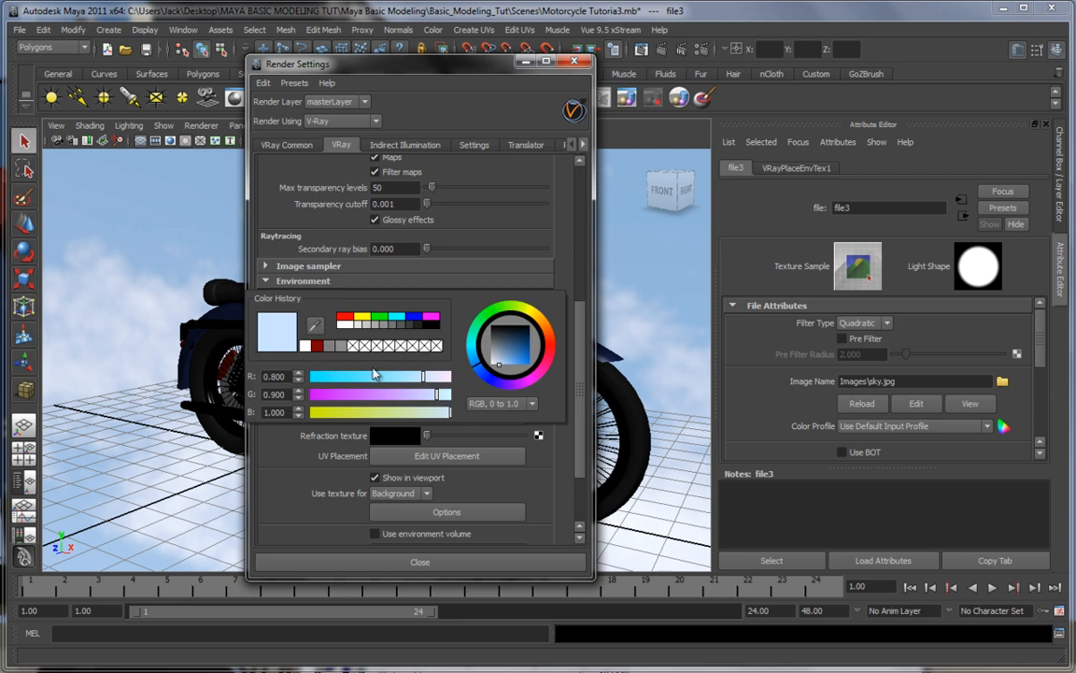
mouse_move(540, 320)
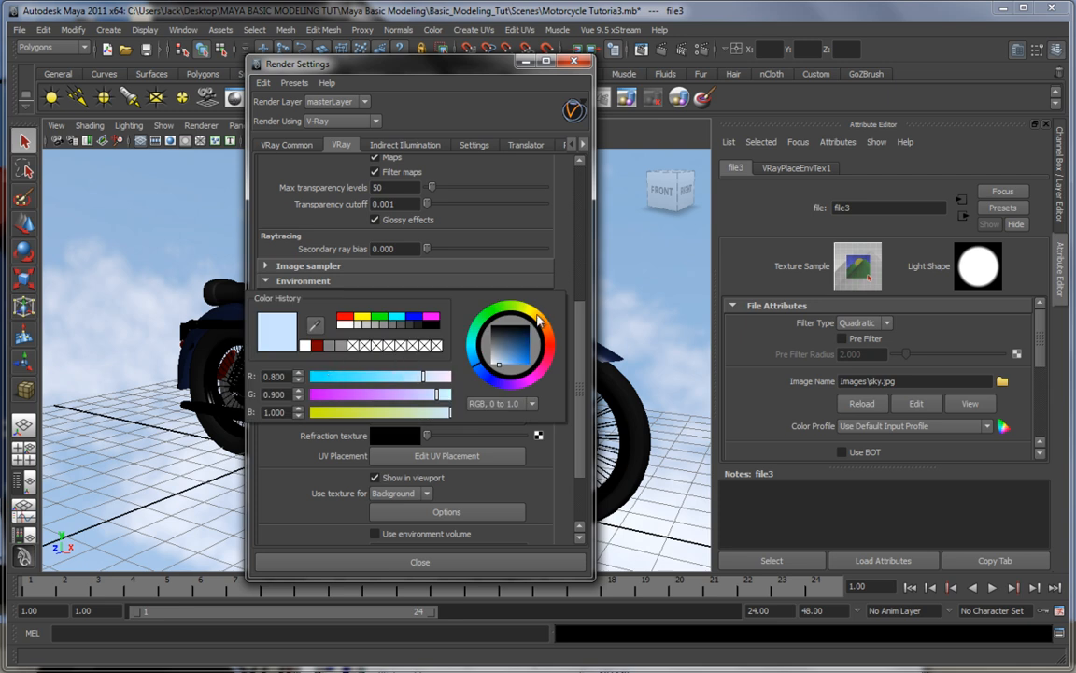
left_click(536, 315)
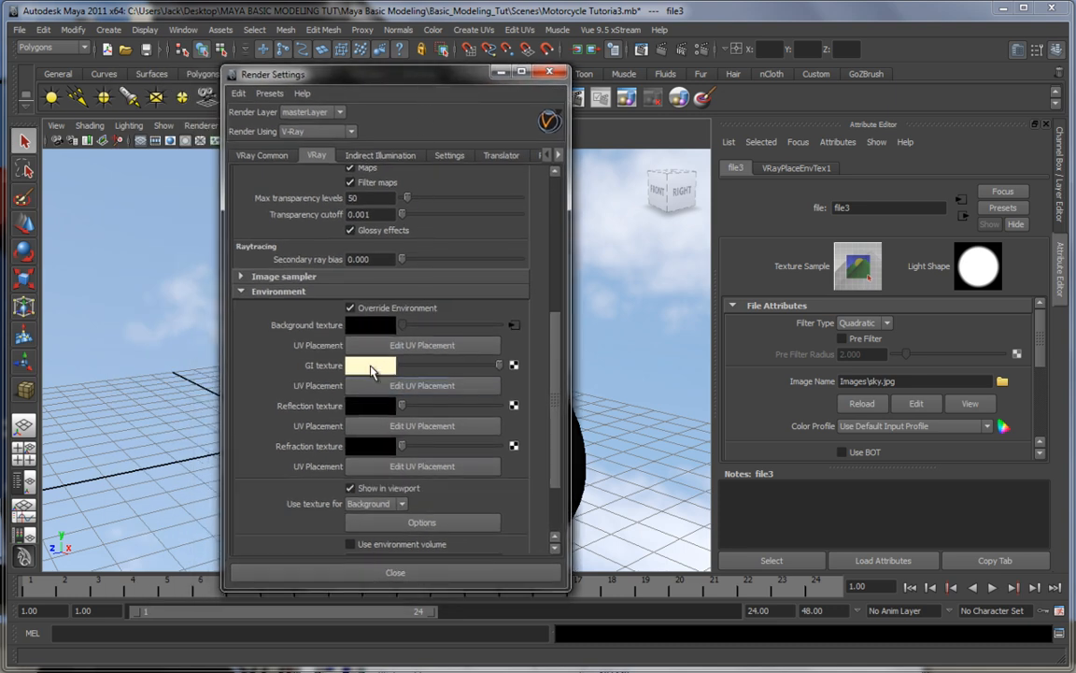
left_click(371, 364)
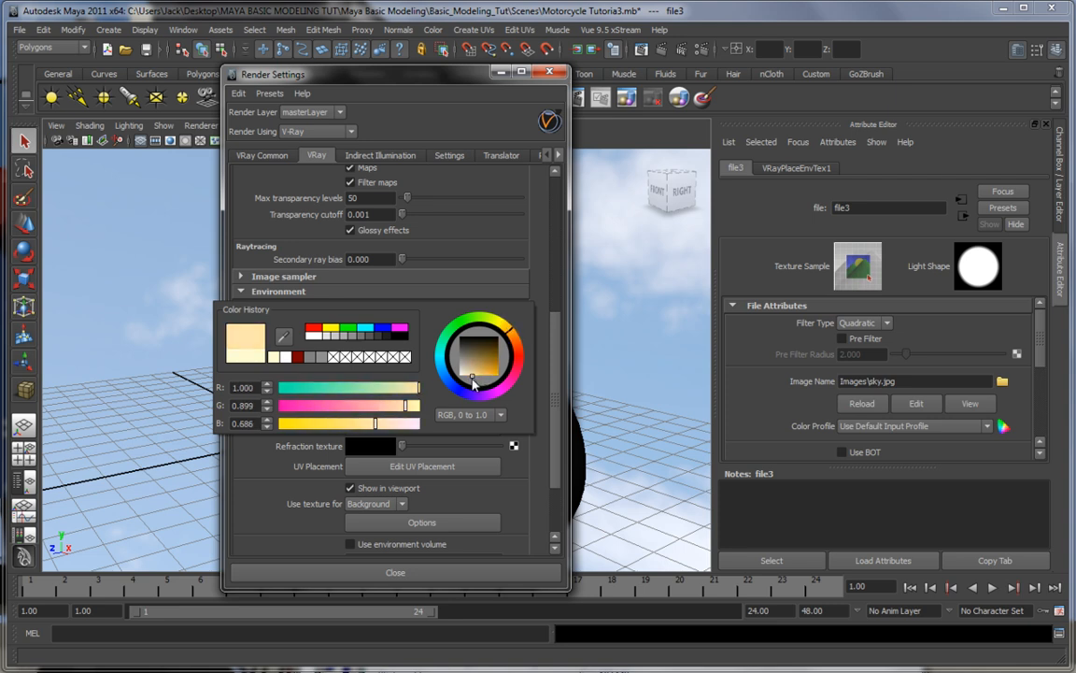
left_click(475, 376)
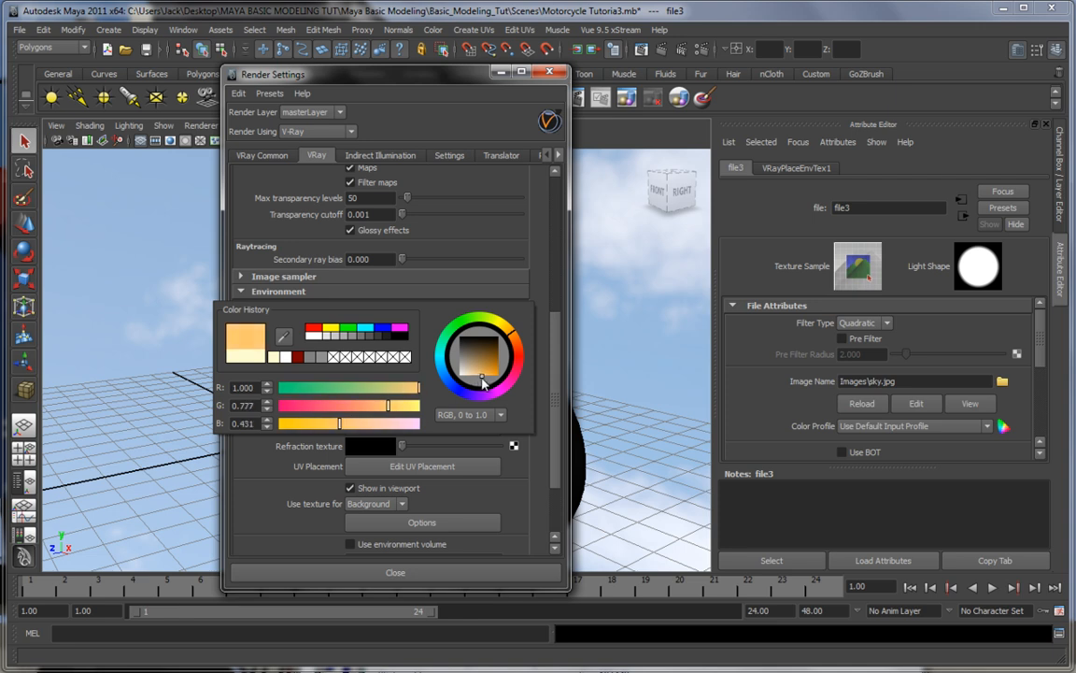
left_click(467, 386)
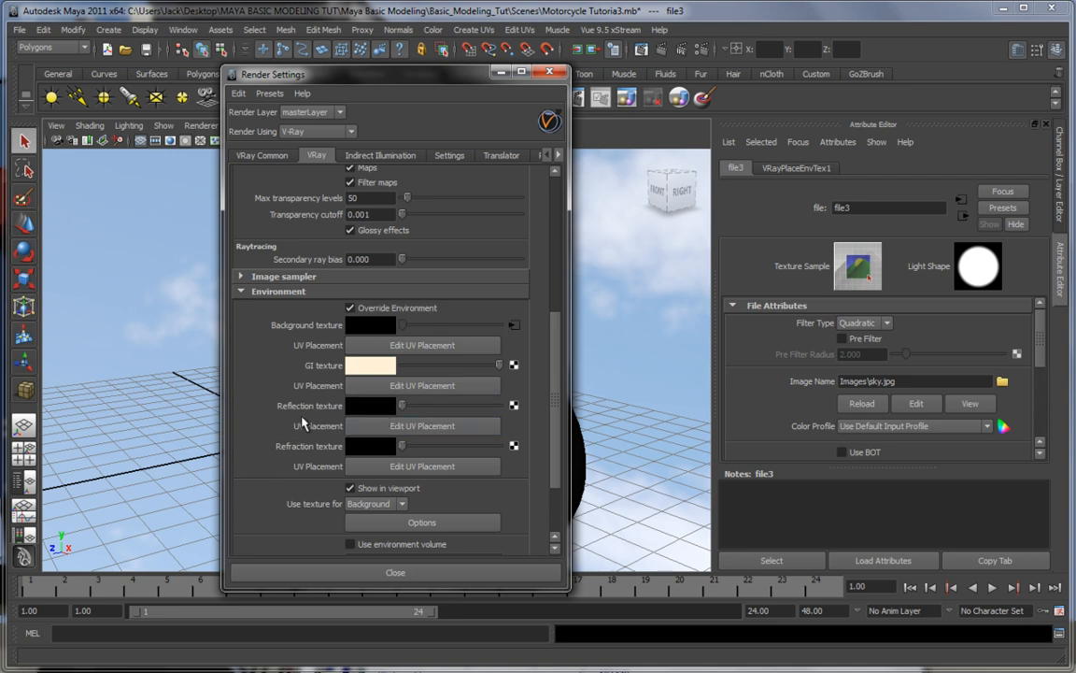
mouse_move(338, 455)
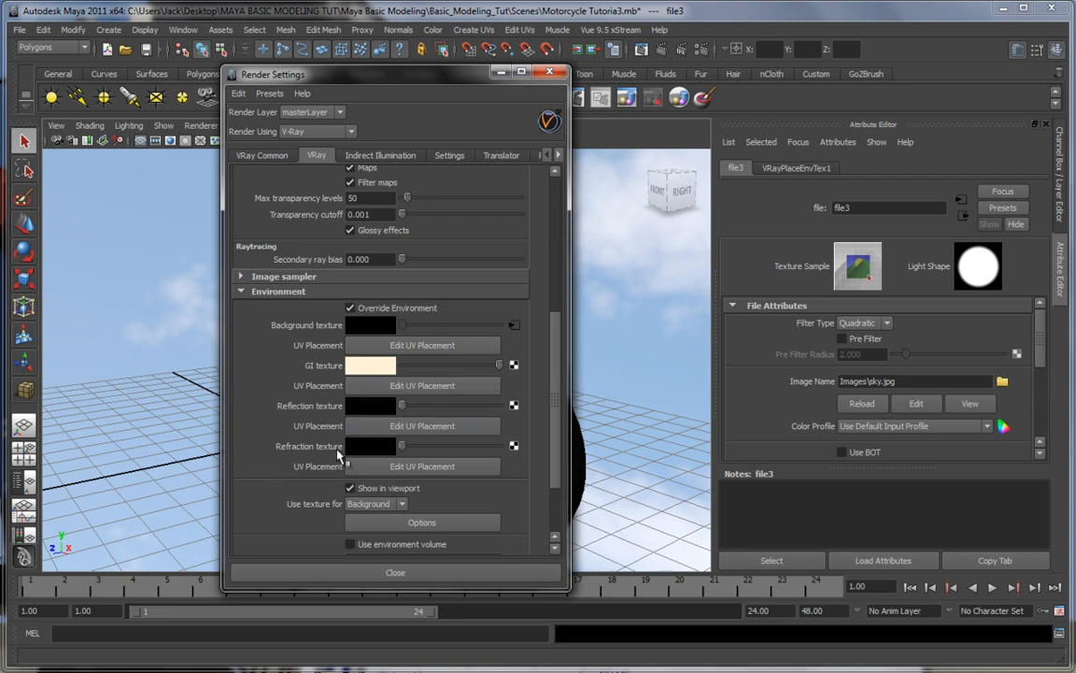
mouse_move(309, 465)
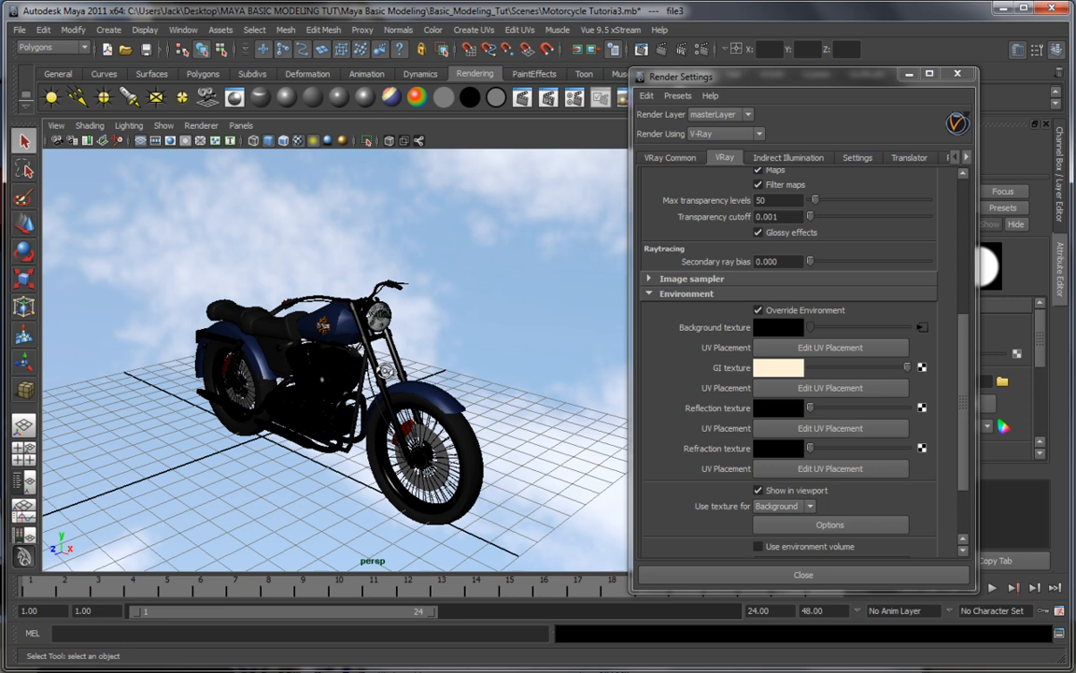
Connect a new File texture (file4) loading sky.jpg to the environment Reflection texture.
left_click_drag(374, 374, 561, 383)
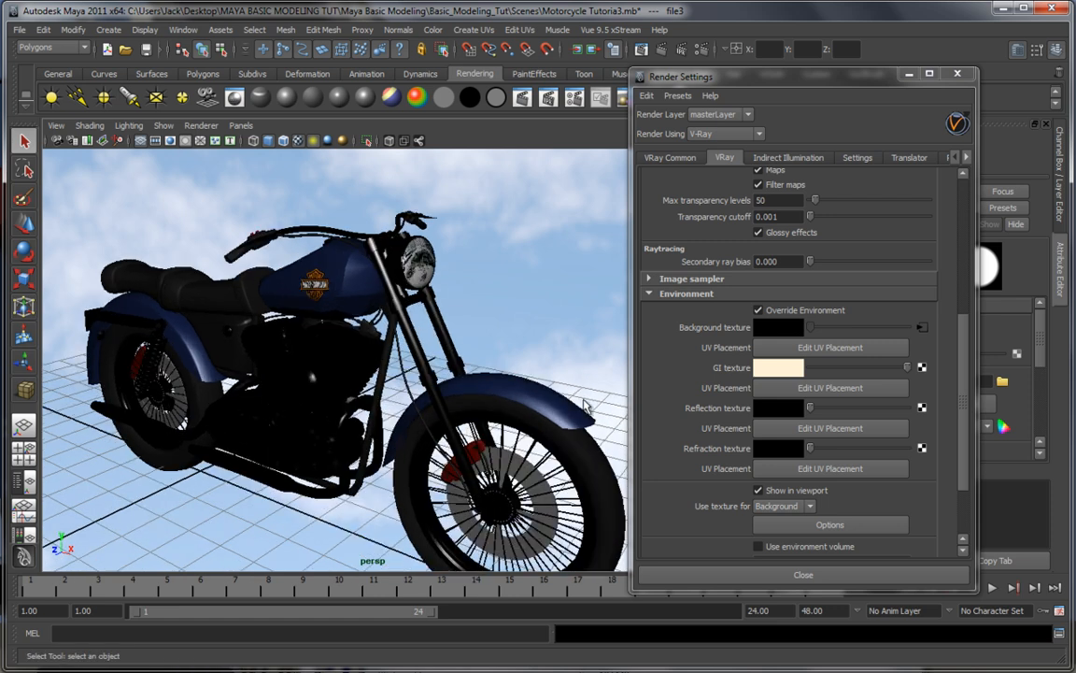
mouse_move(790, 325)
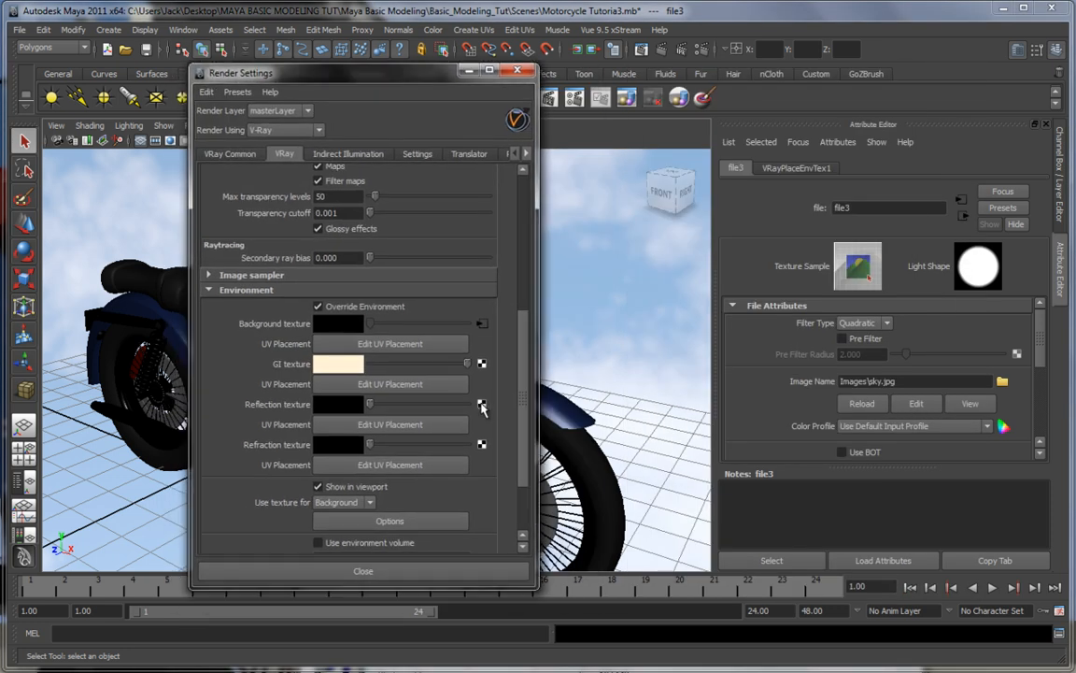
left_click(482, 404)
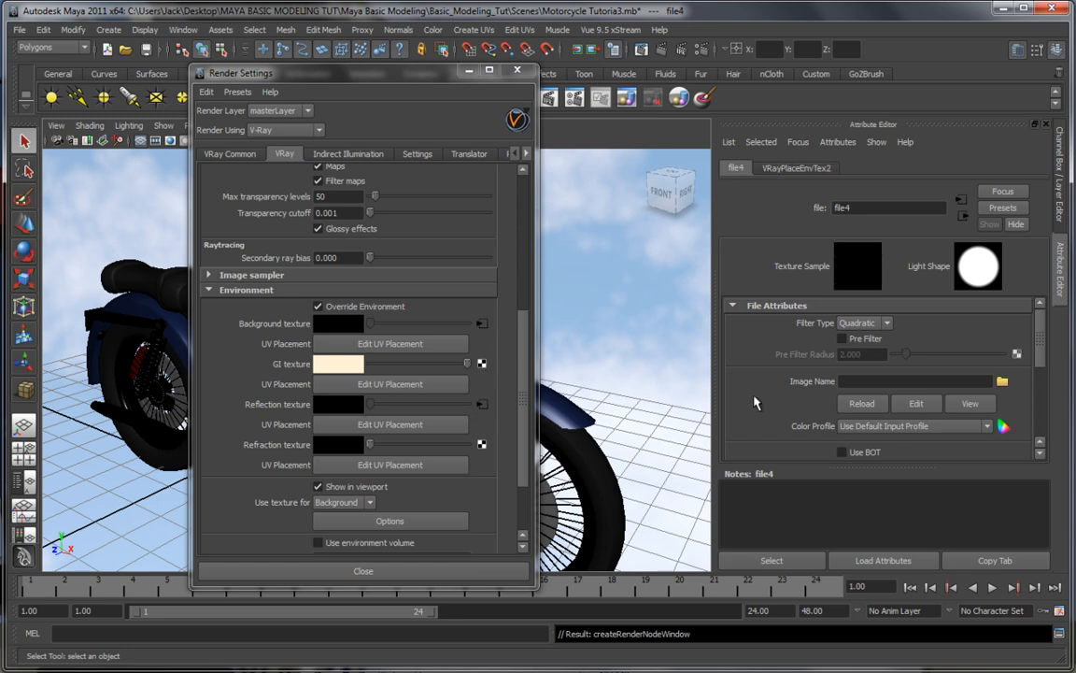
left_click(1002, 381)
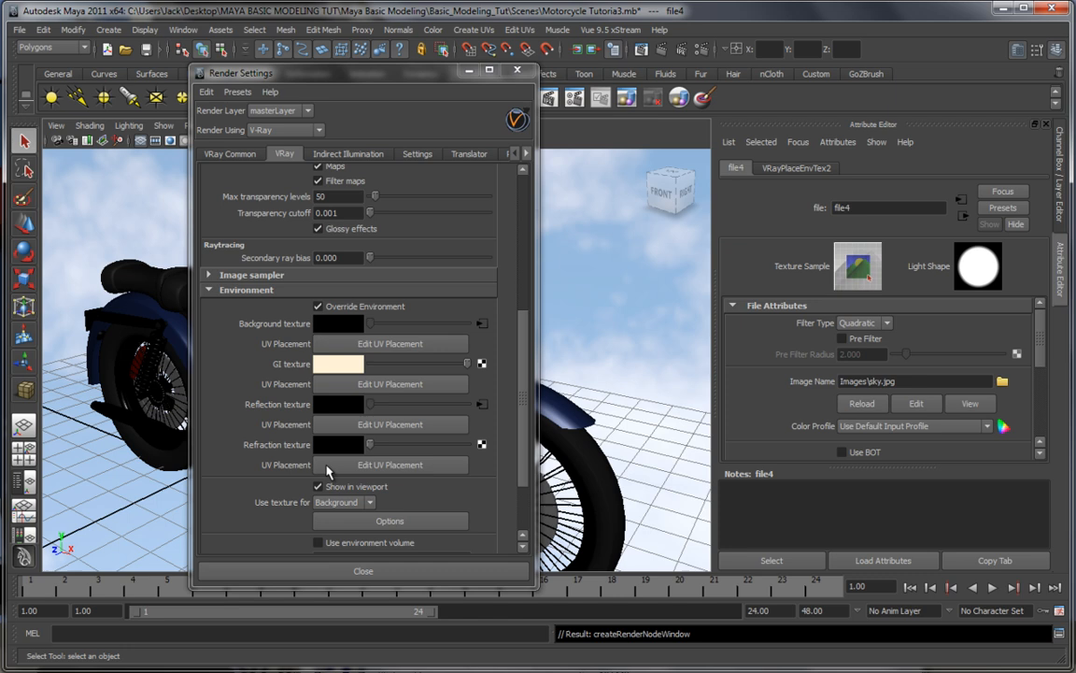
scroll("down", 3)
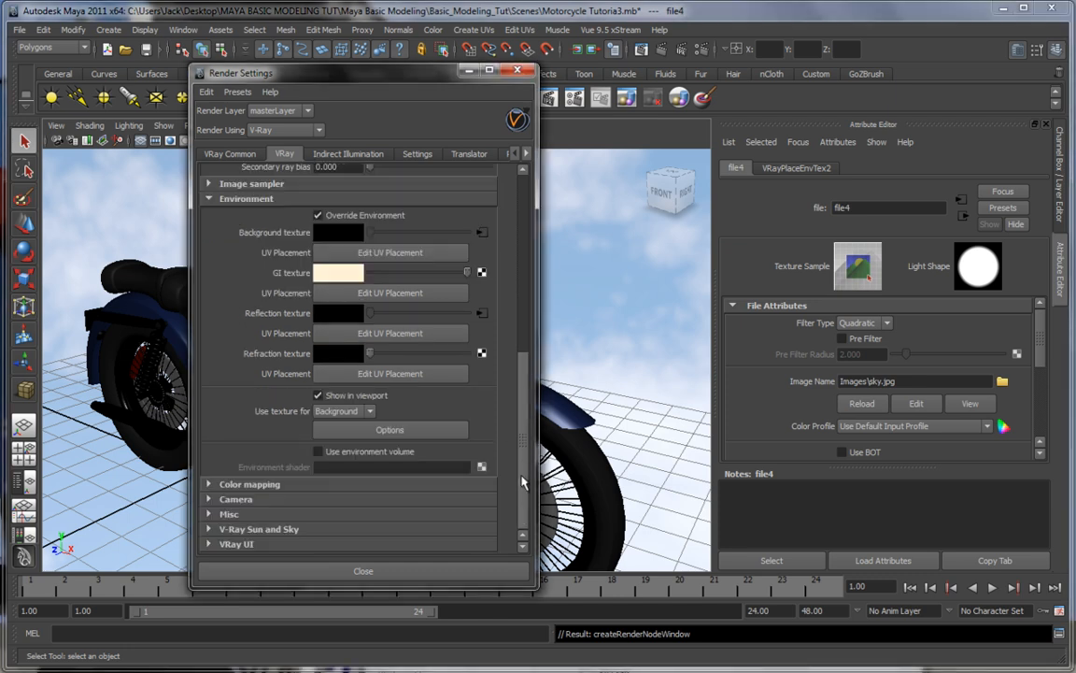
mouse_move(318, 529)
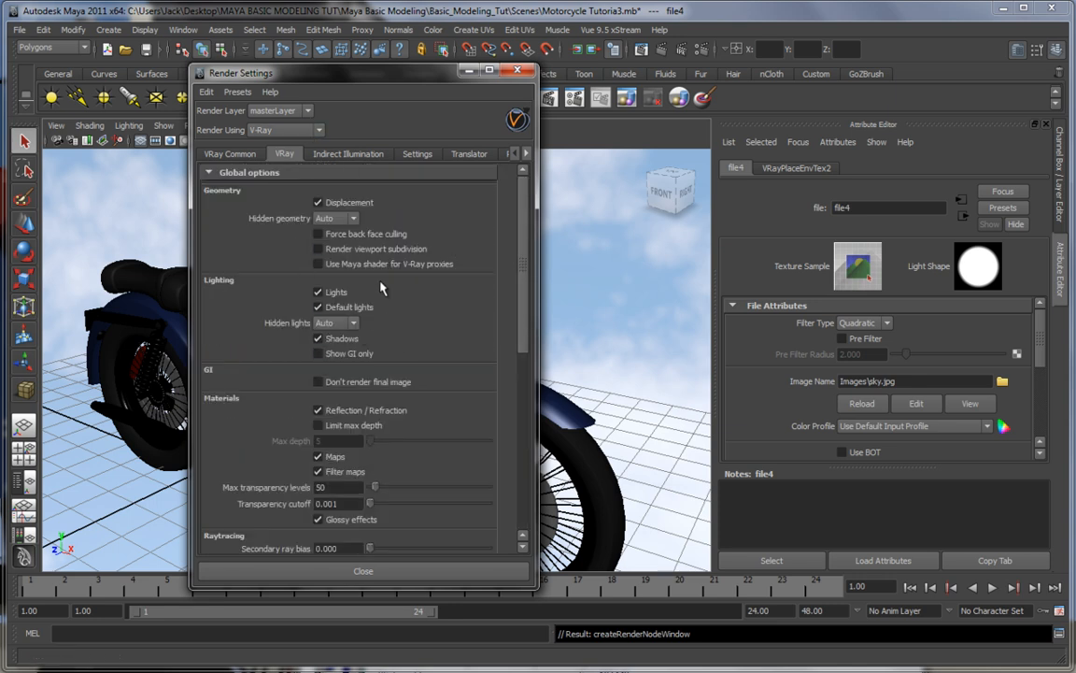
Show Indirect Illumination with GI on, Reflective Caustics off and Refractive Caustics on.
left_click(348, 154)
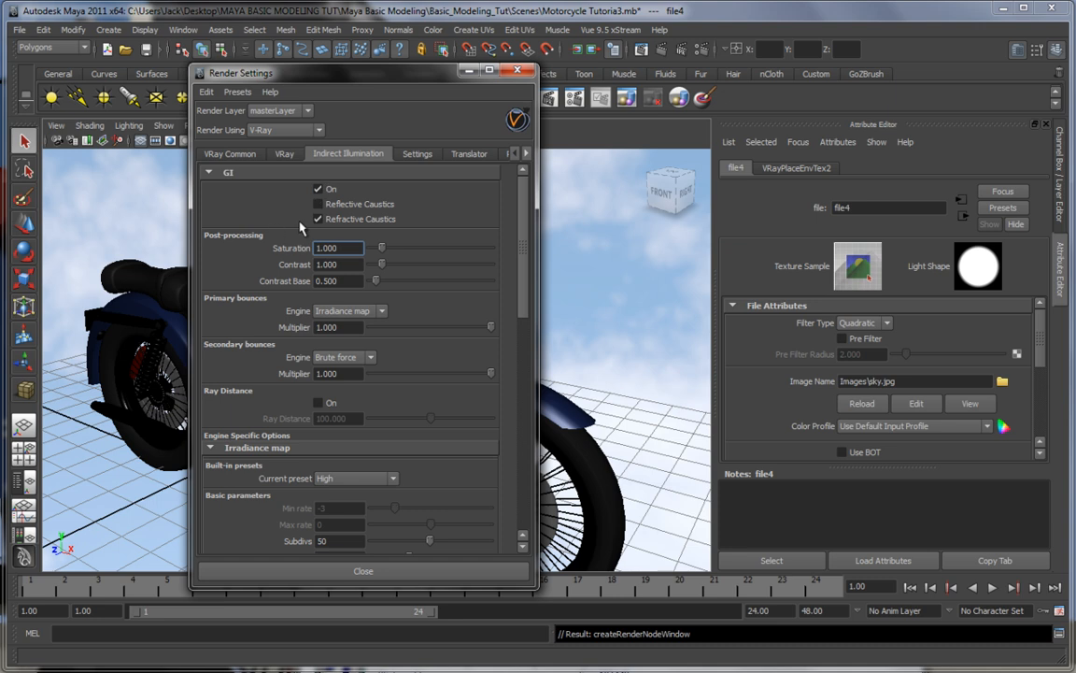
left_click(317, 203)
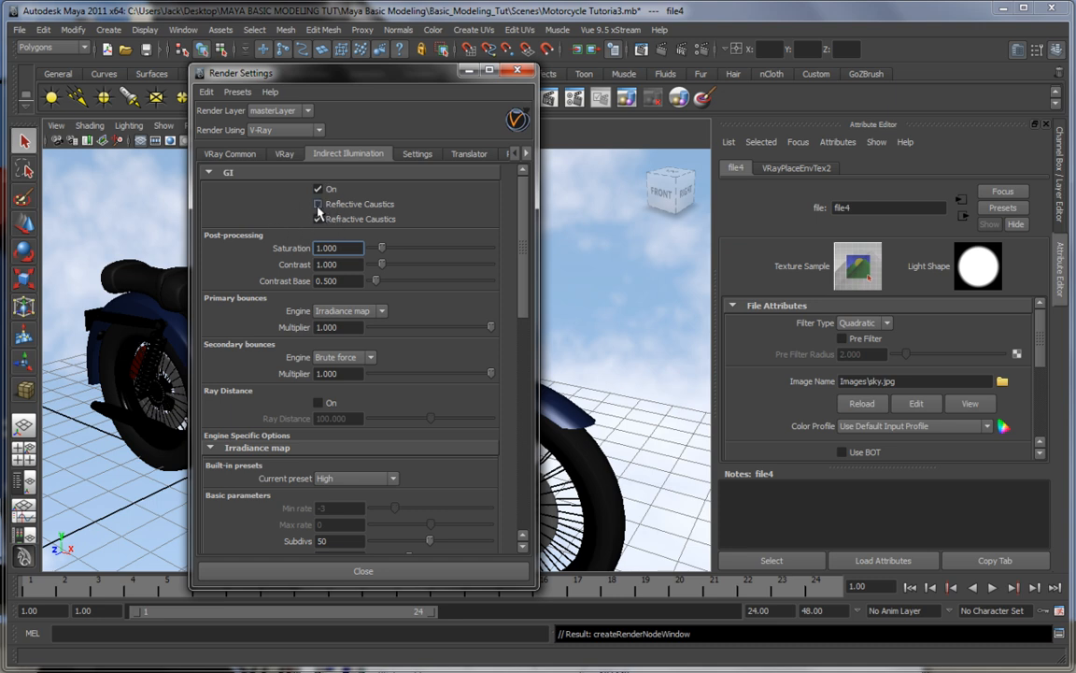
left_click(319, 219)
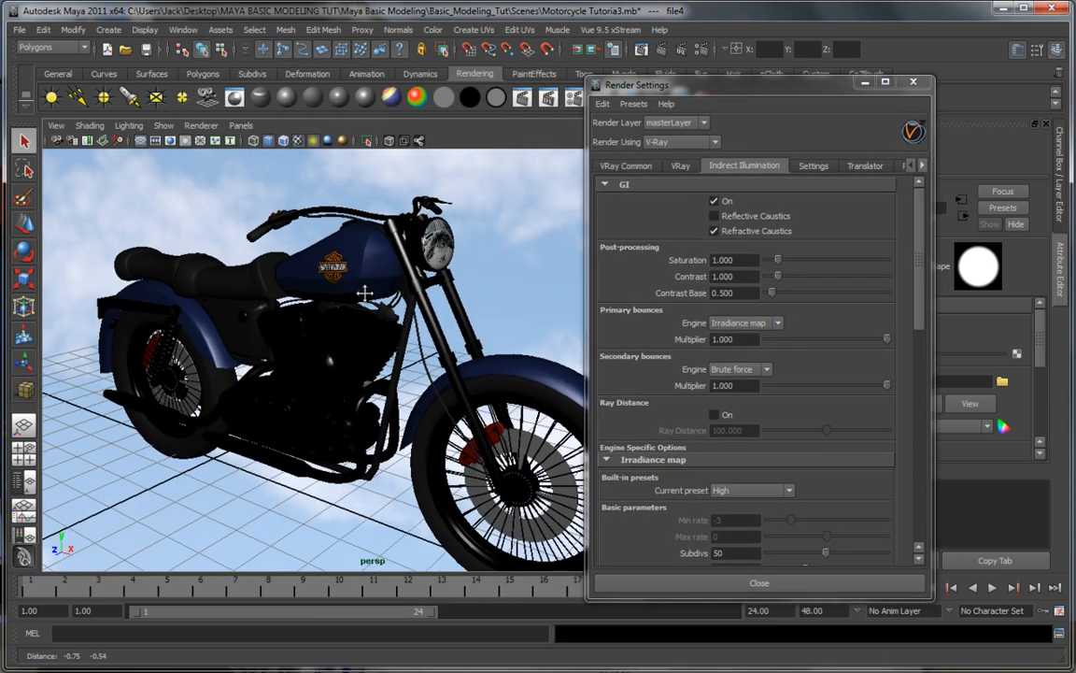
left_click_drag(365, 294, 397, 350)
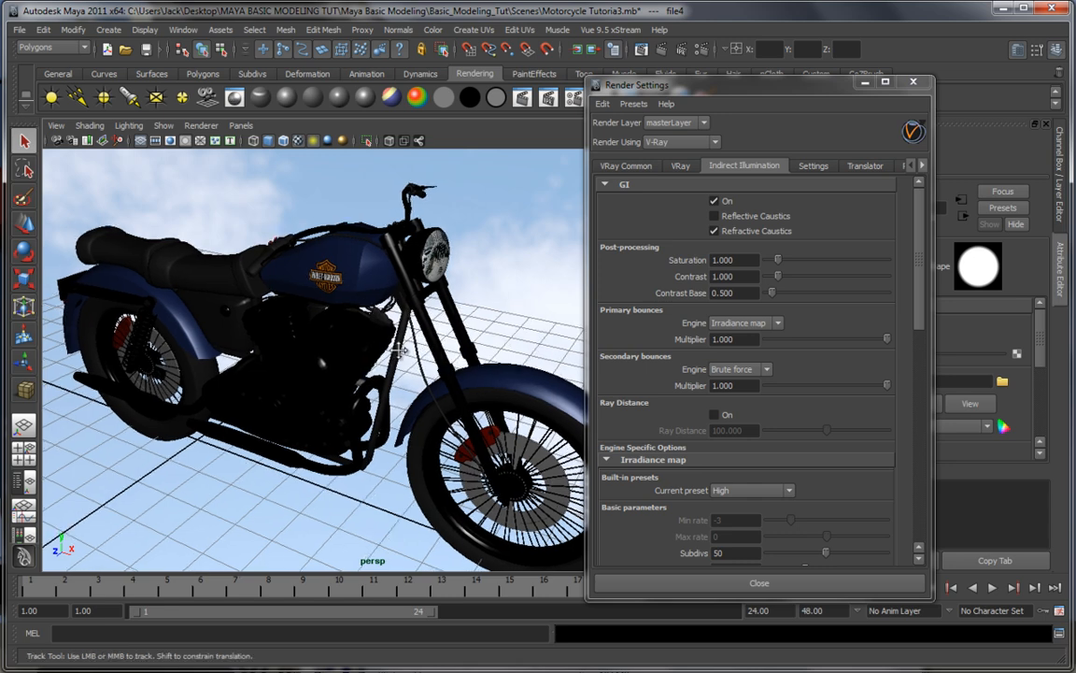
left_click_drag(373, 355, 439, 309)
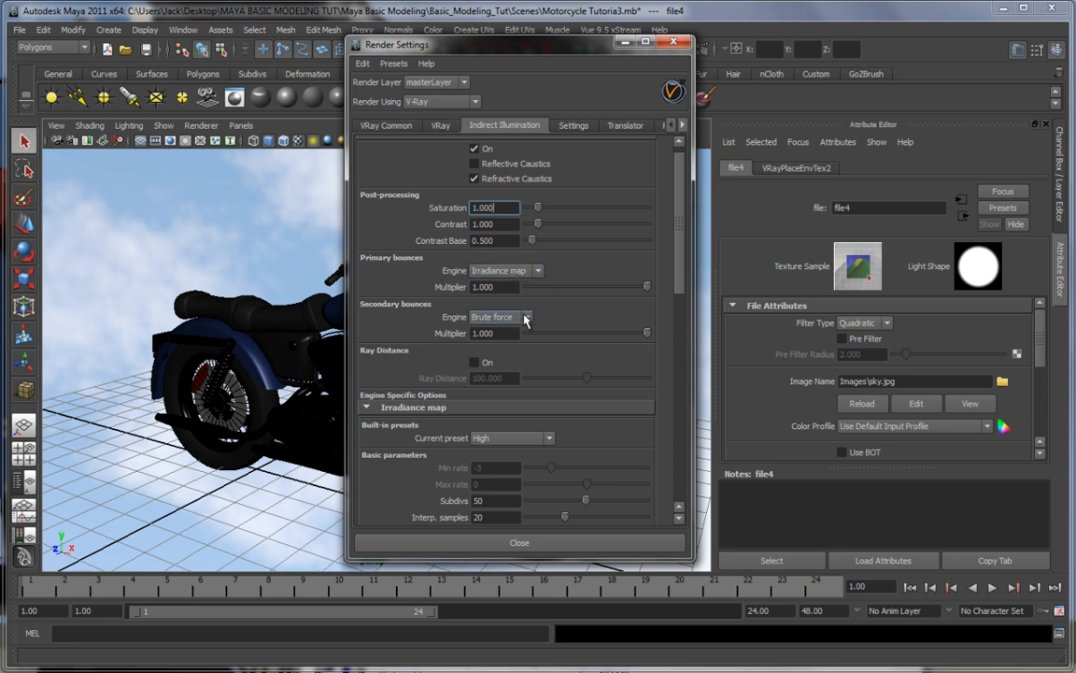
left_click(537, 270)
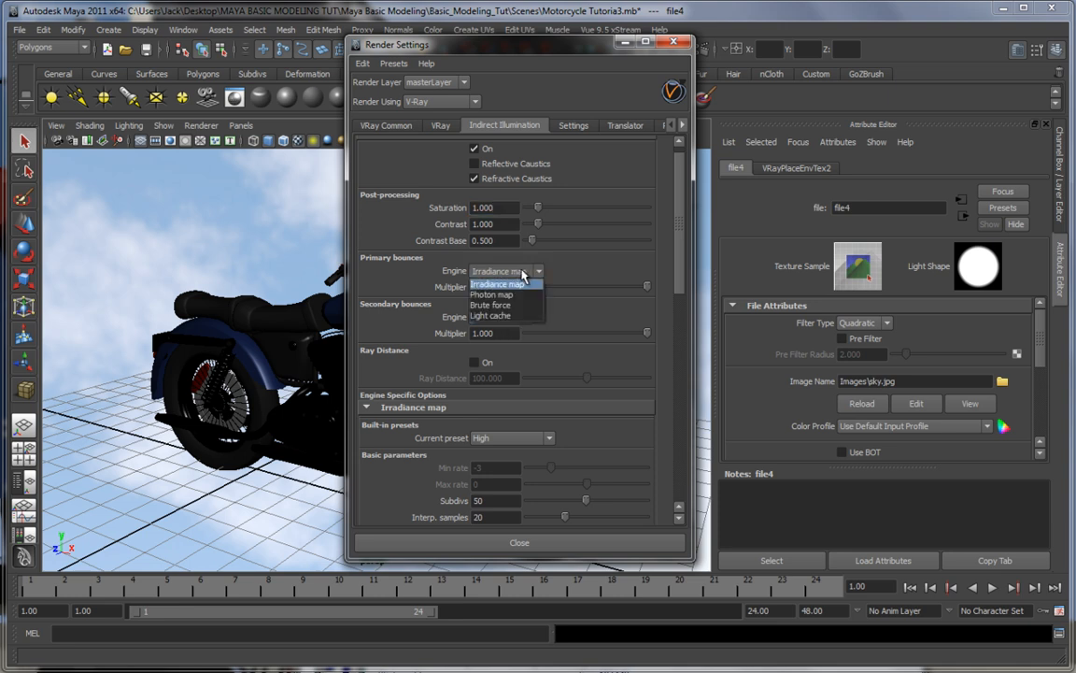
mouse_move(491, 306)
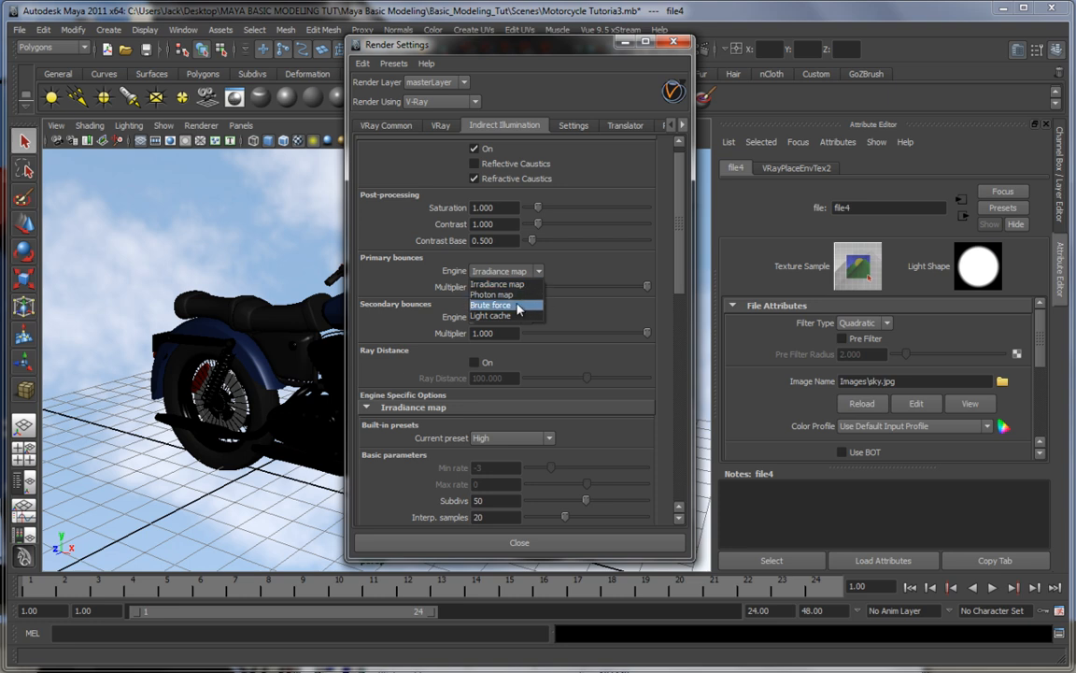
mouse_move(525, 294)
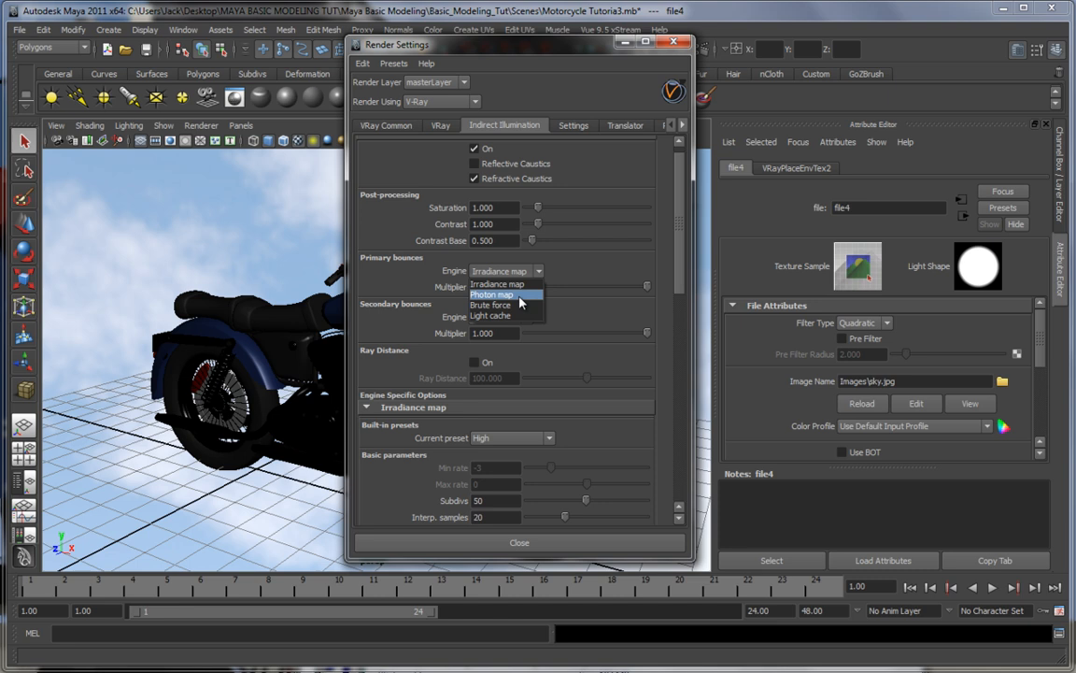
left_click(492, 304)
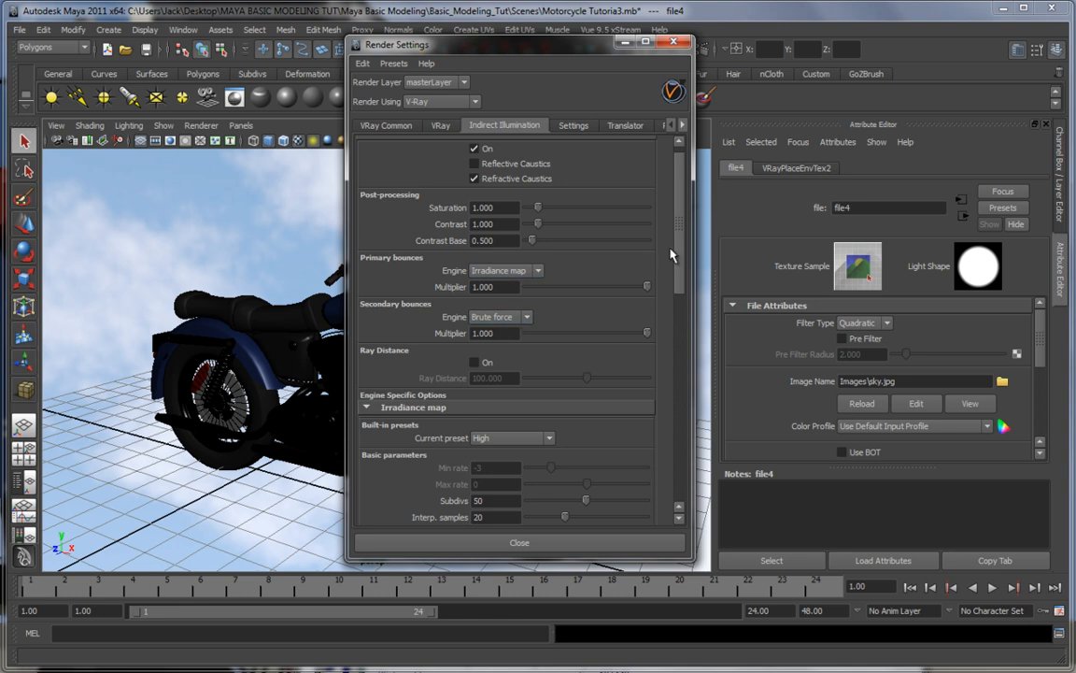
scroll("down", 3)
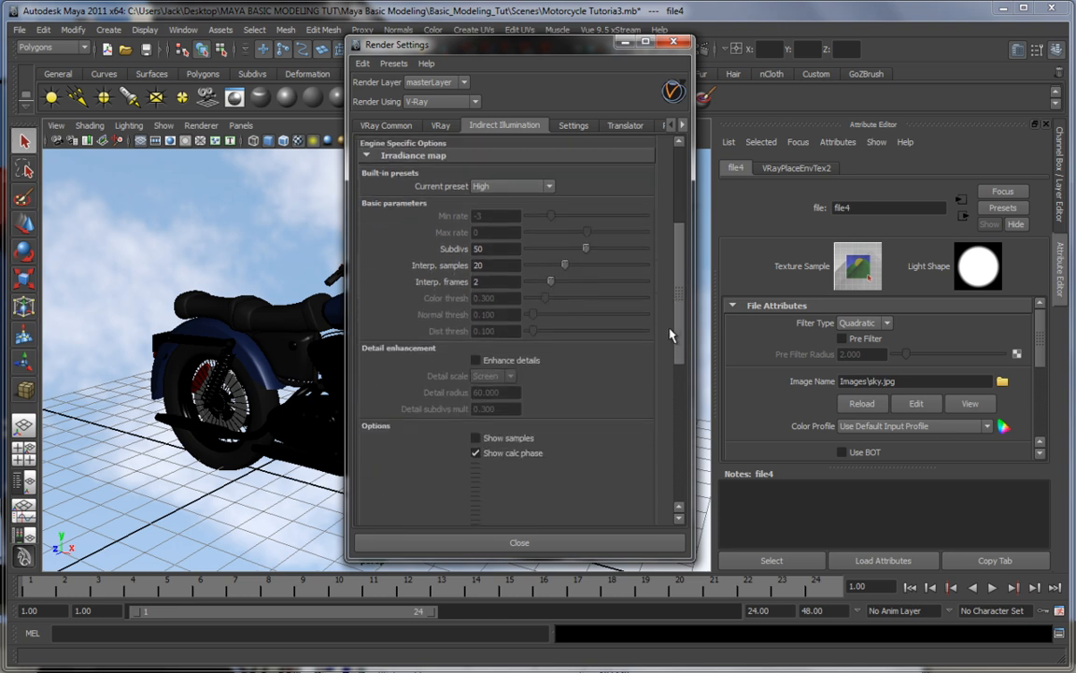
scroll("down", 3)
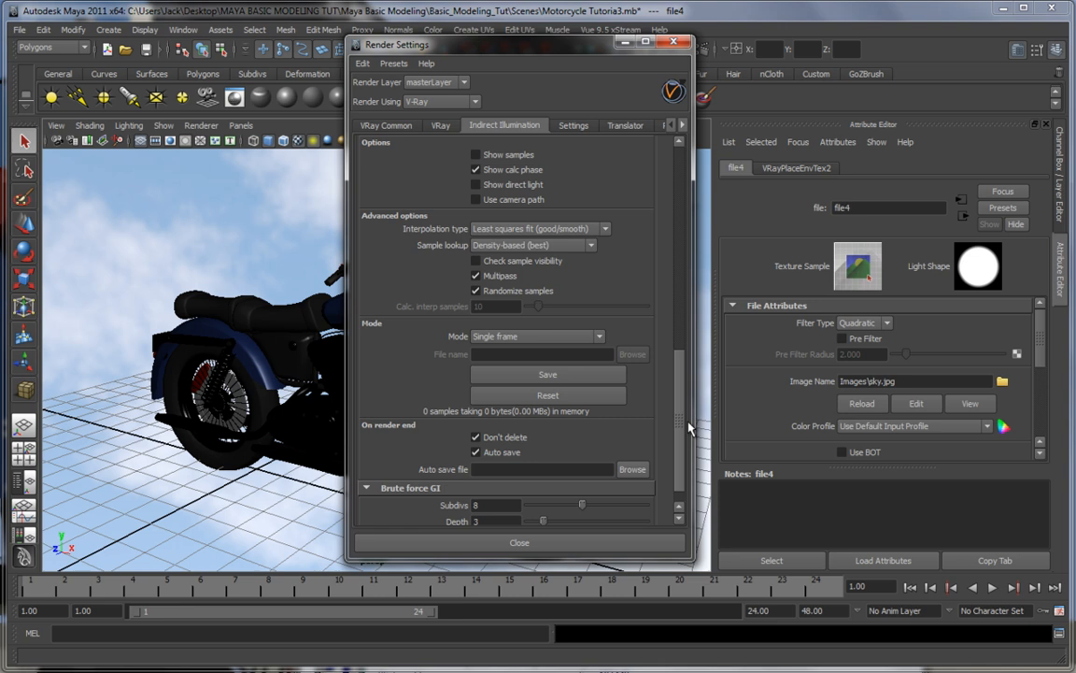
scroll("down", 3)
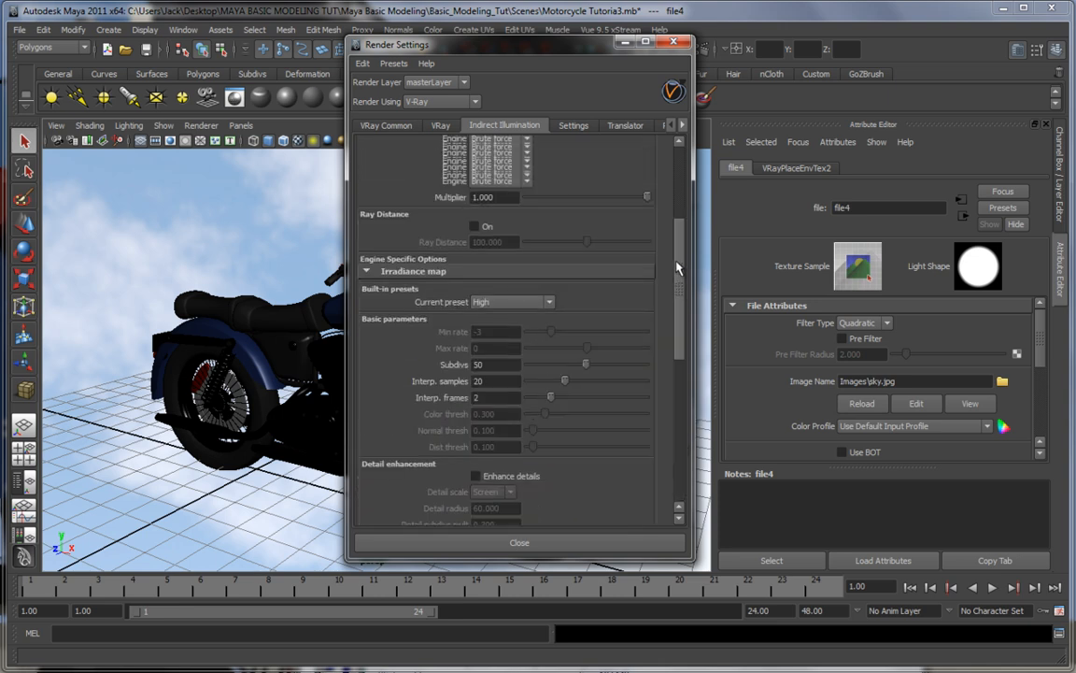
Tour the Settings, Translator, Render Elements and Common tabs, confirm Width 1280, and close Render Settings.
left_click(572, 124)
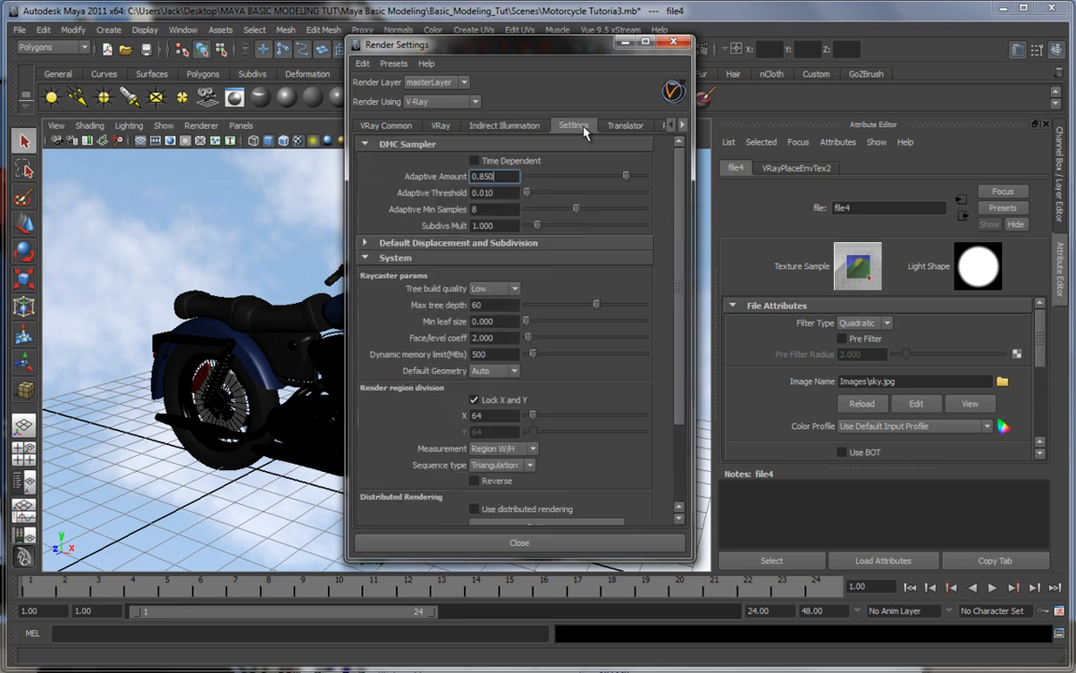
left_click(624, 125)
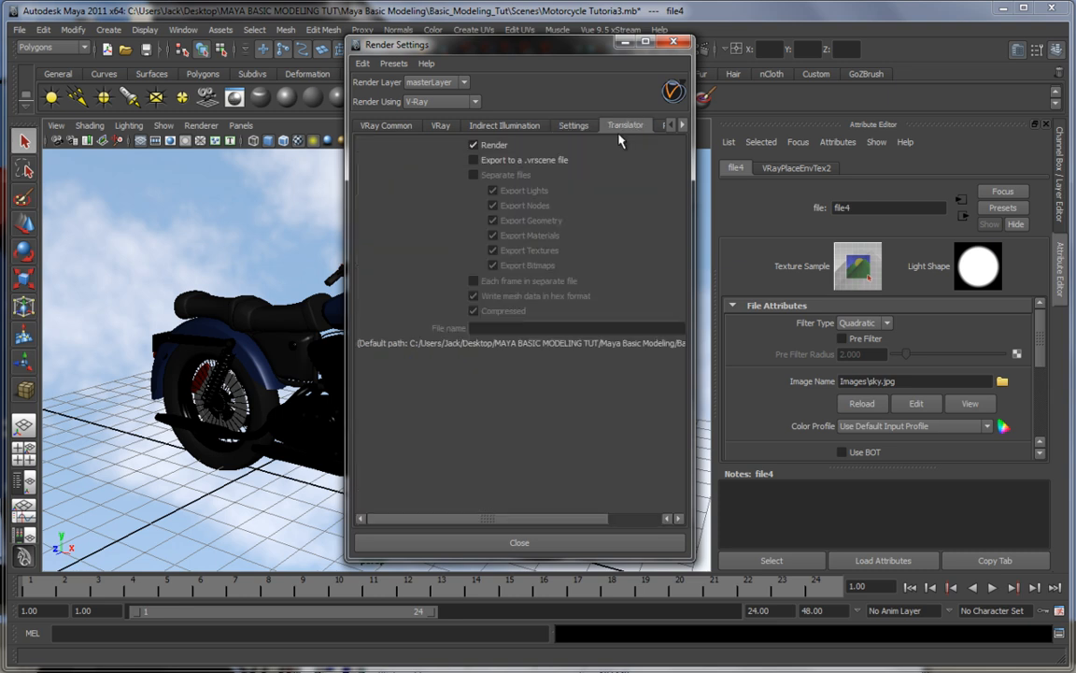
left_click(623, 124)
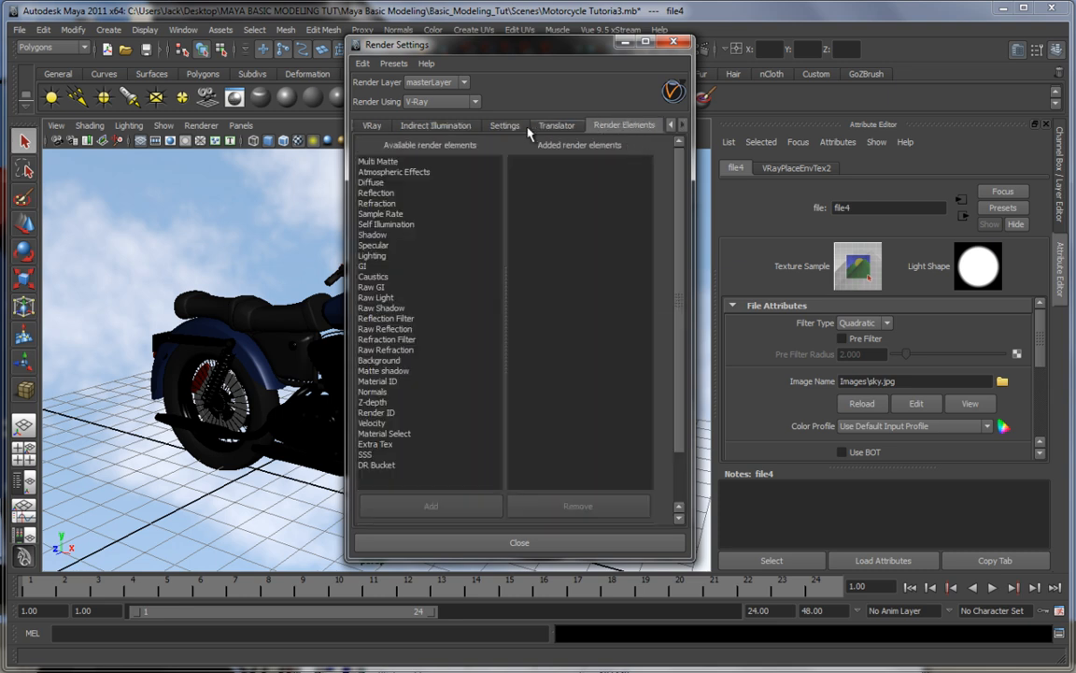
left_click(435, 125)
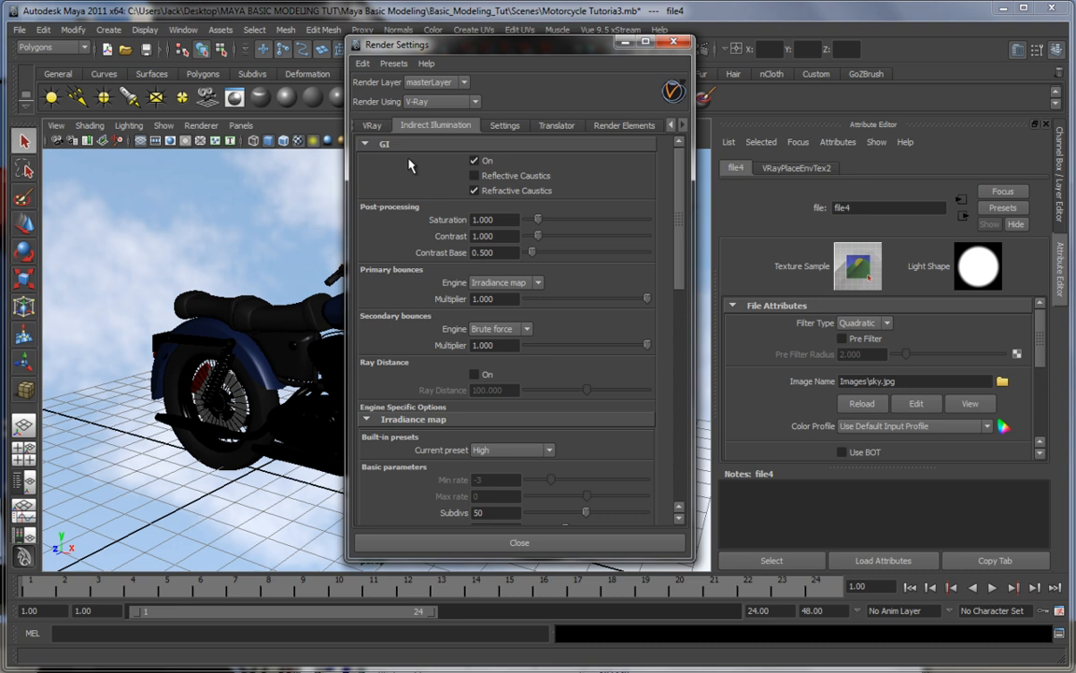
left_click(385, 124)
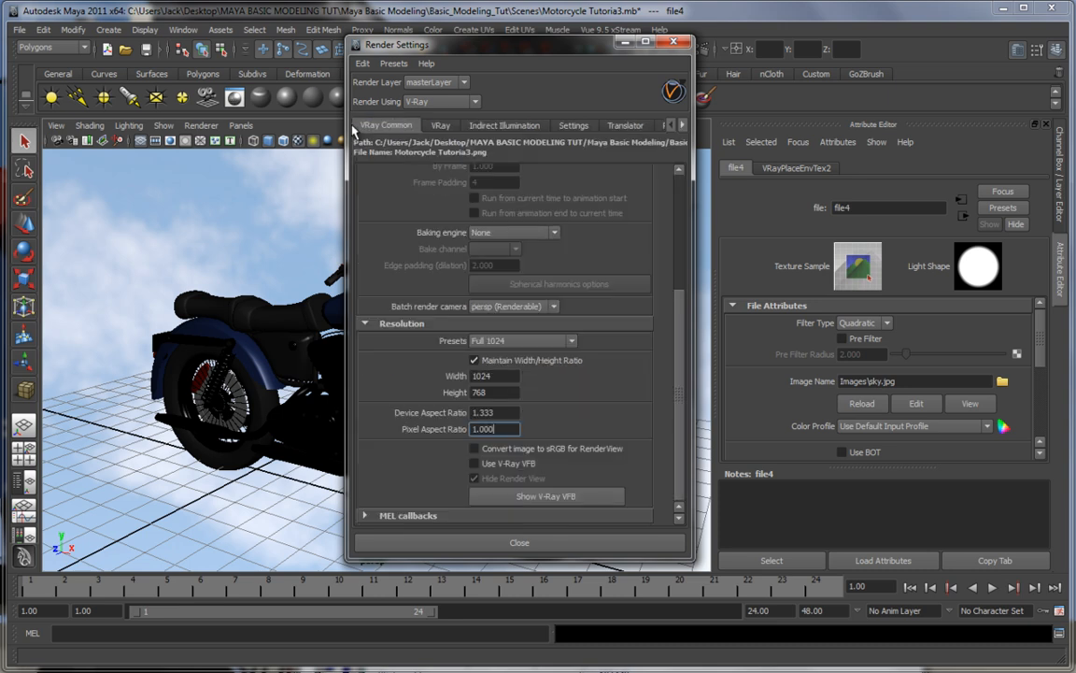
left_click(495, 375)
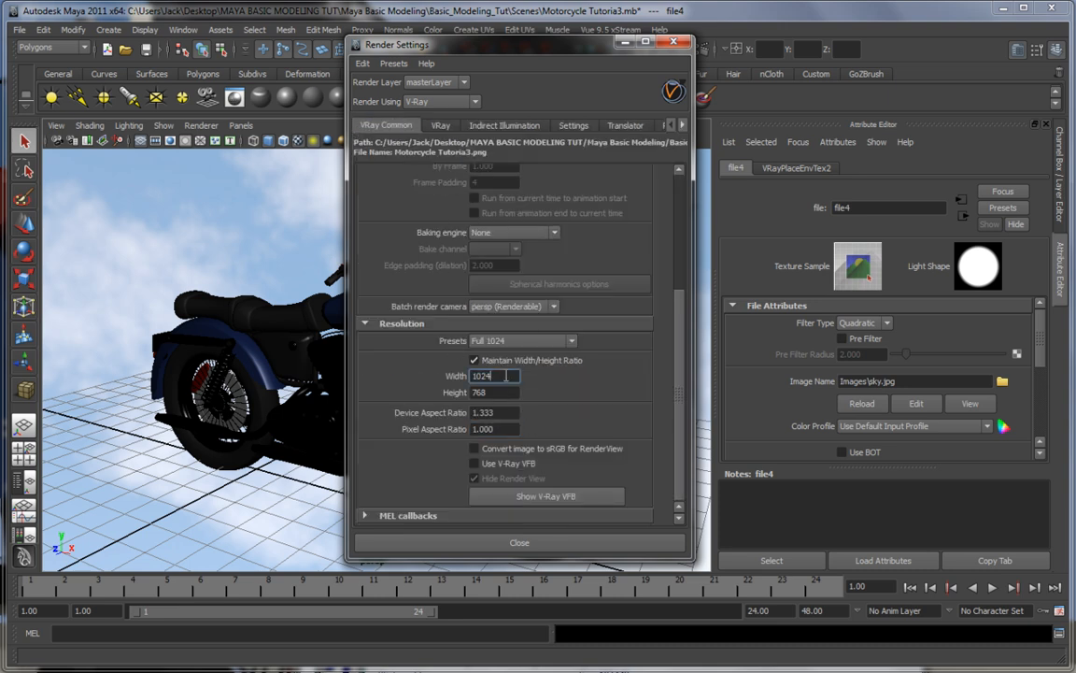
left_click(518, 541)
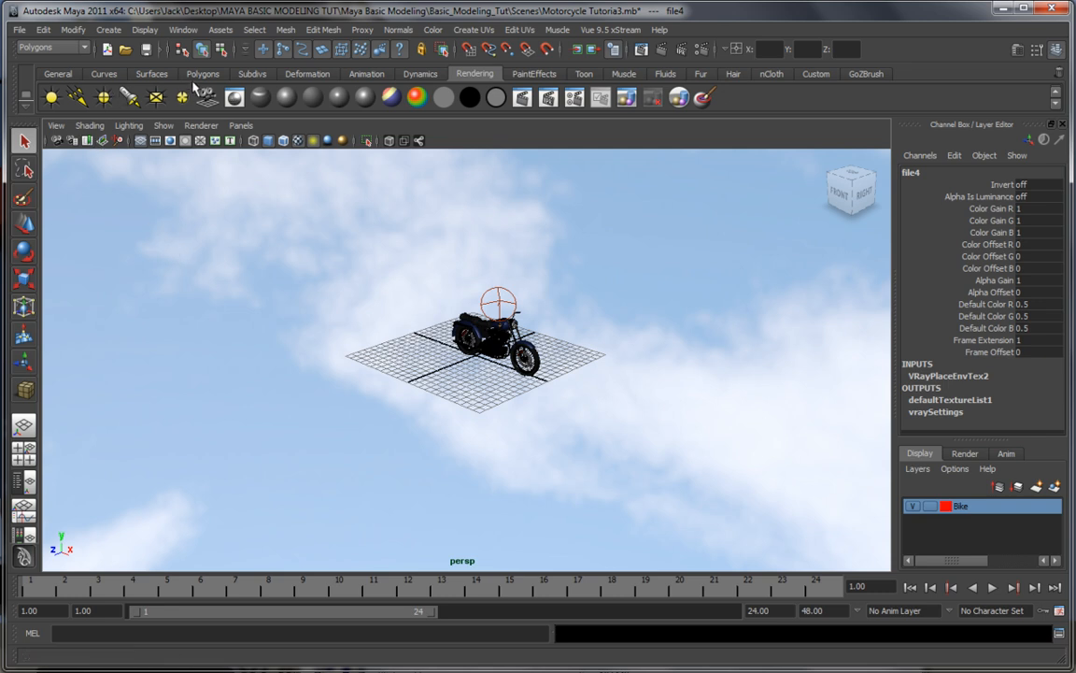
Look through spotLight1 and re-aim it at the motorcycle from a slightly different angle.
left_click(203, 74)
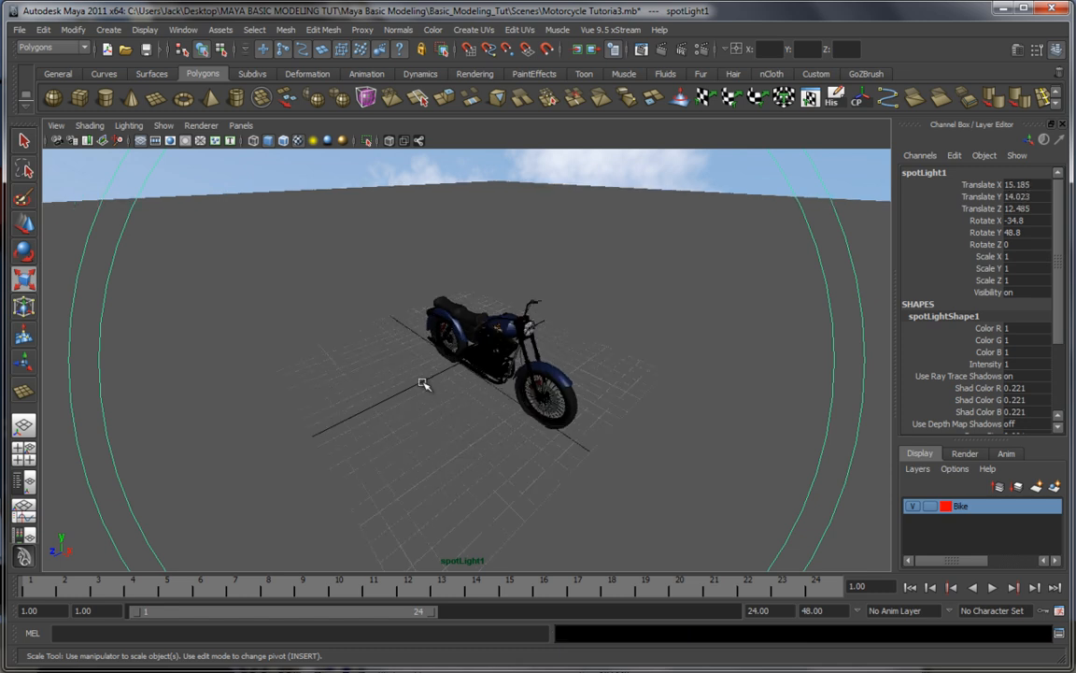
left_click(240, 125)
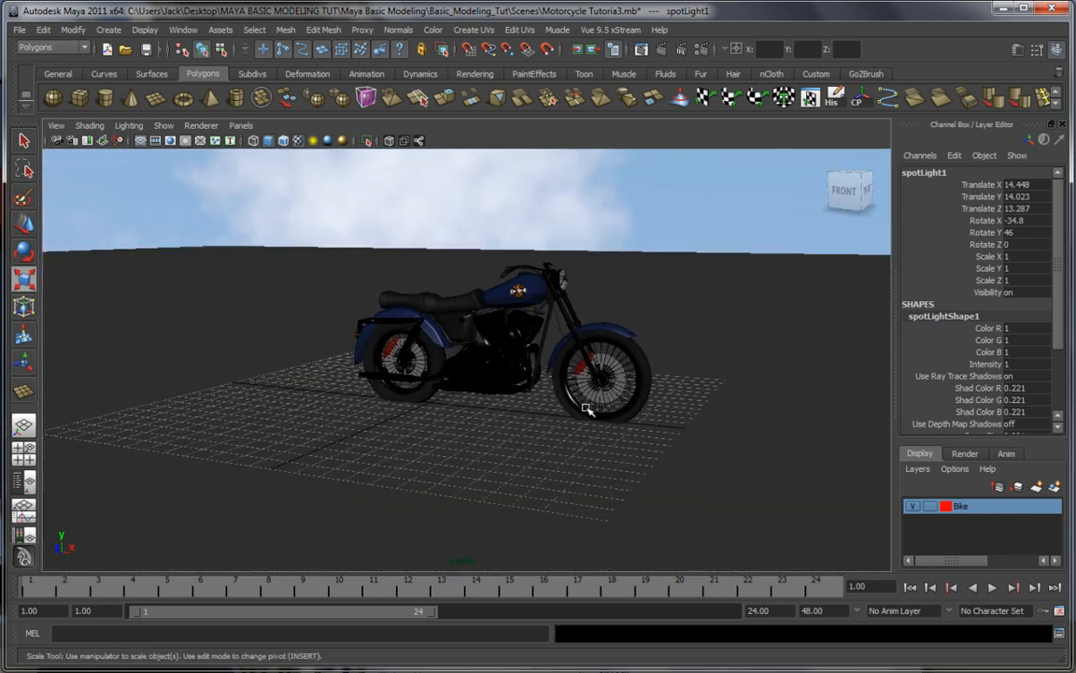
left_click(444, 365)
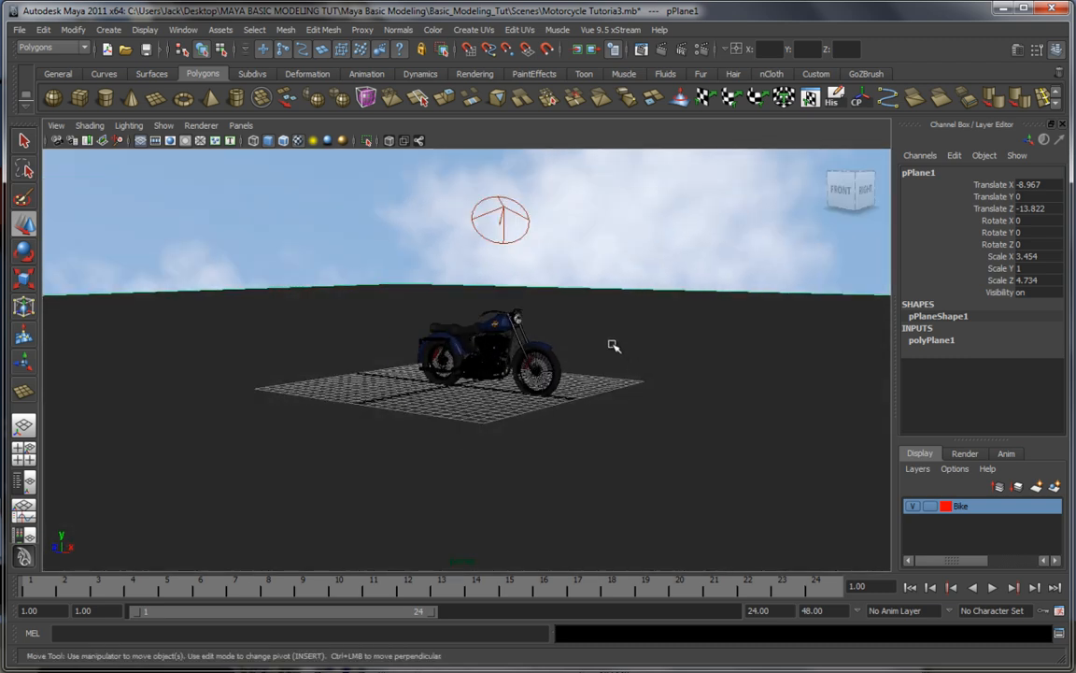
mouse_move(59, 248)
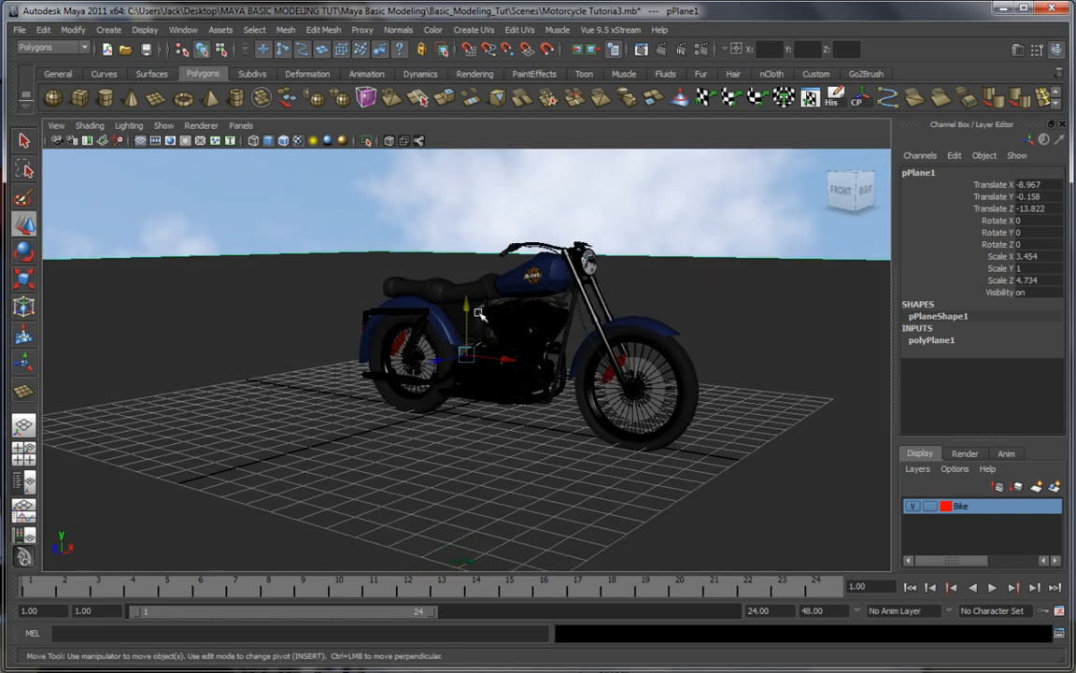
Move pPlane1 down to about Translate Y -0.025 so it sits just under the tyres.
left_click_drag(465, 327, 464, 309)
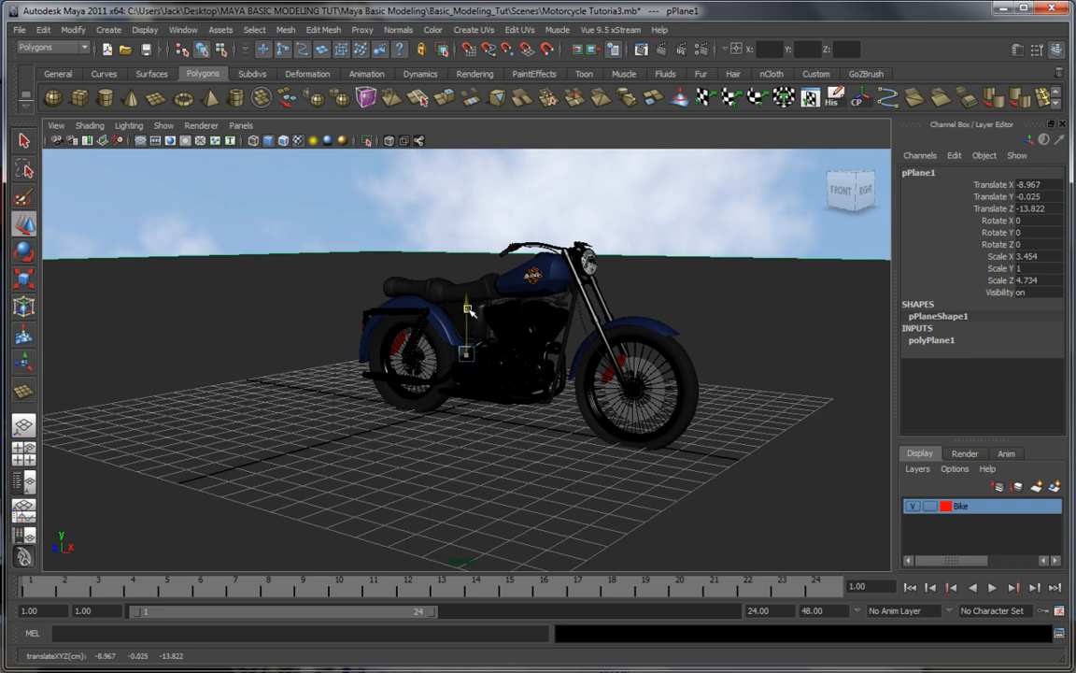
left_click_drag(467, 309, 467, 317)
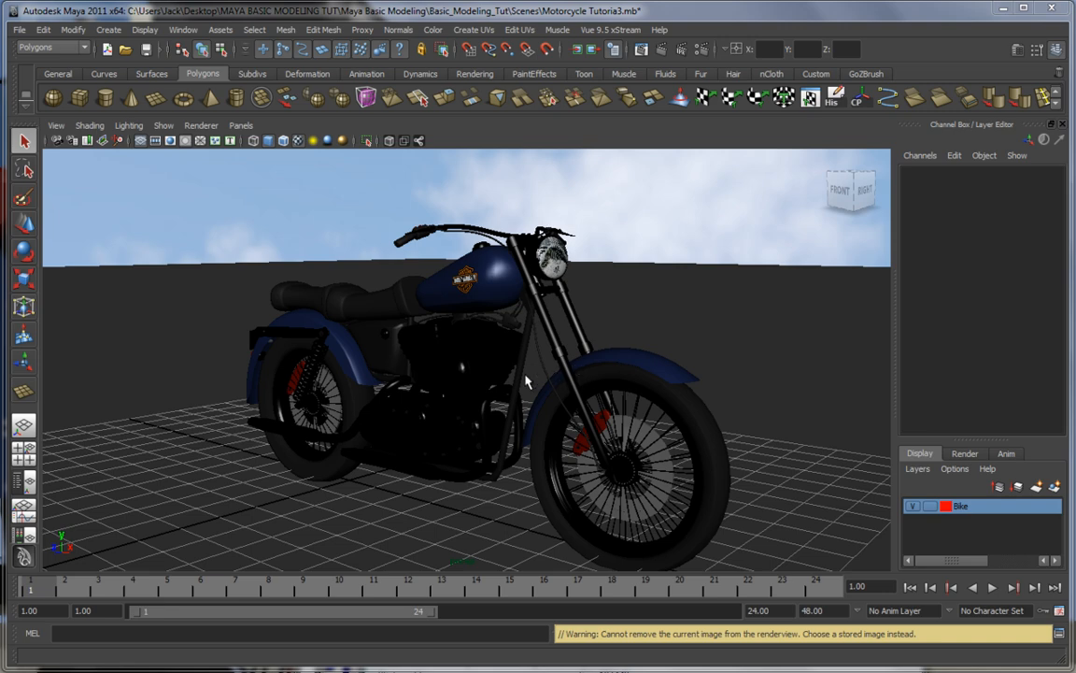
Orbit the camera to settle on the motorcycle's left side and bring up Render Settings.
left_click_drag(523, 364, 556, 366)
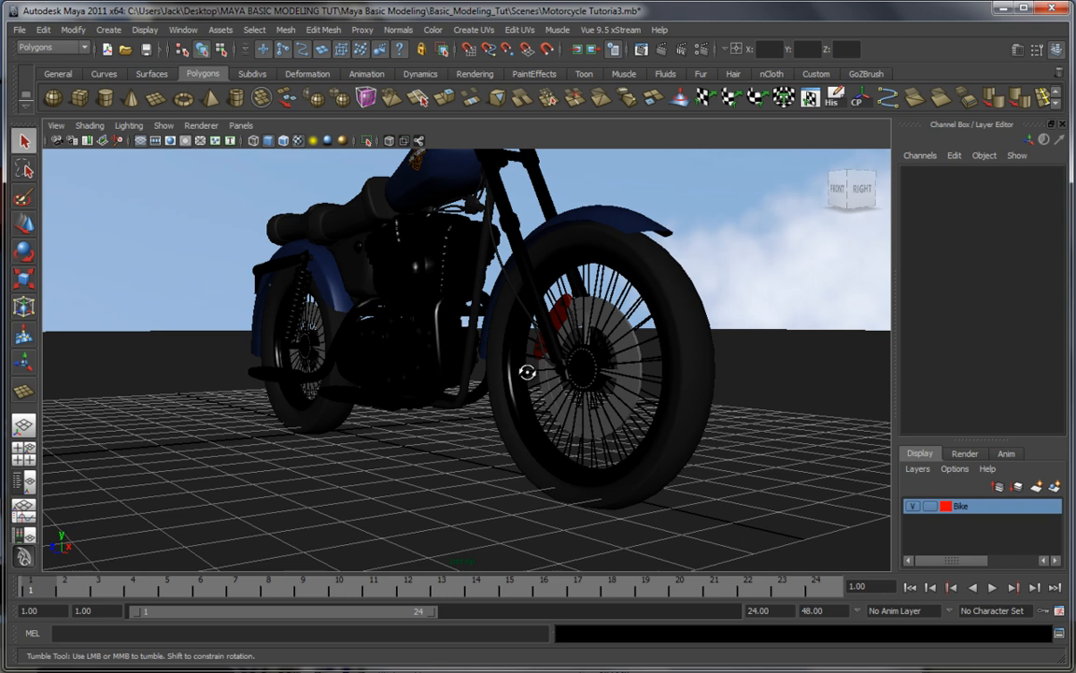
left_click_drag(527, 373, 533, 391)
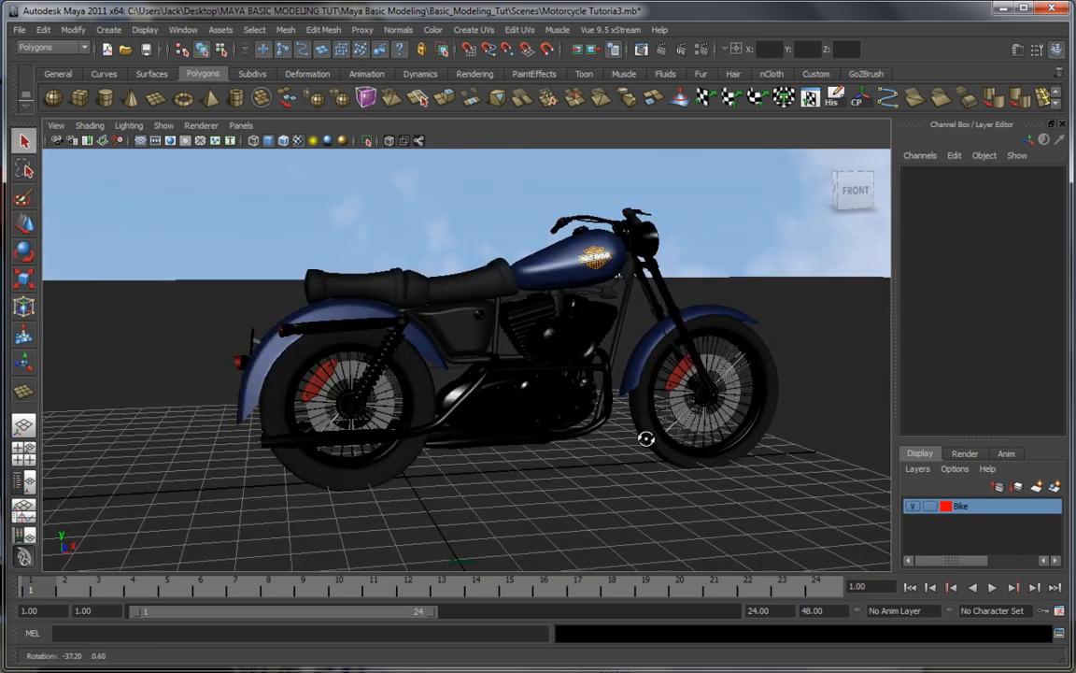
left_click_drag(646, 439, 569, 350)
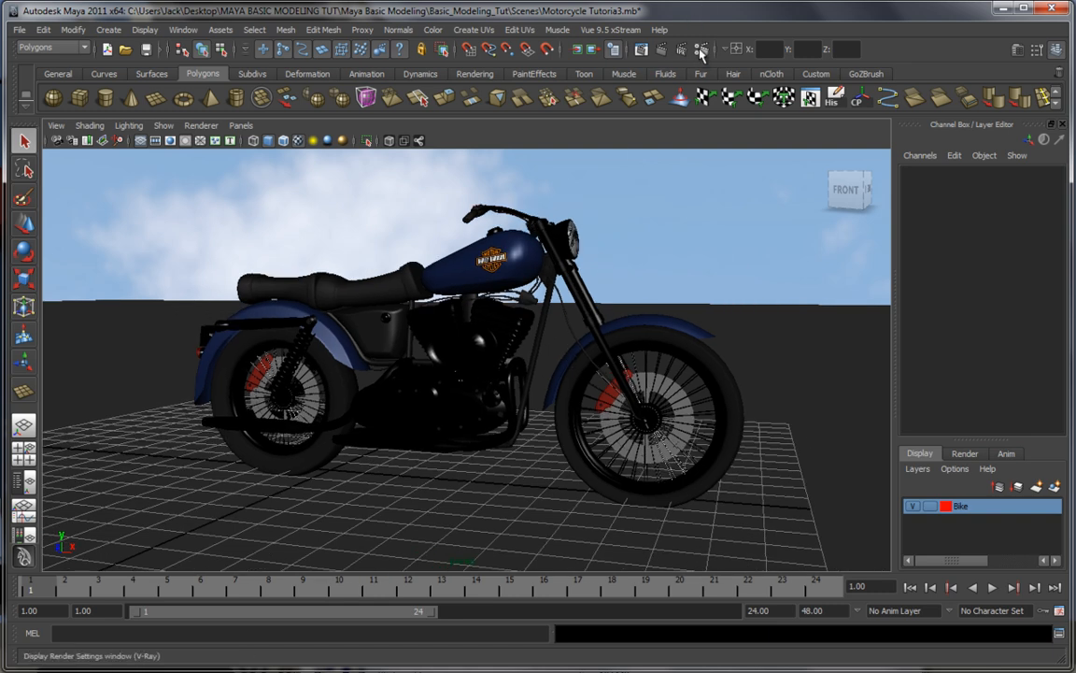
left_click(699, 50)
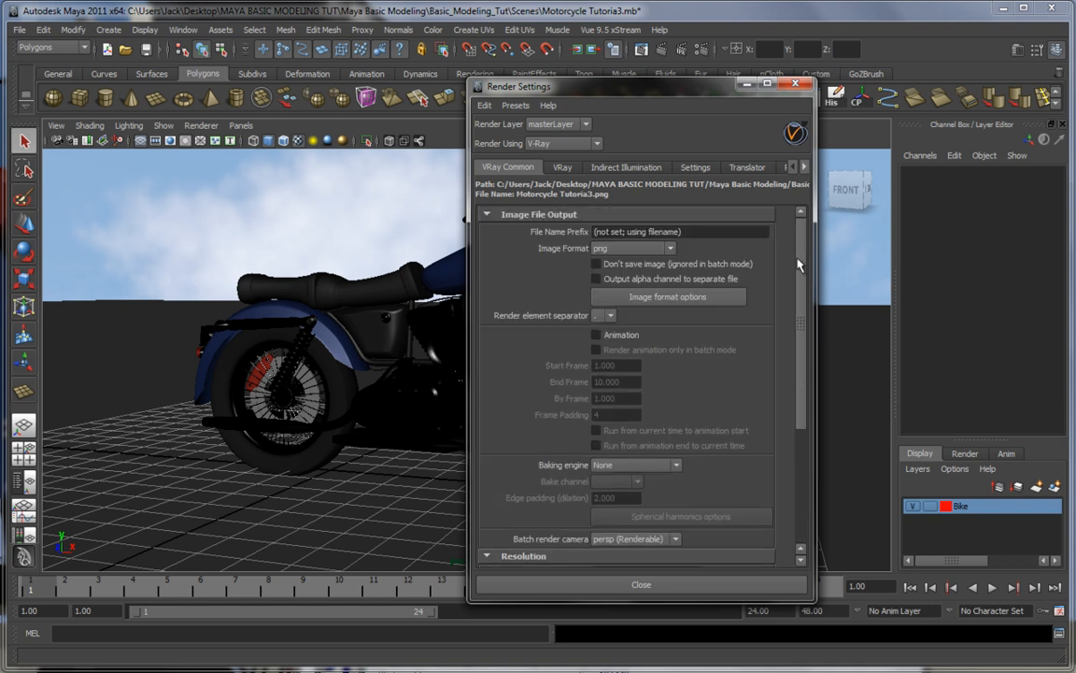
Choose the HD 720 resolution preset (1280x720) in VRay Common and close the settings.
scroll("down", 3)
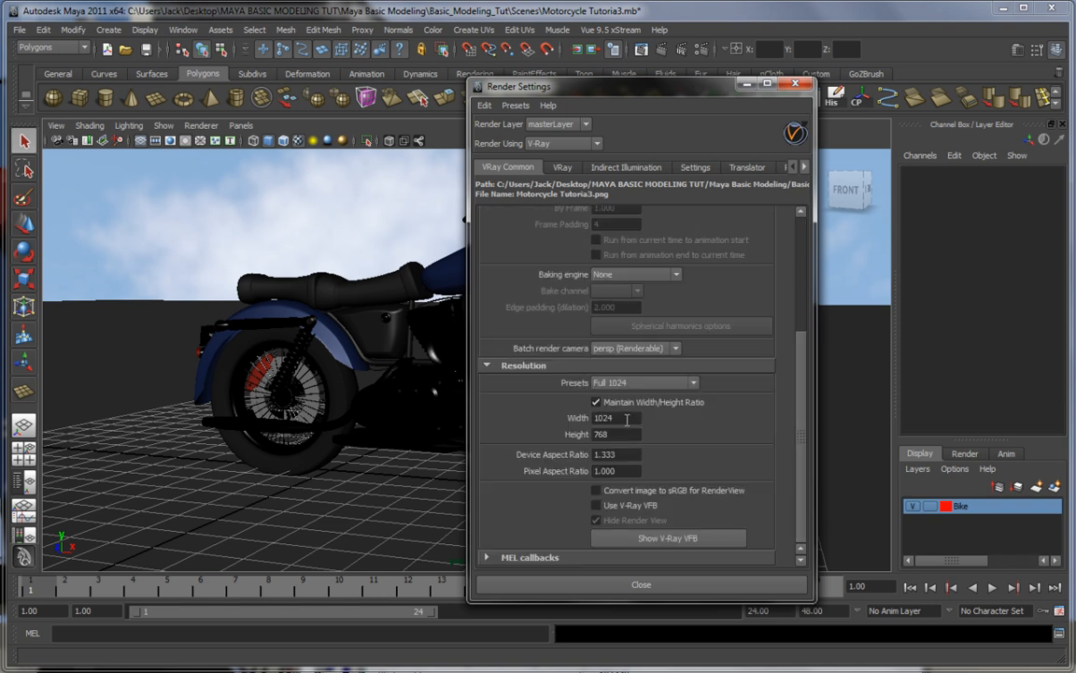
left_click(692, 383)
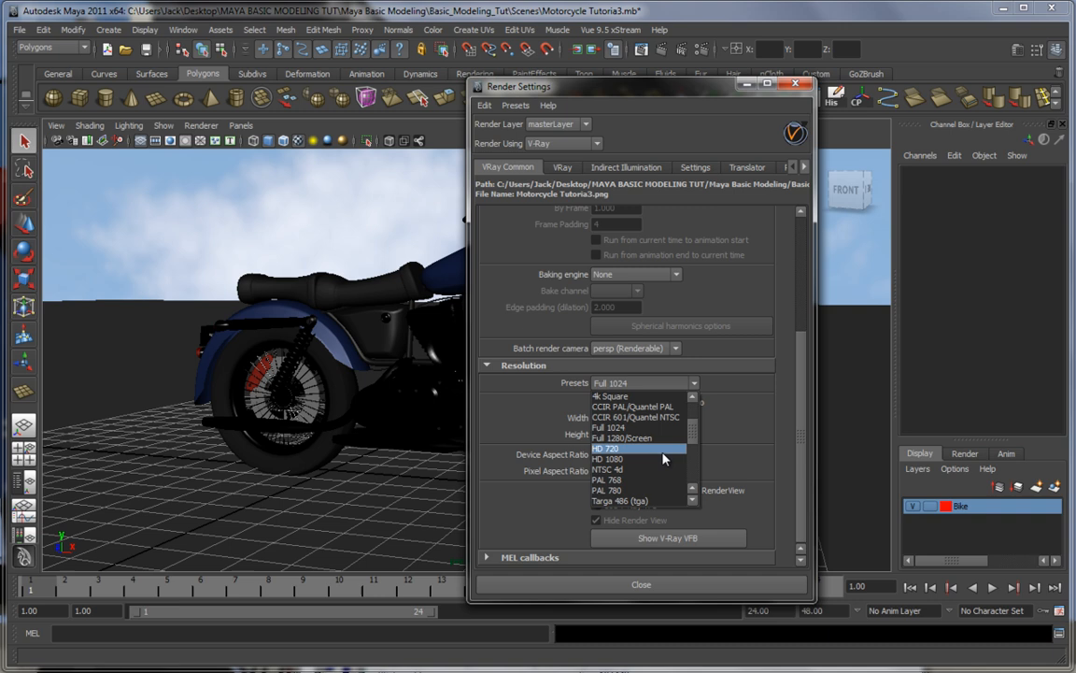
left_click(605, 448)
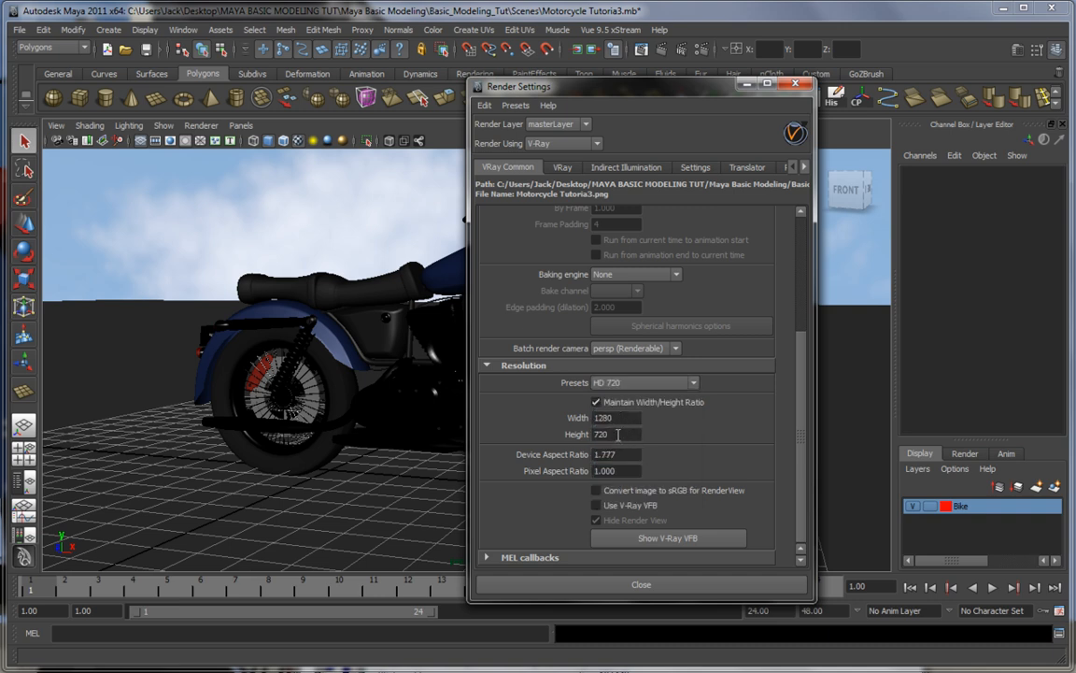
left_click(641, 584)
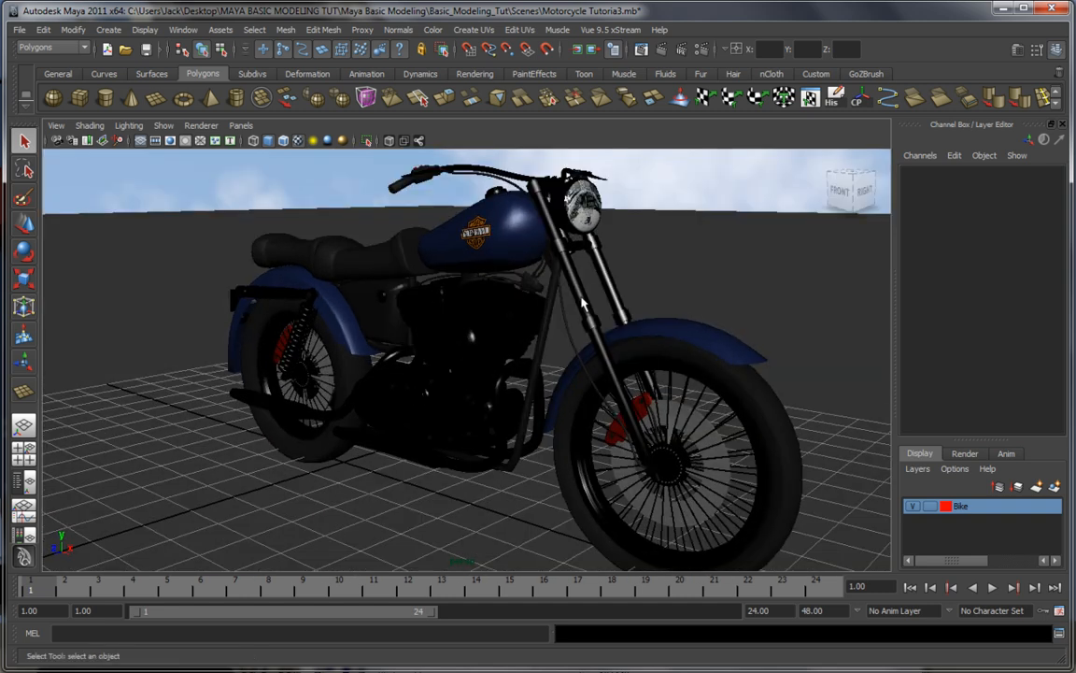
Orbit the perspective camera to a low front three-quarter view of the bike.
left_click_drag(580, 303, 553, 313)
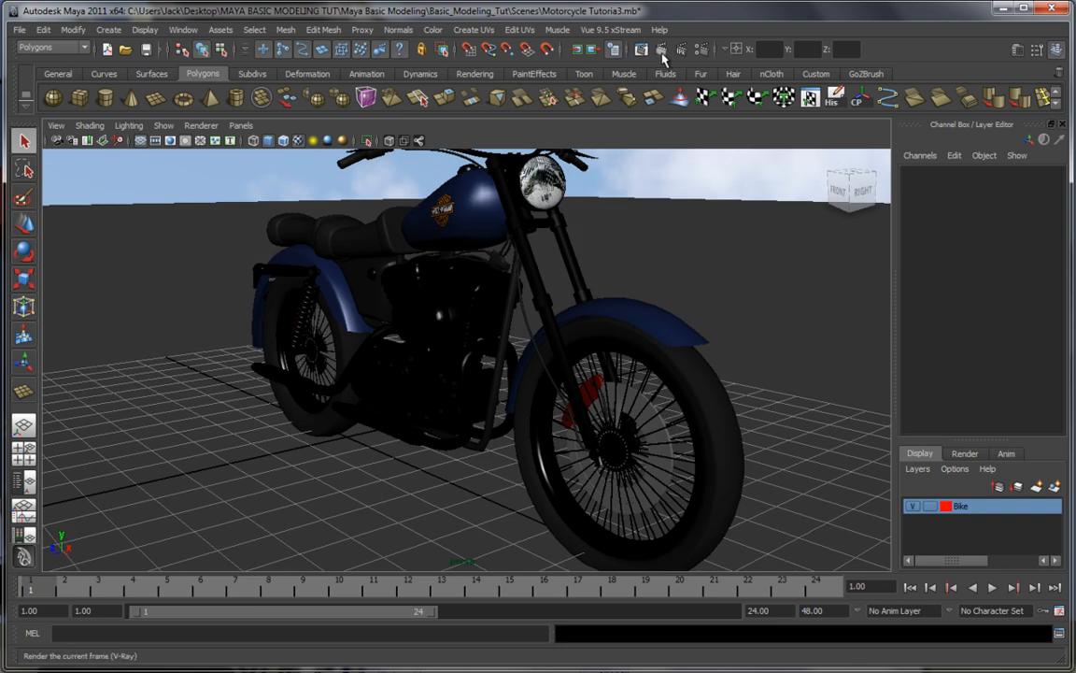
mouse_move(662, 50)
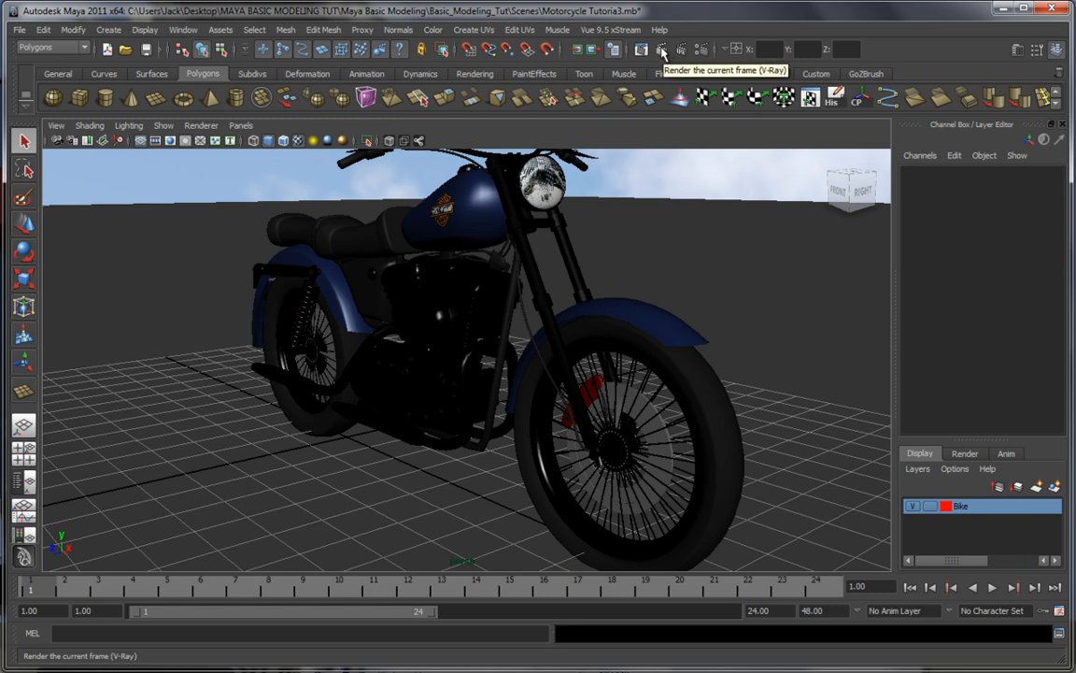
left_click(659, 49)
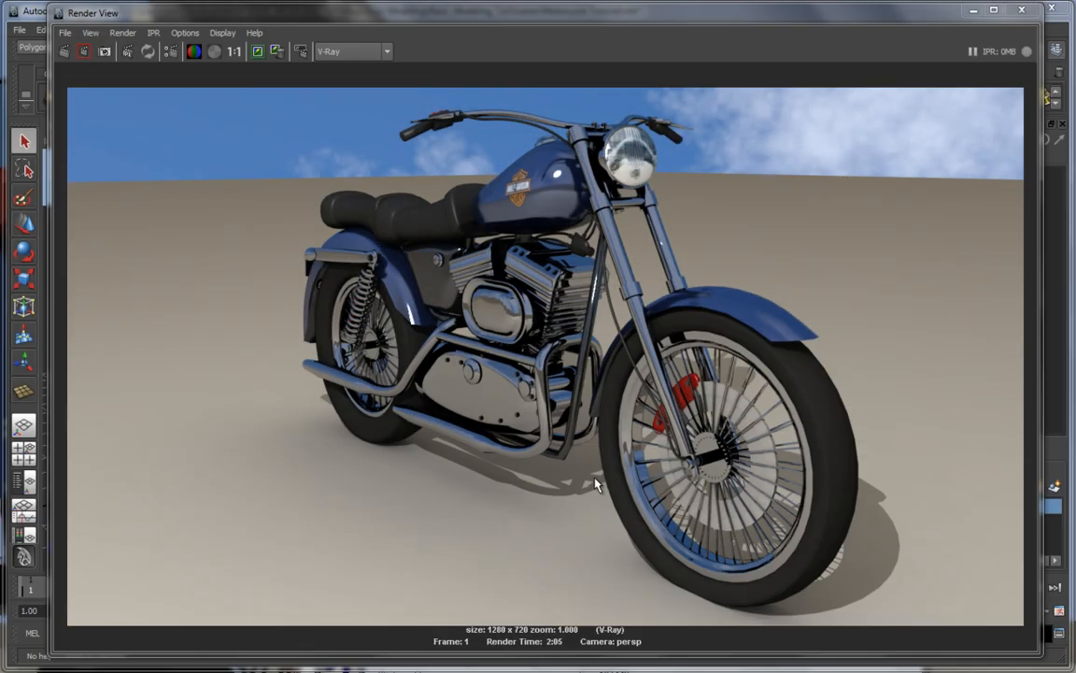
mouse_move(450, 365)
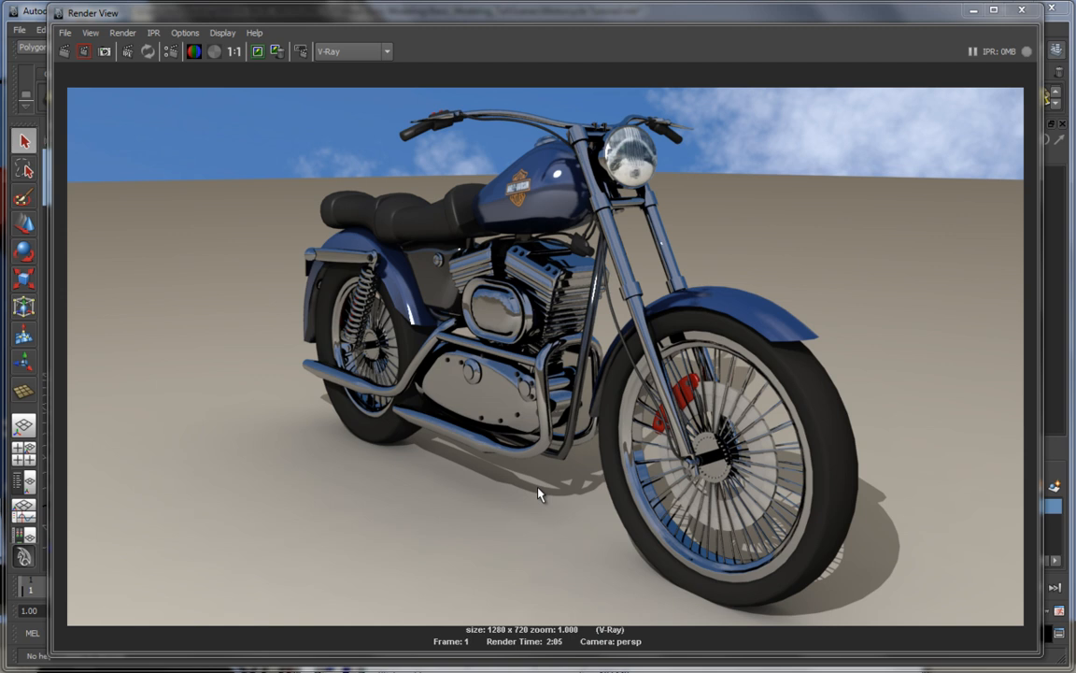
mouse_move(547, 651)
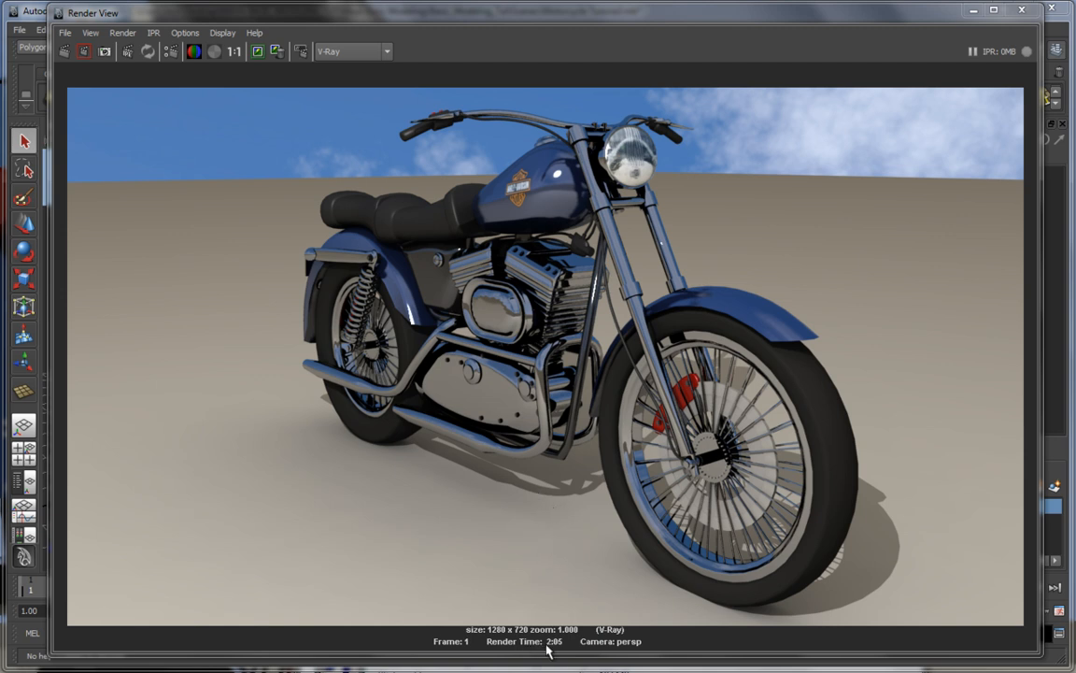
mouse_move(484, 397)
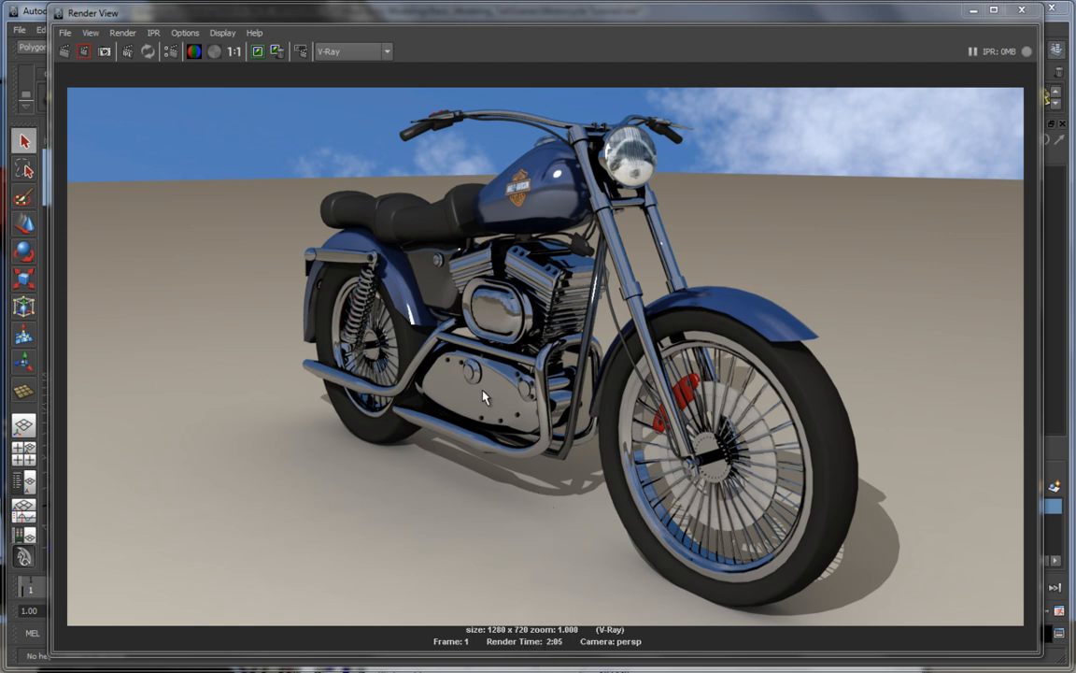
mouse_move(688, 210)
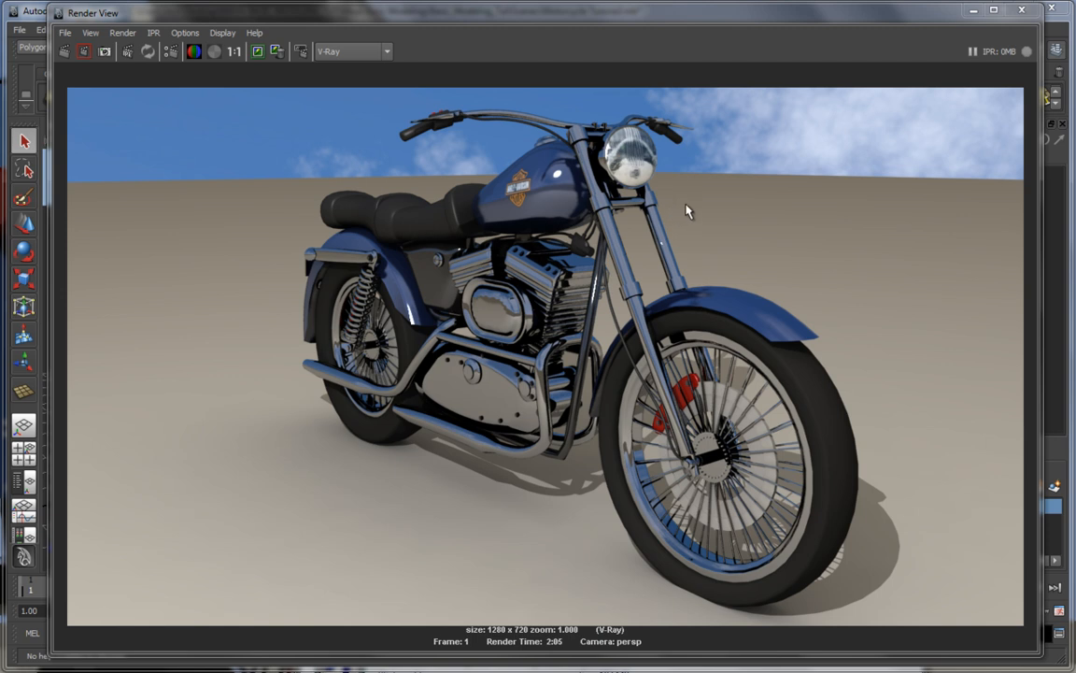
mouse_move(577, 226)
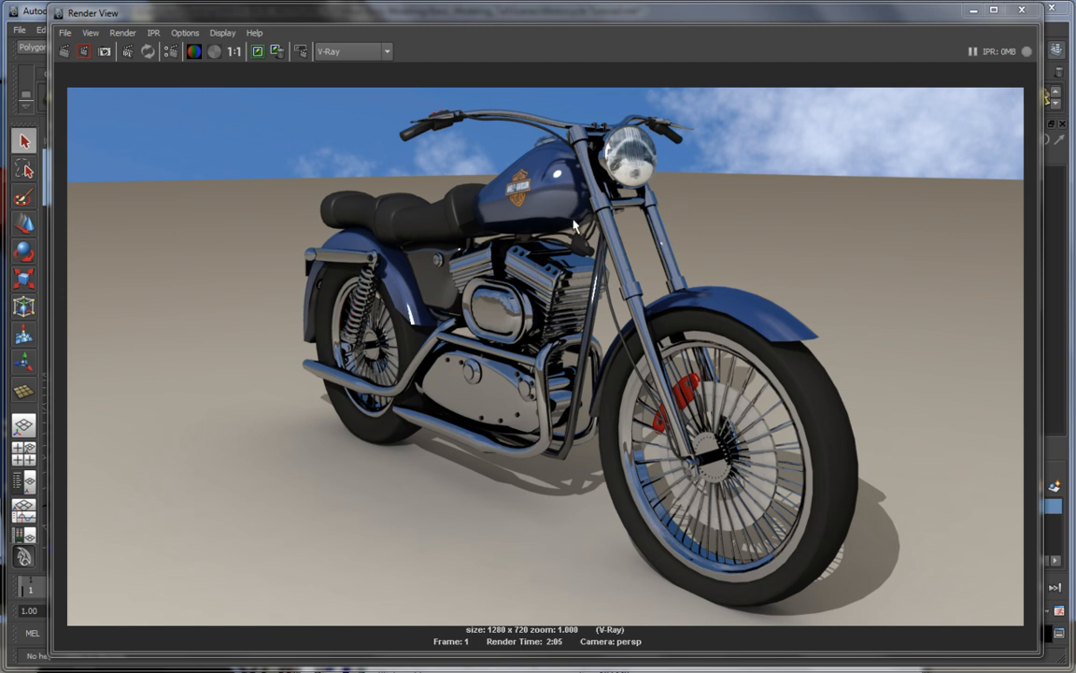
mouse_move(651, 196)
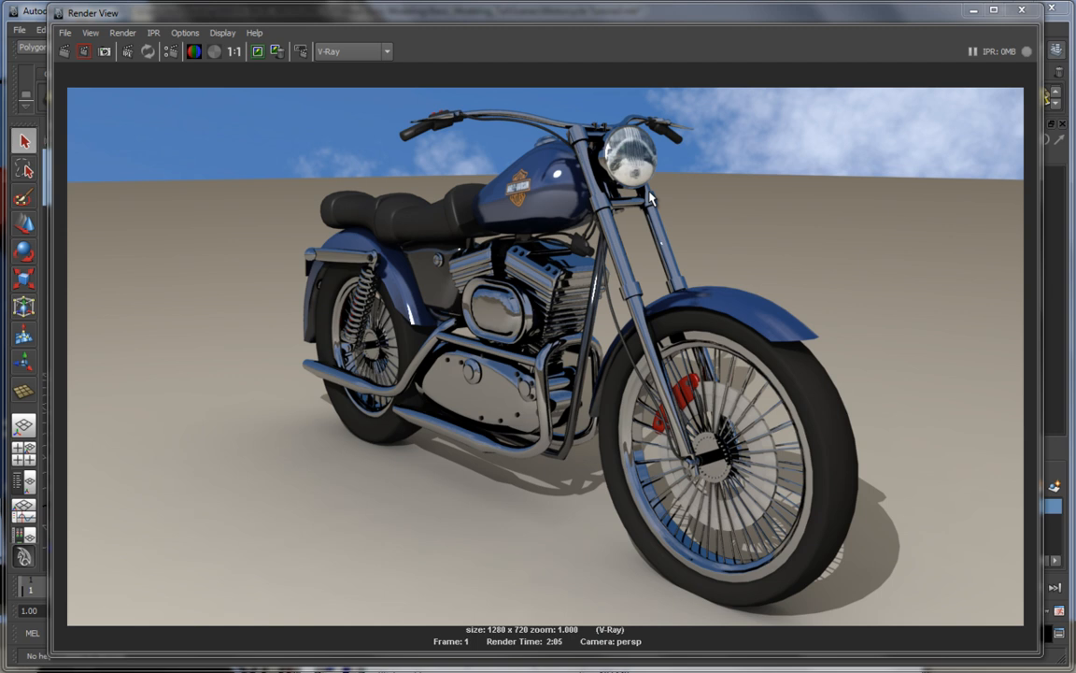
mouse_move(640, 180)
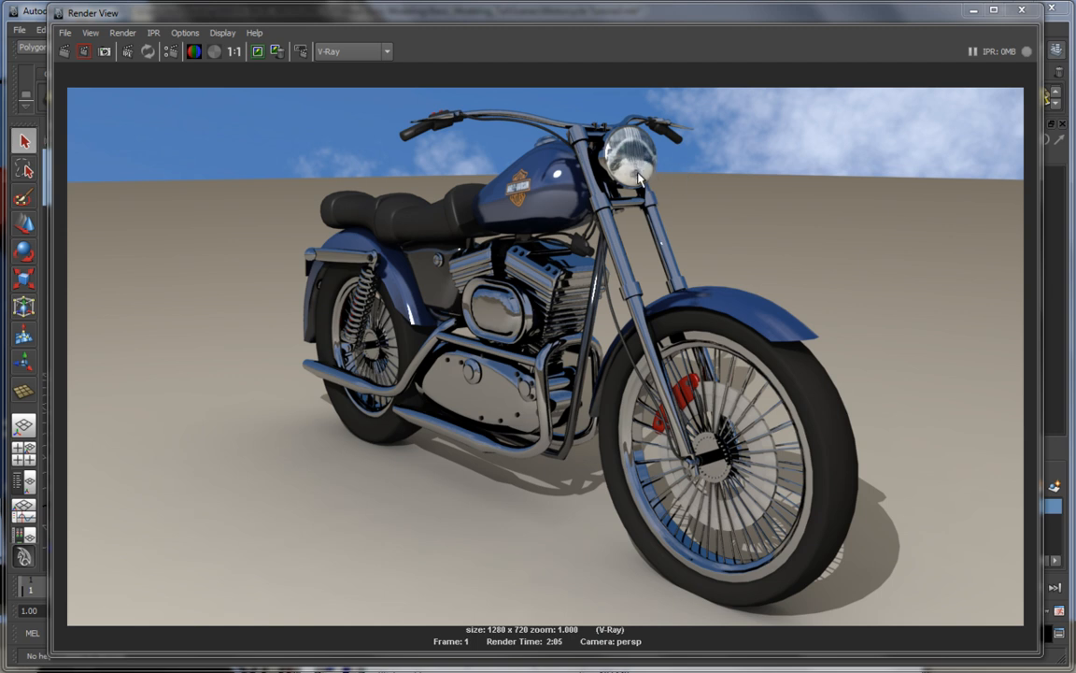
mouse_move(659, 281)
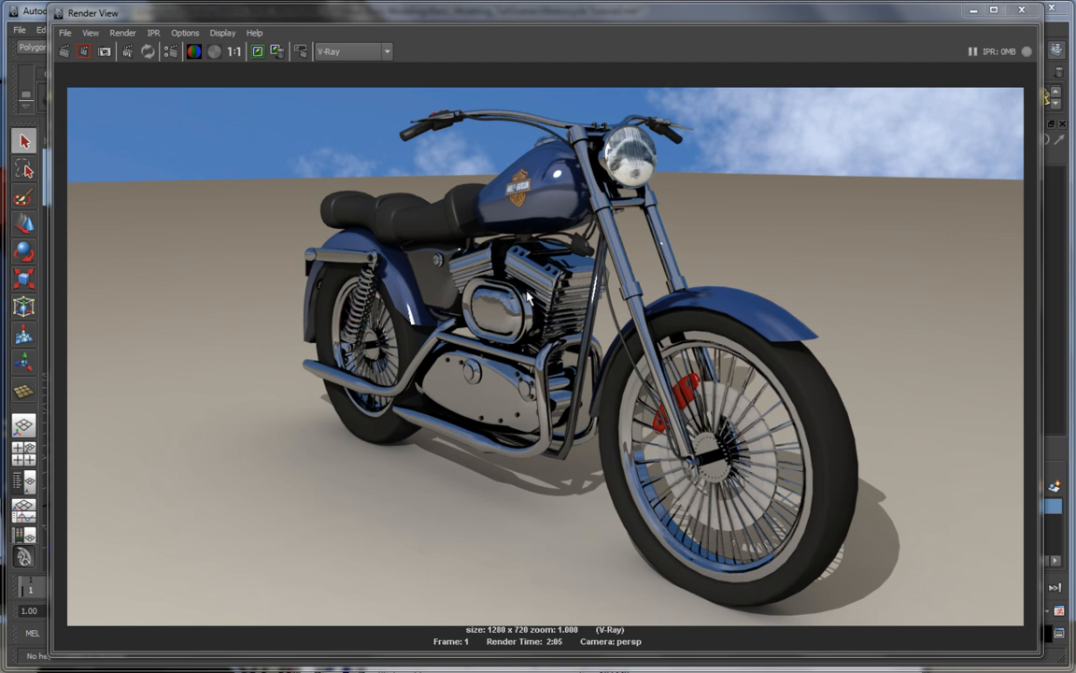
mouse_move(587, 373)
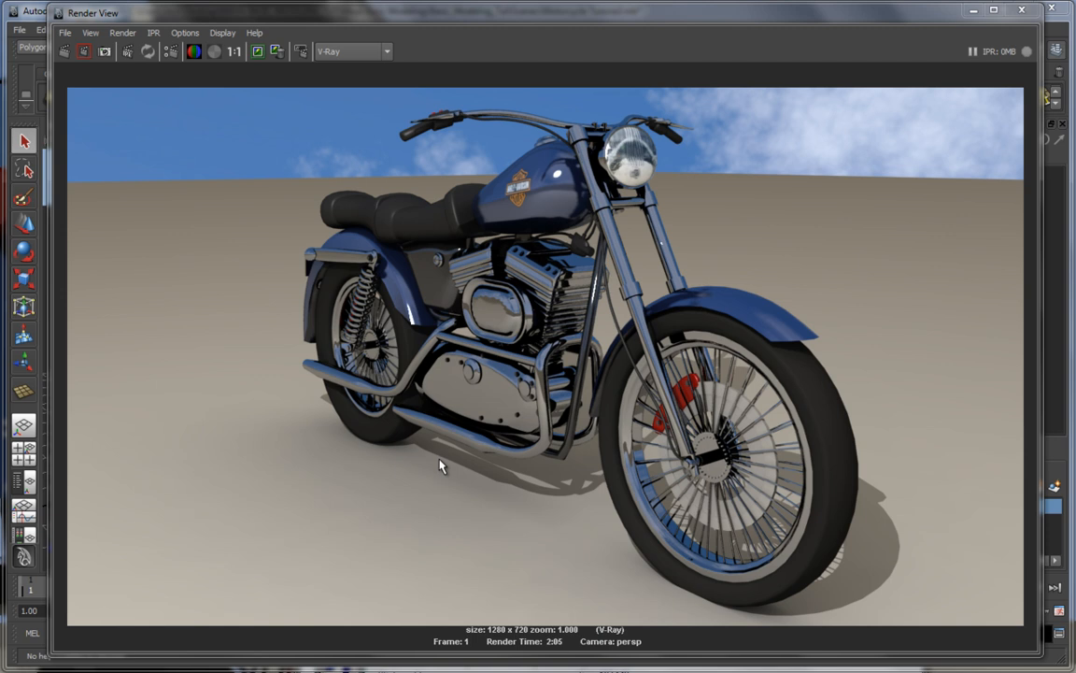
mouse_move(793, 298)
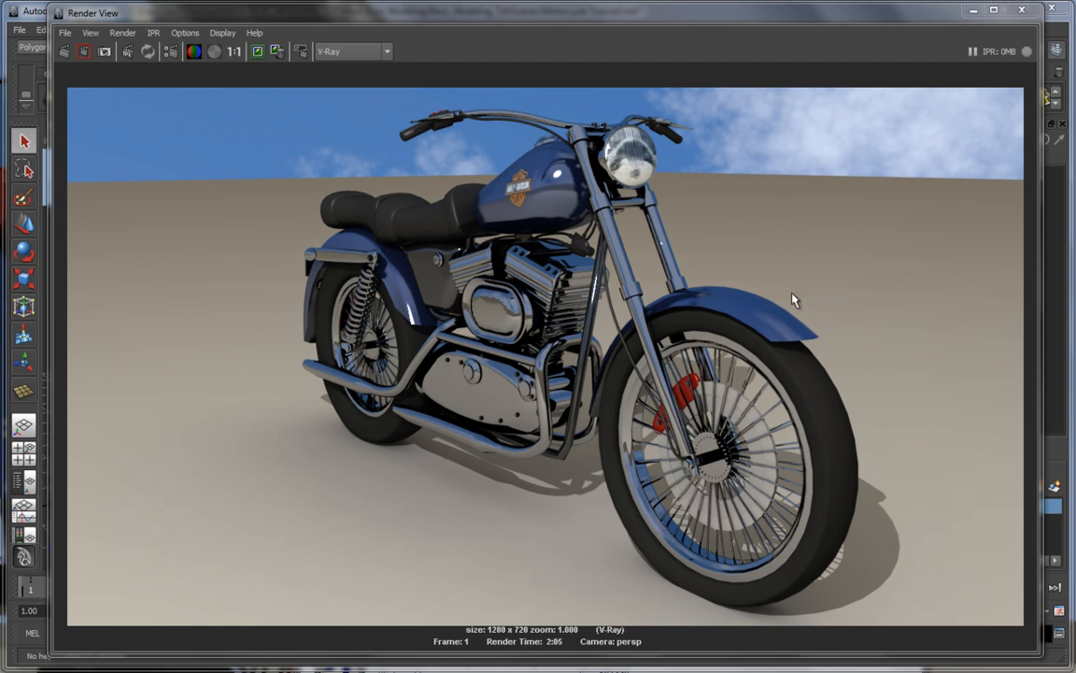
mouse_move(444, 310)
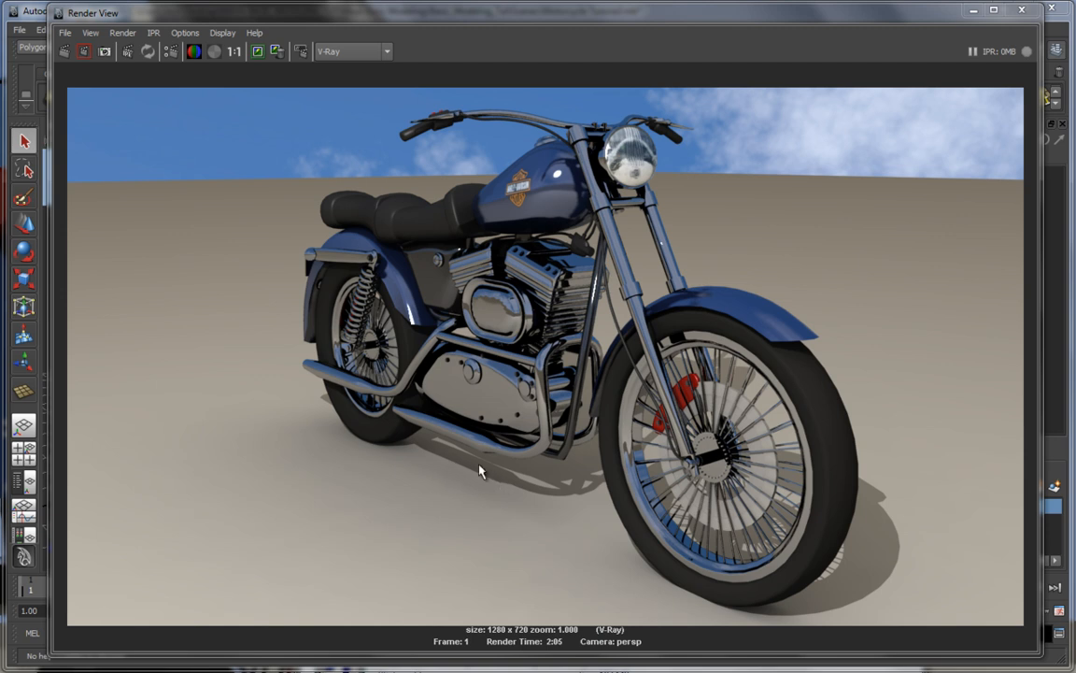
mouse_move(512, 498)
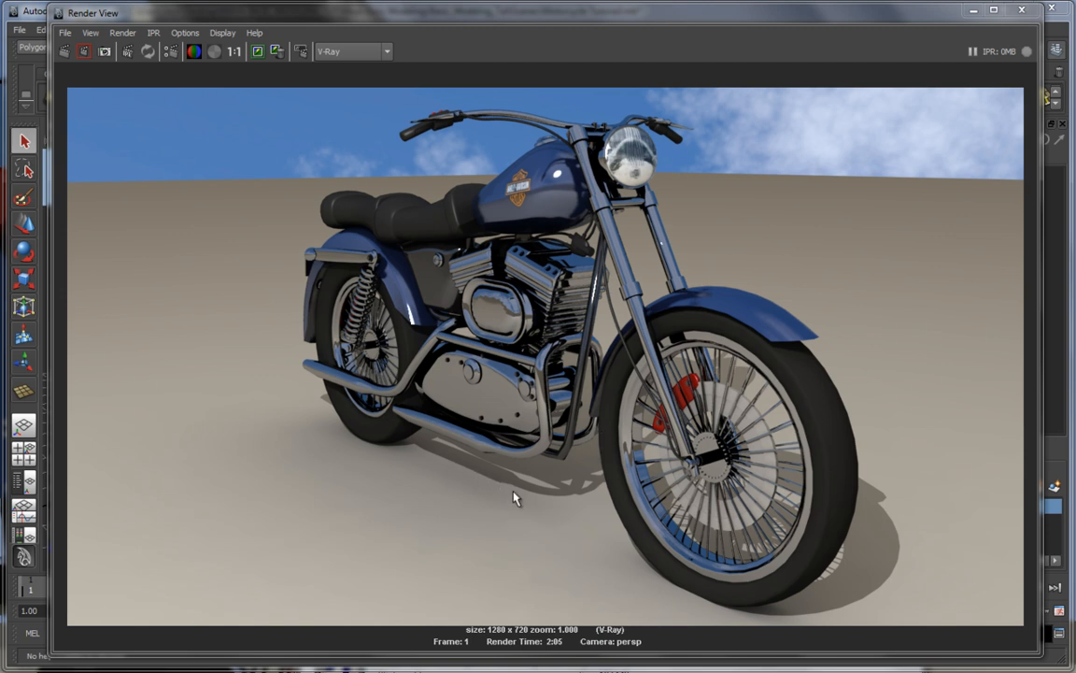
mouse_move(558, 371)
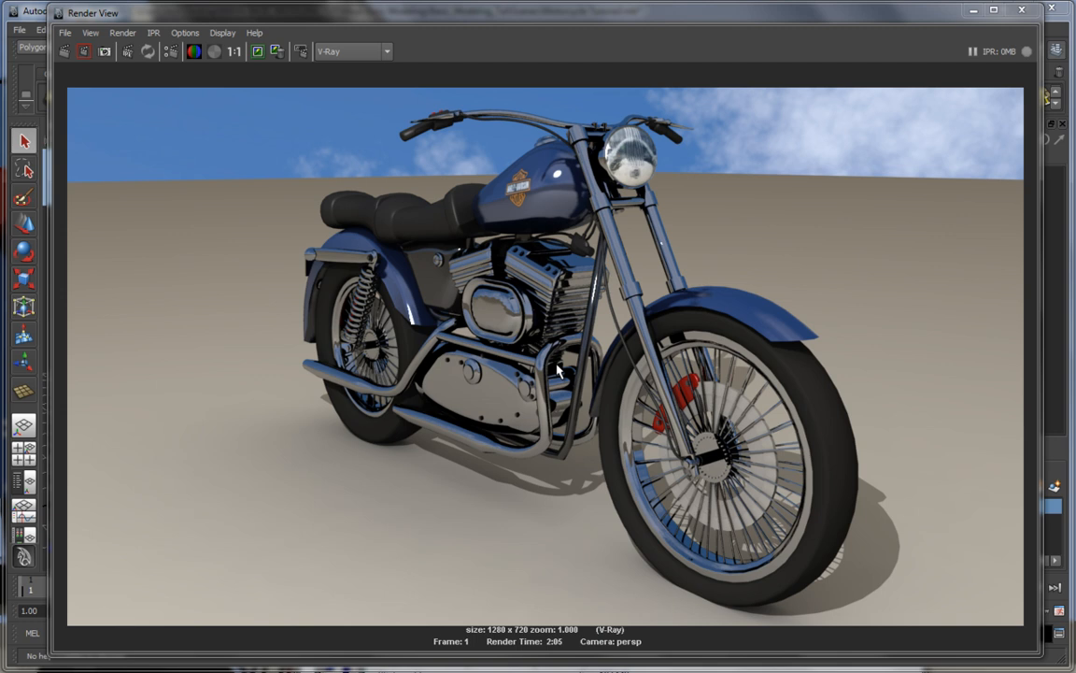
mouse_move(574, 446)
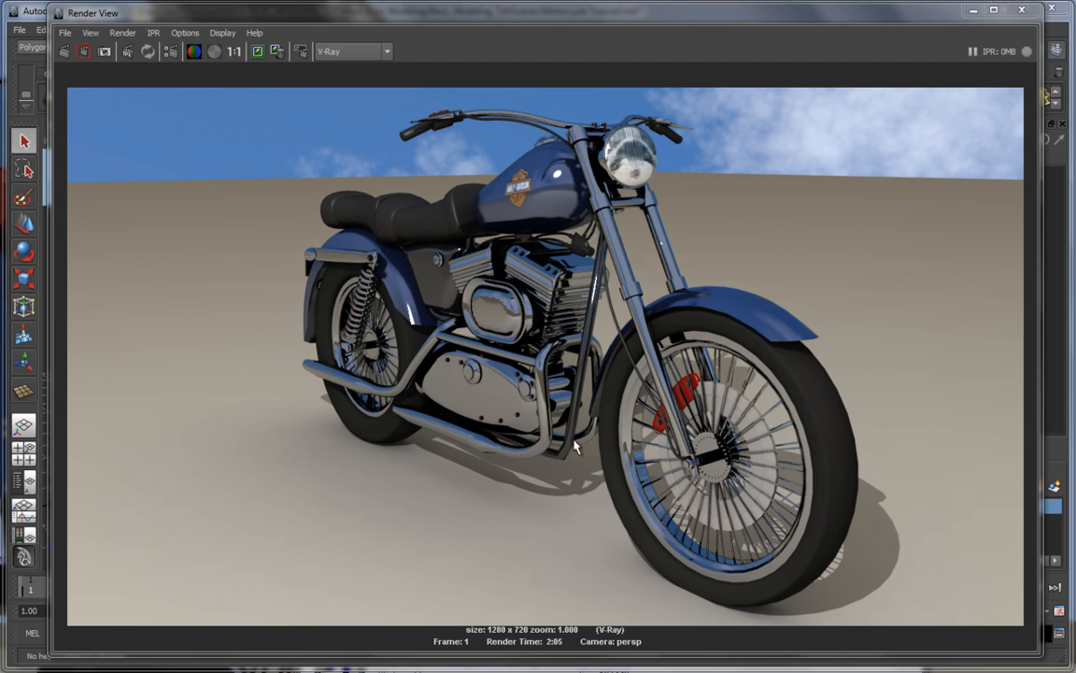
mouse_move(393, 264)
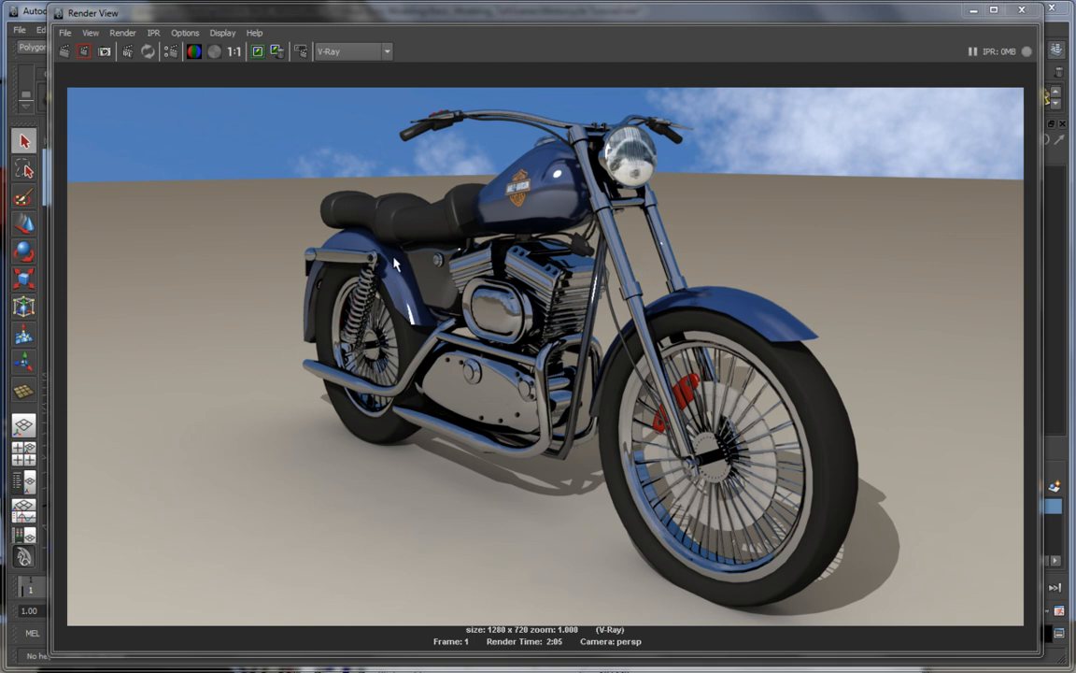
mouse_move(339, 293)
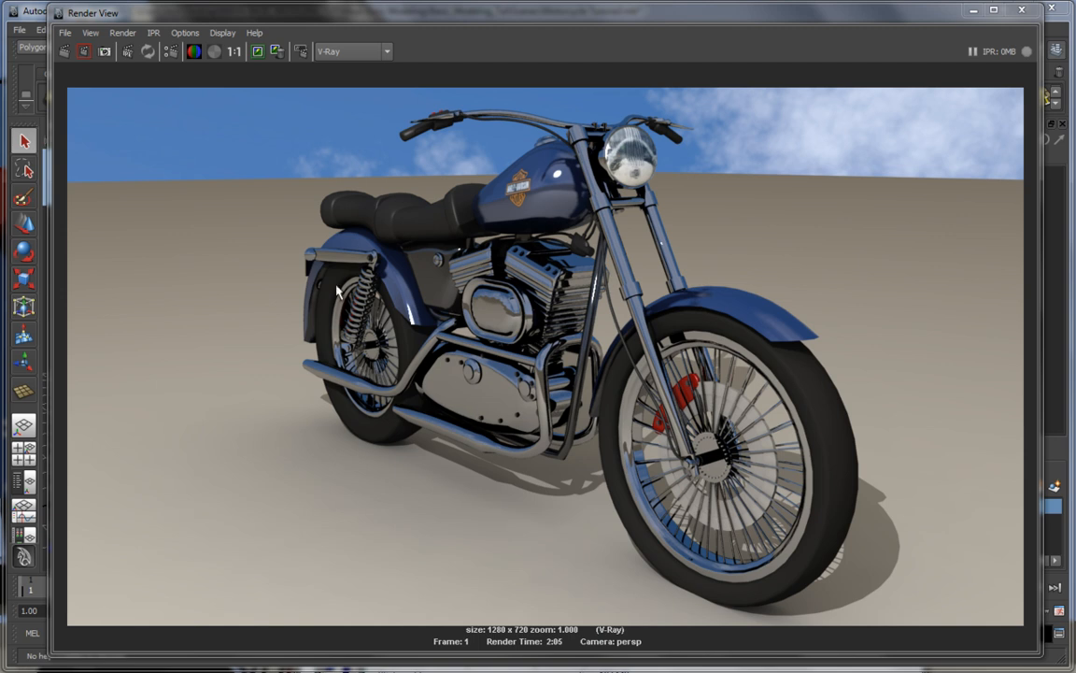
mouse_move(574, 236)
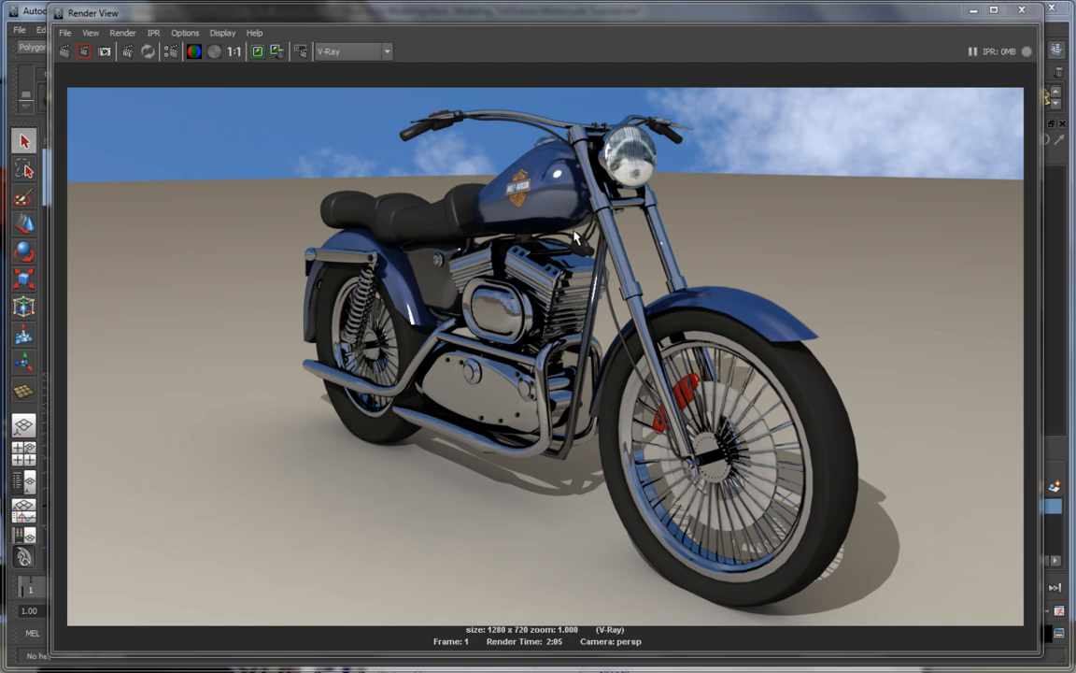
mouse_move(517, 281)
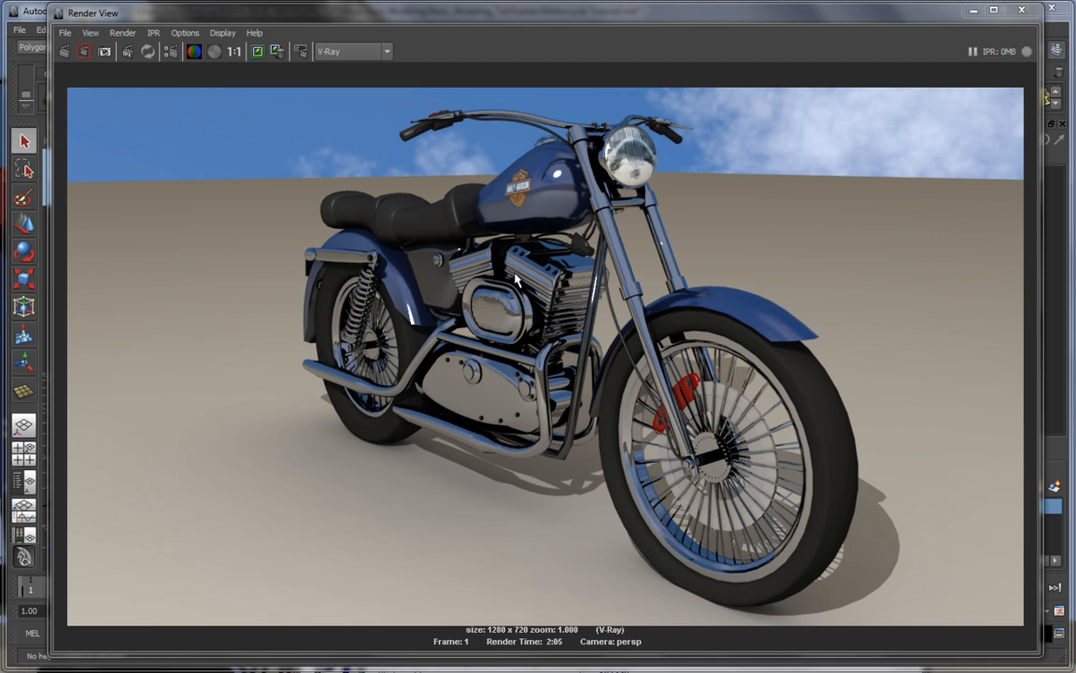
mouse_move(535, 358)
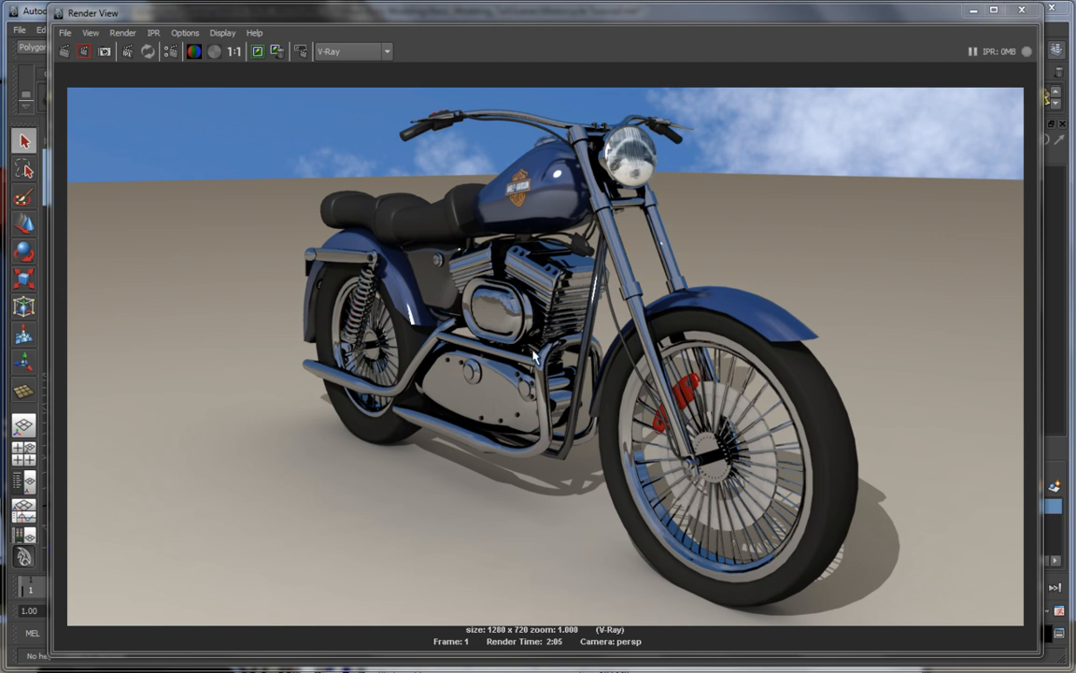
mouse_move(407, 453)
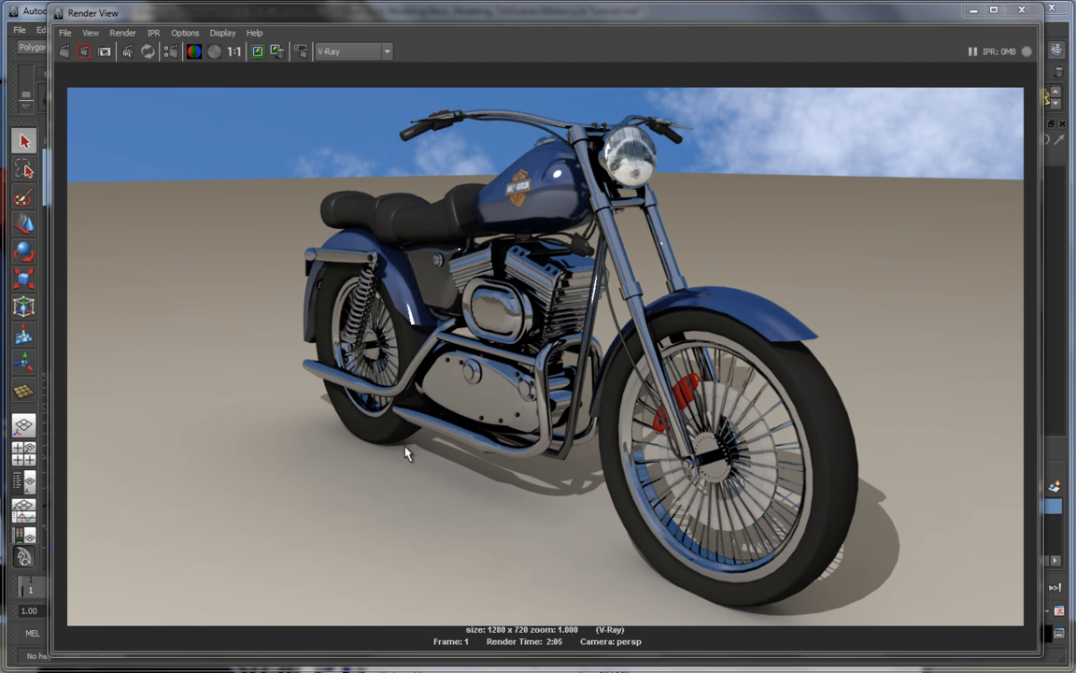
mouse_move(406, 465)
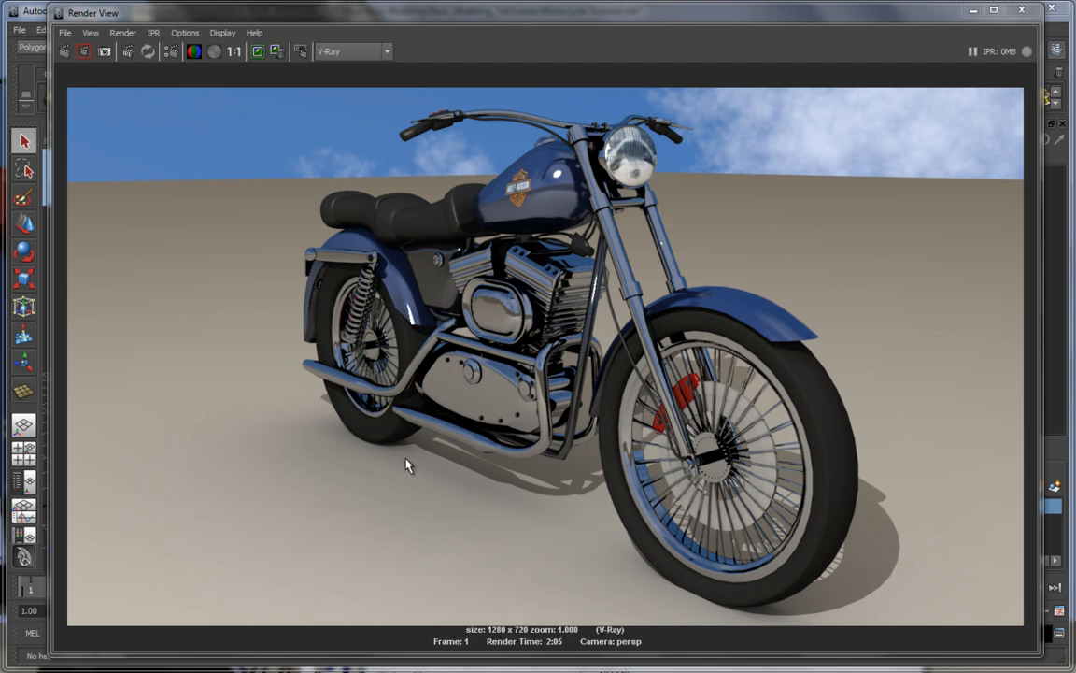
mouse_move(486, 481)
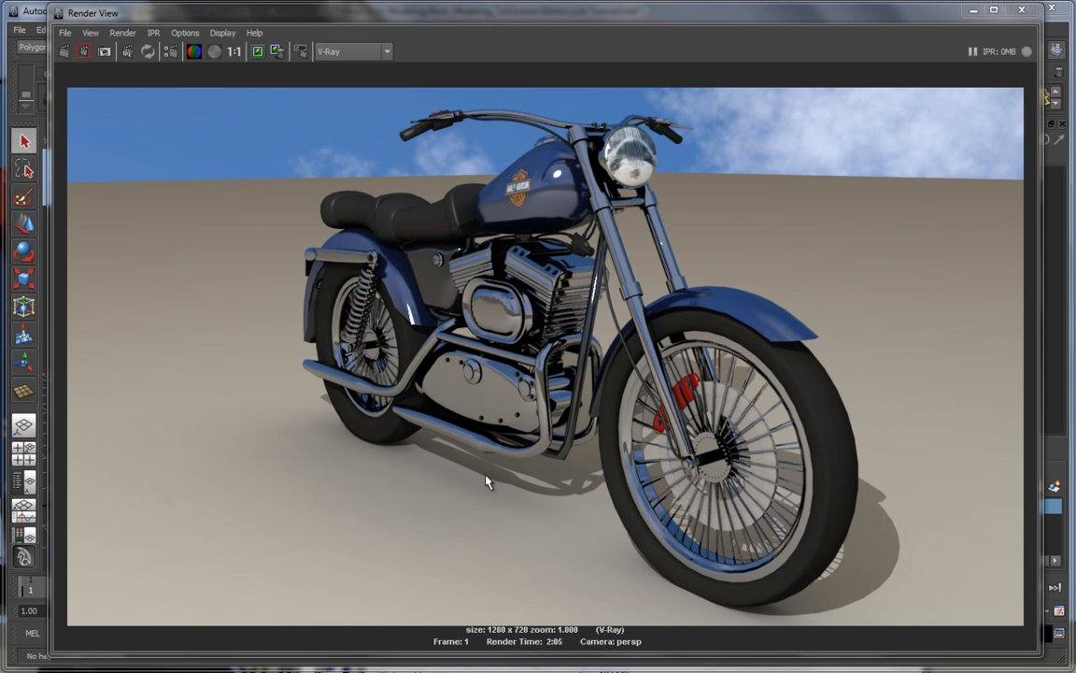
mouse_move(280, 150)
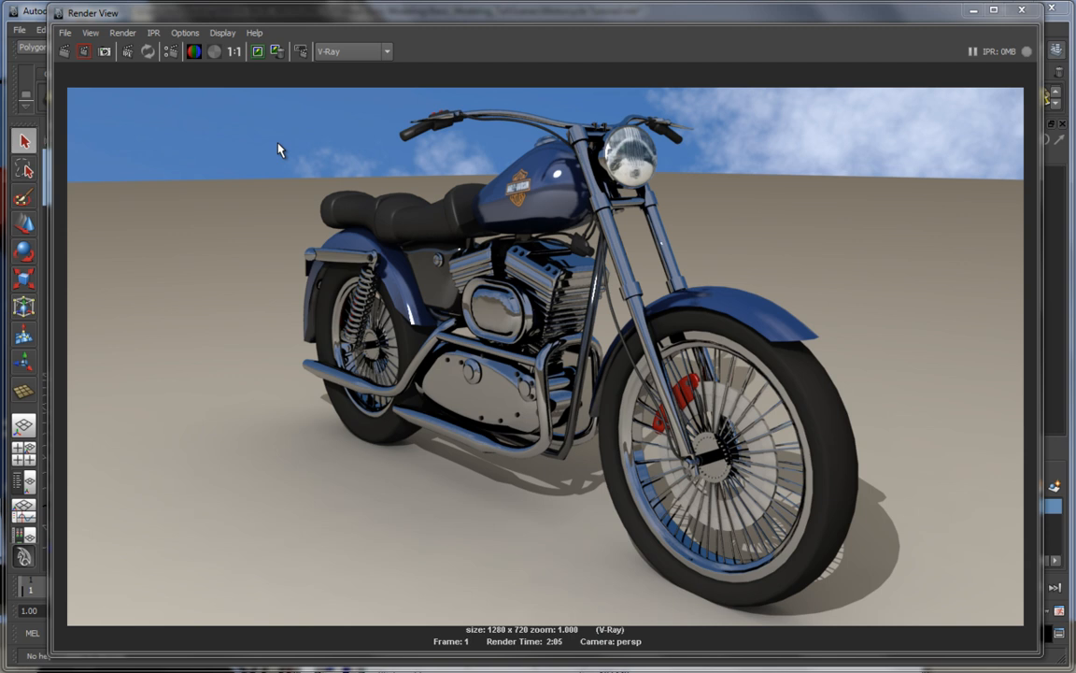
mouse_move(736, 247)
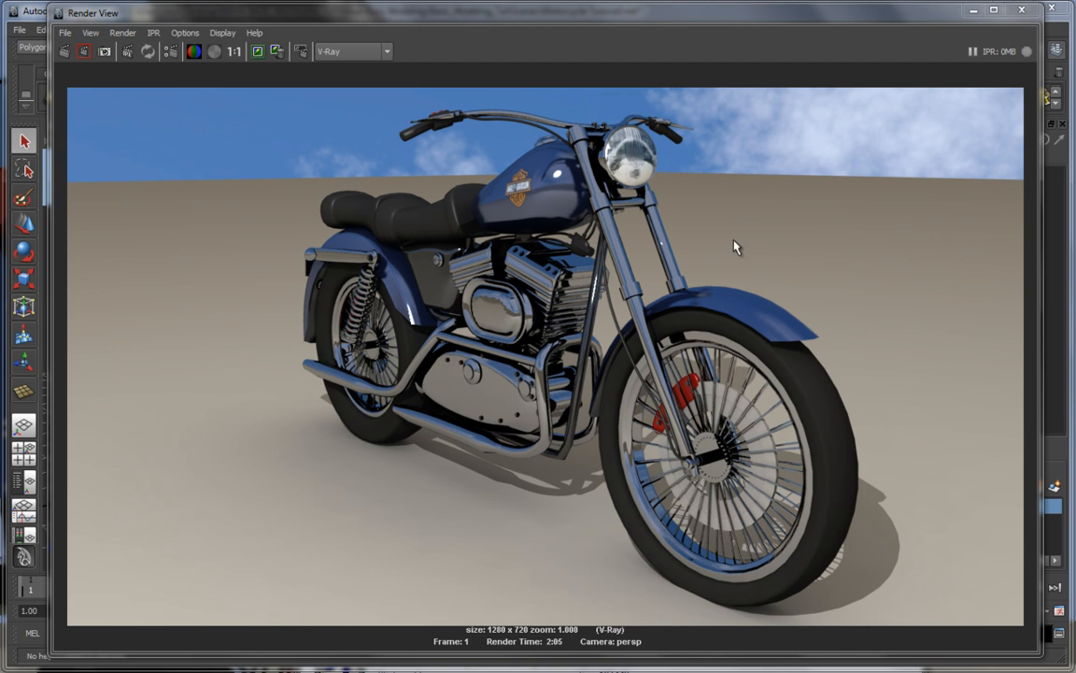
mouse_move(753, 239)
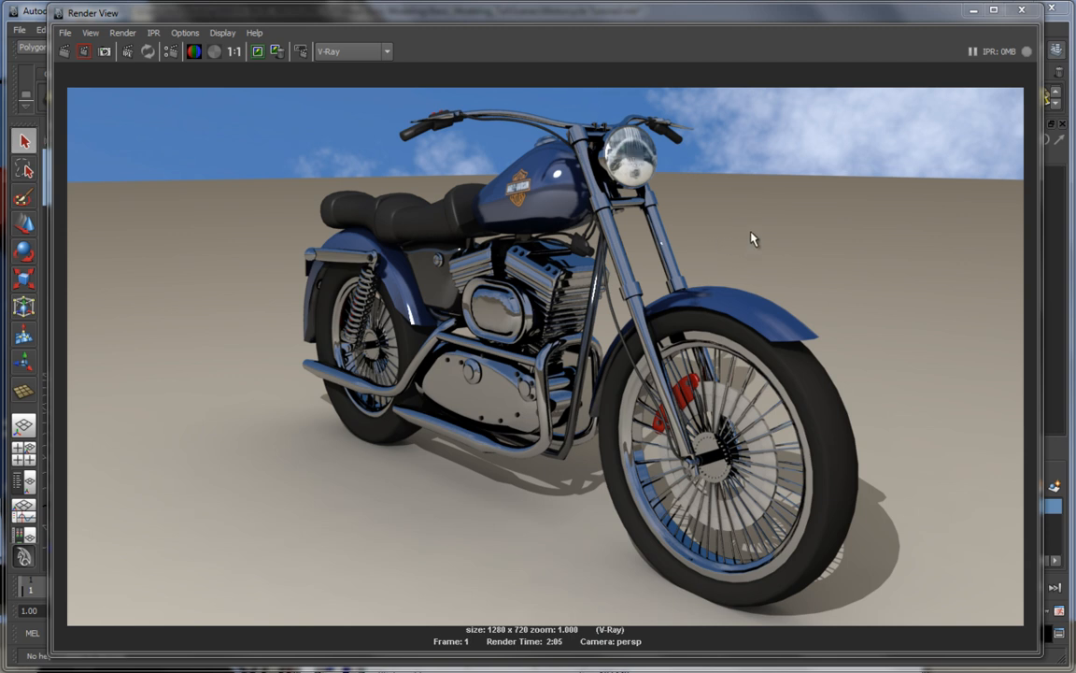
mouse_move(371, 337)
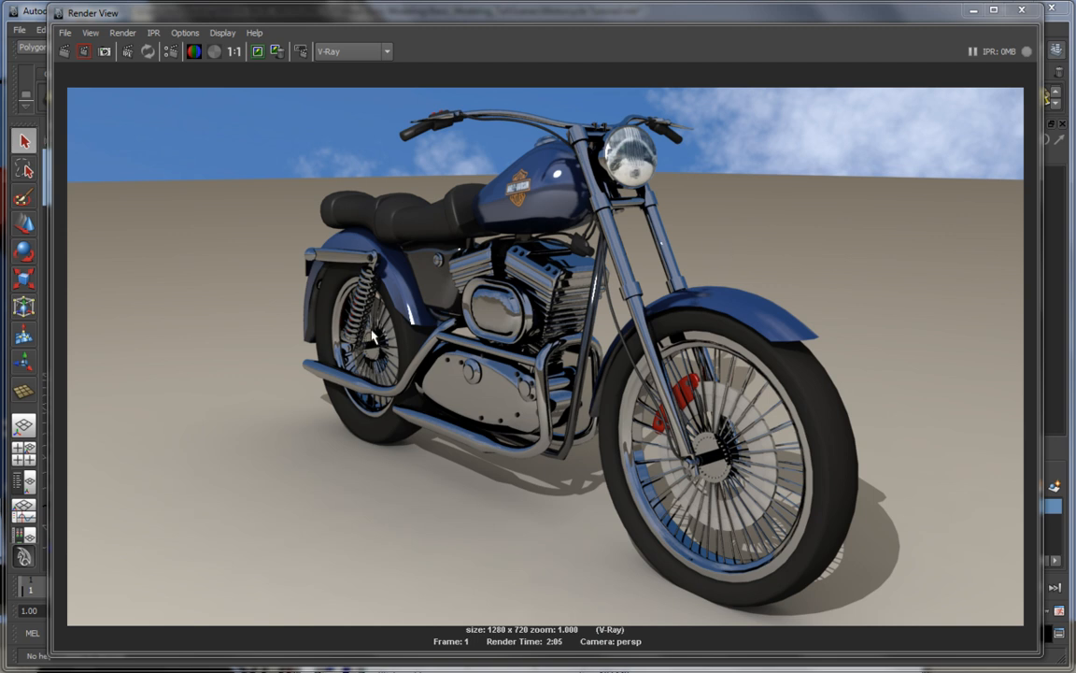